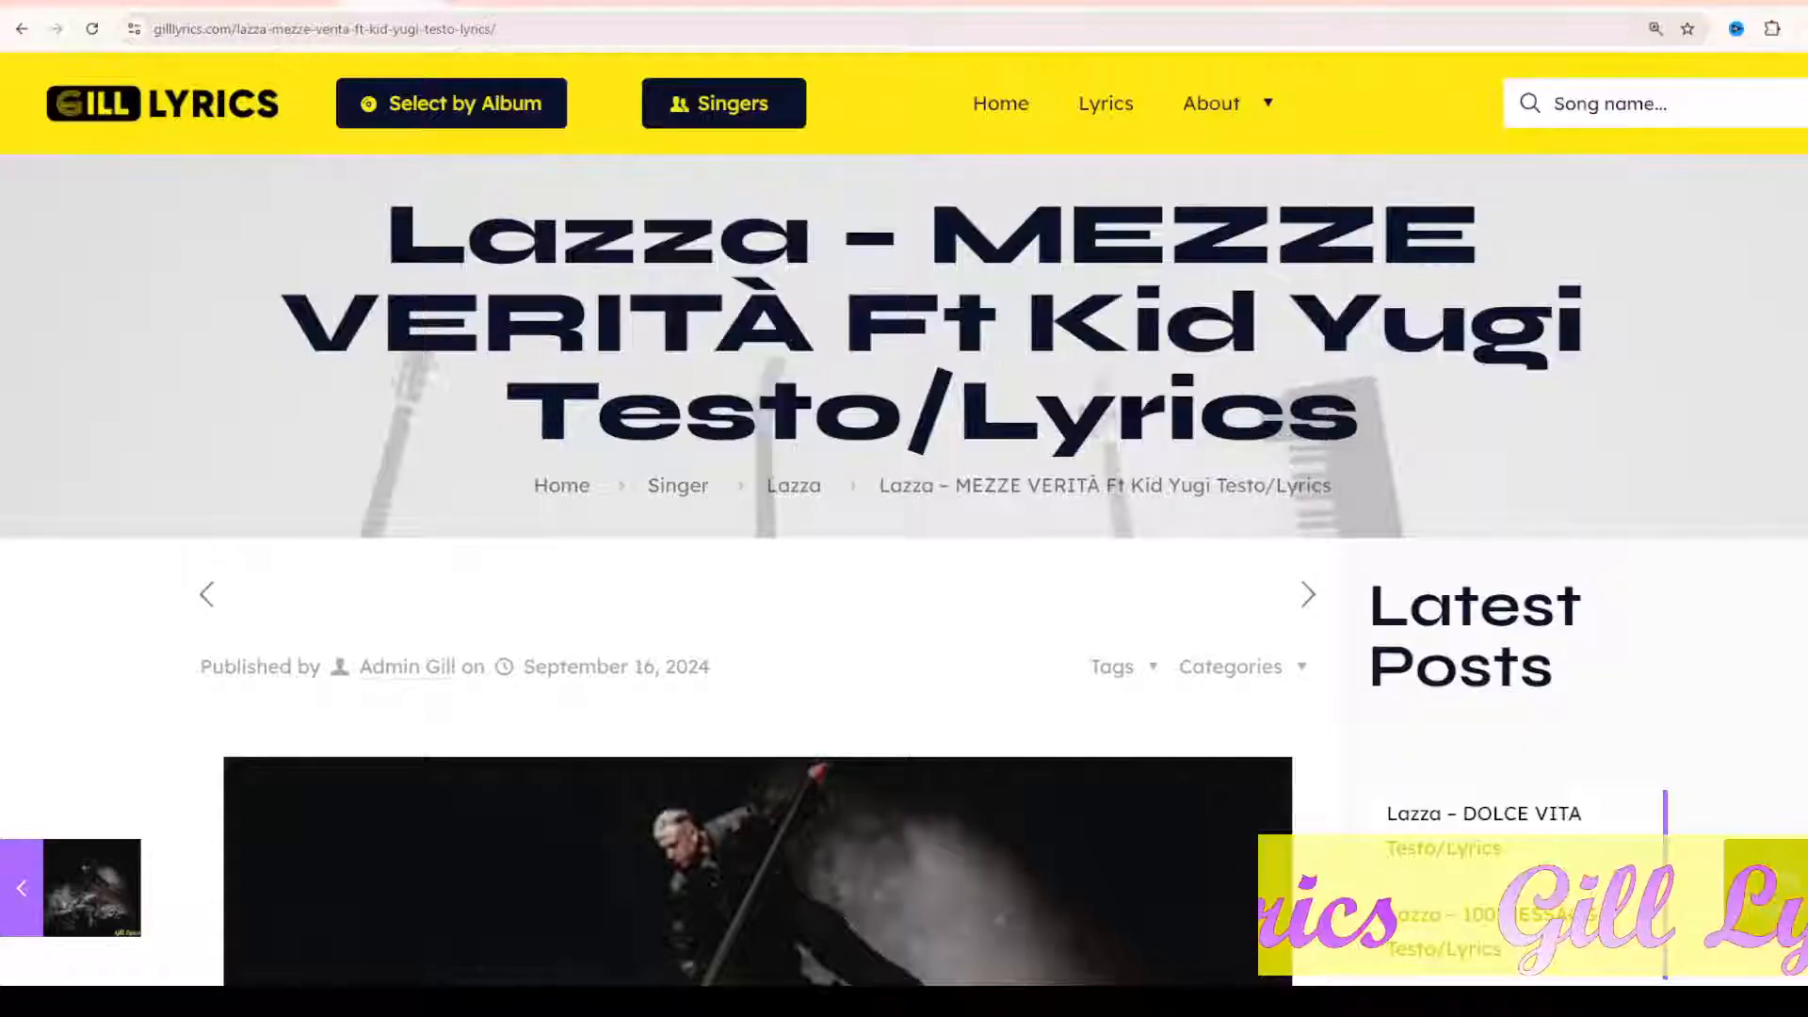
scroll("down", 3)
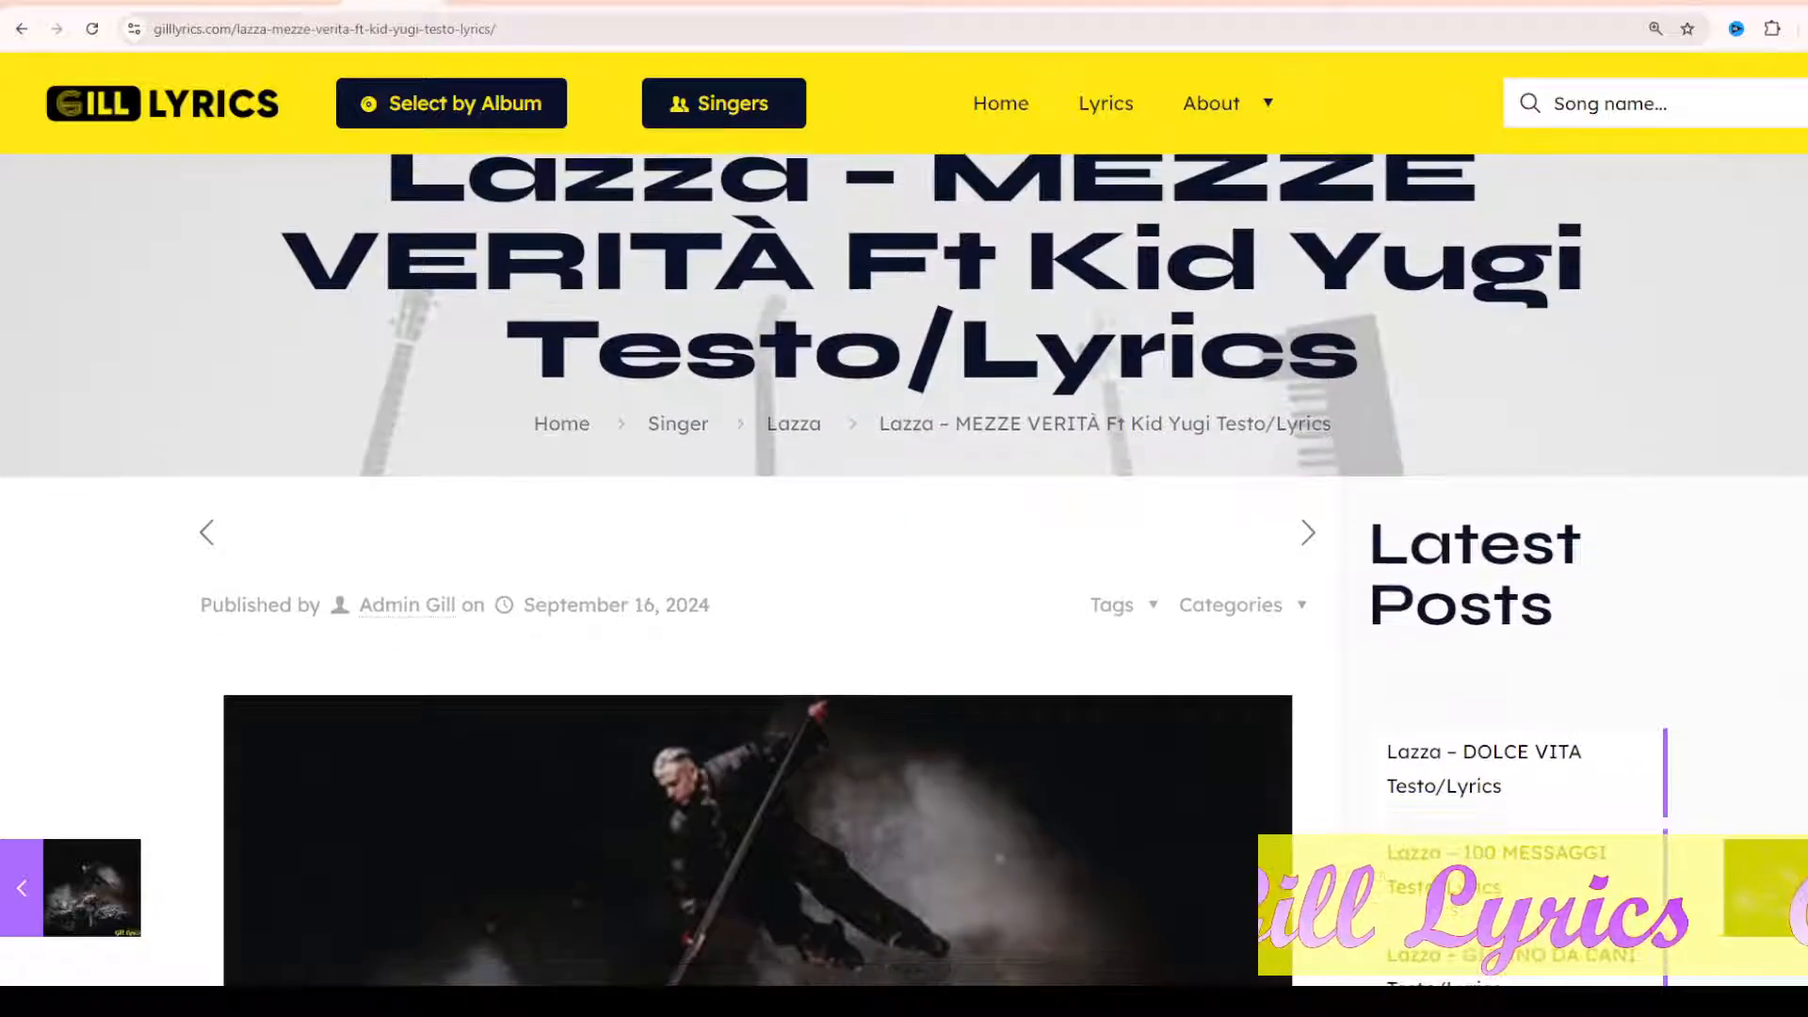
scroll("down", 3)
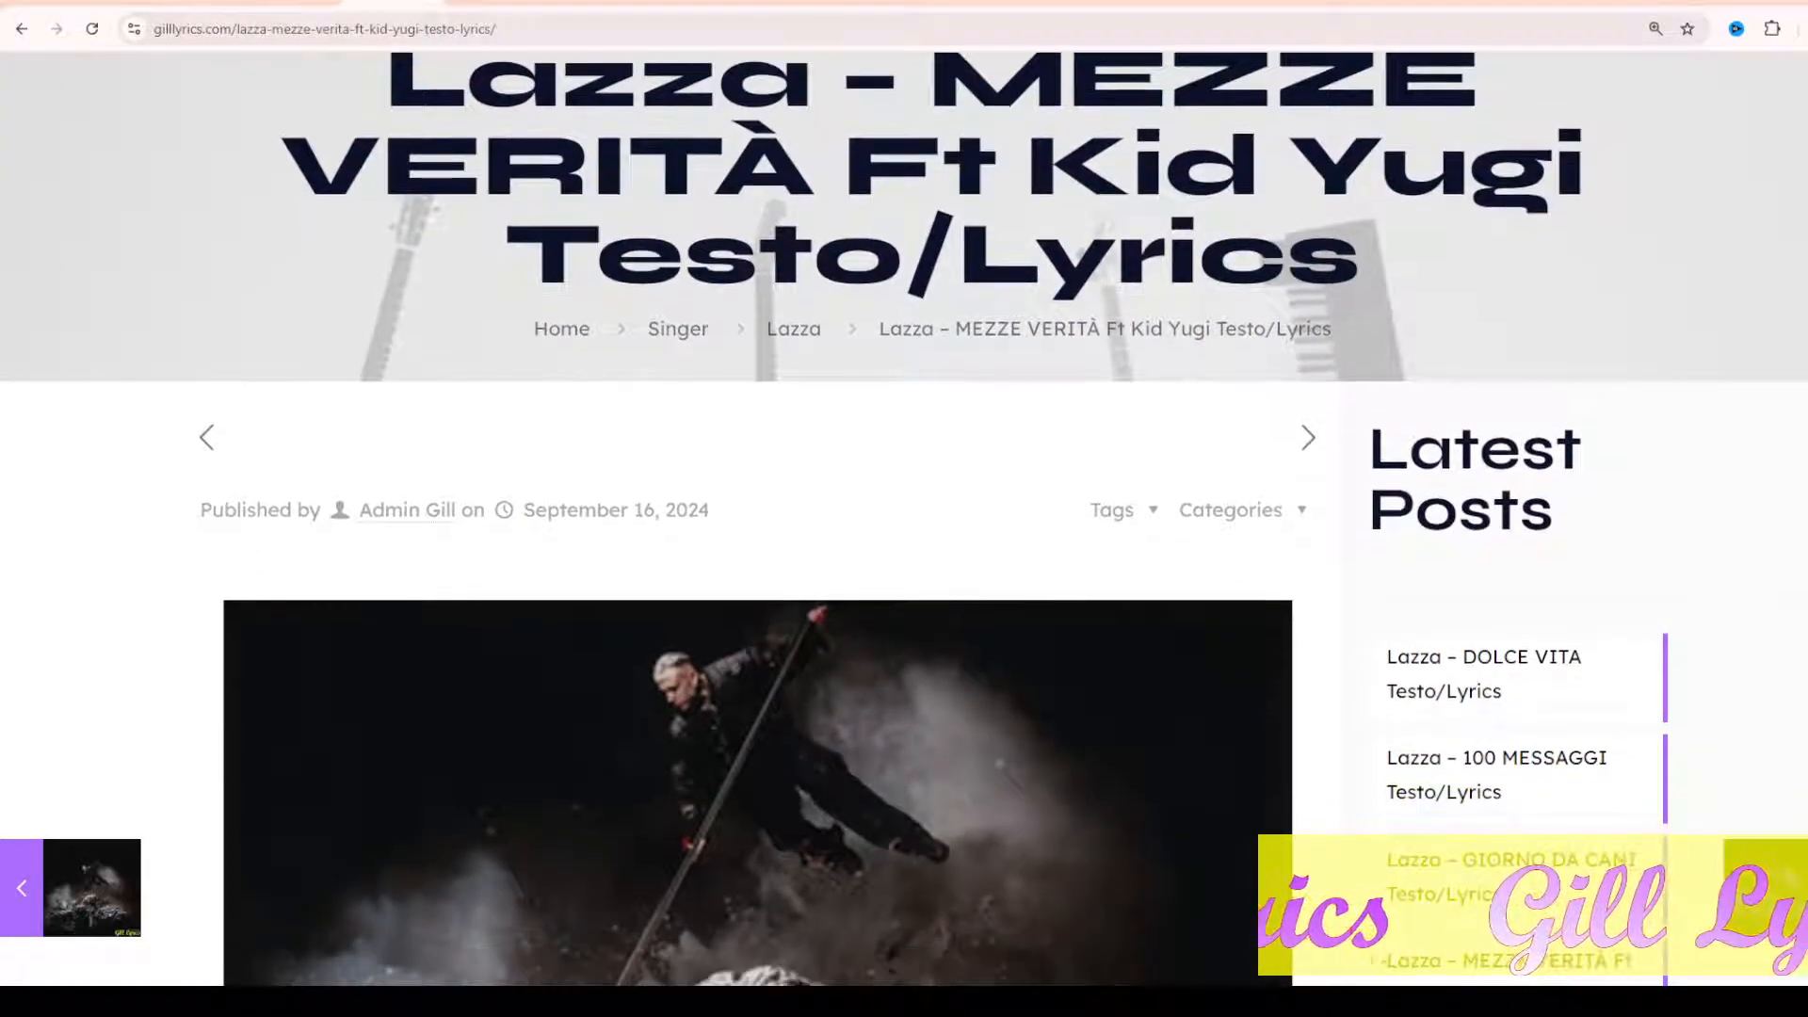
scroll("down", 3)
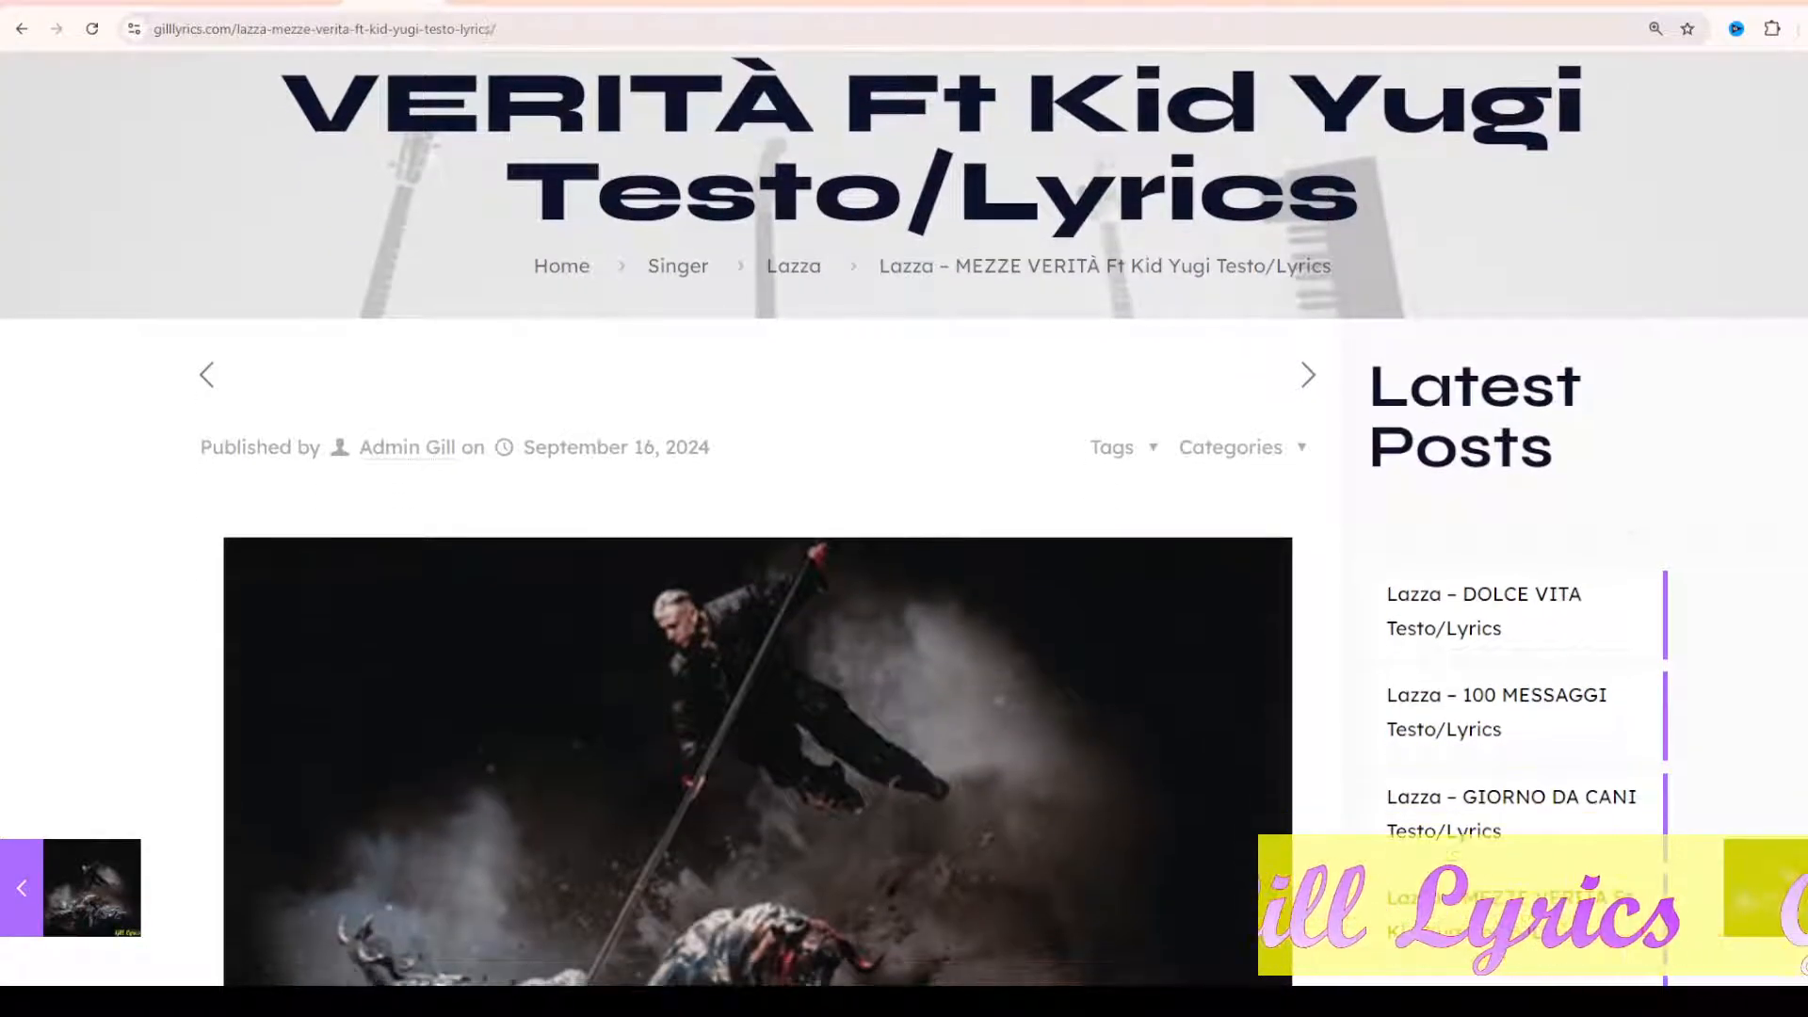
scroll("down", 3)
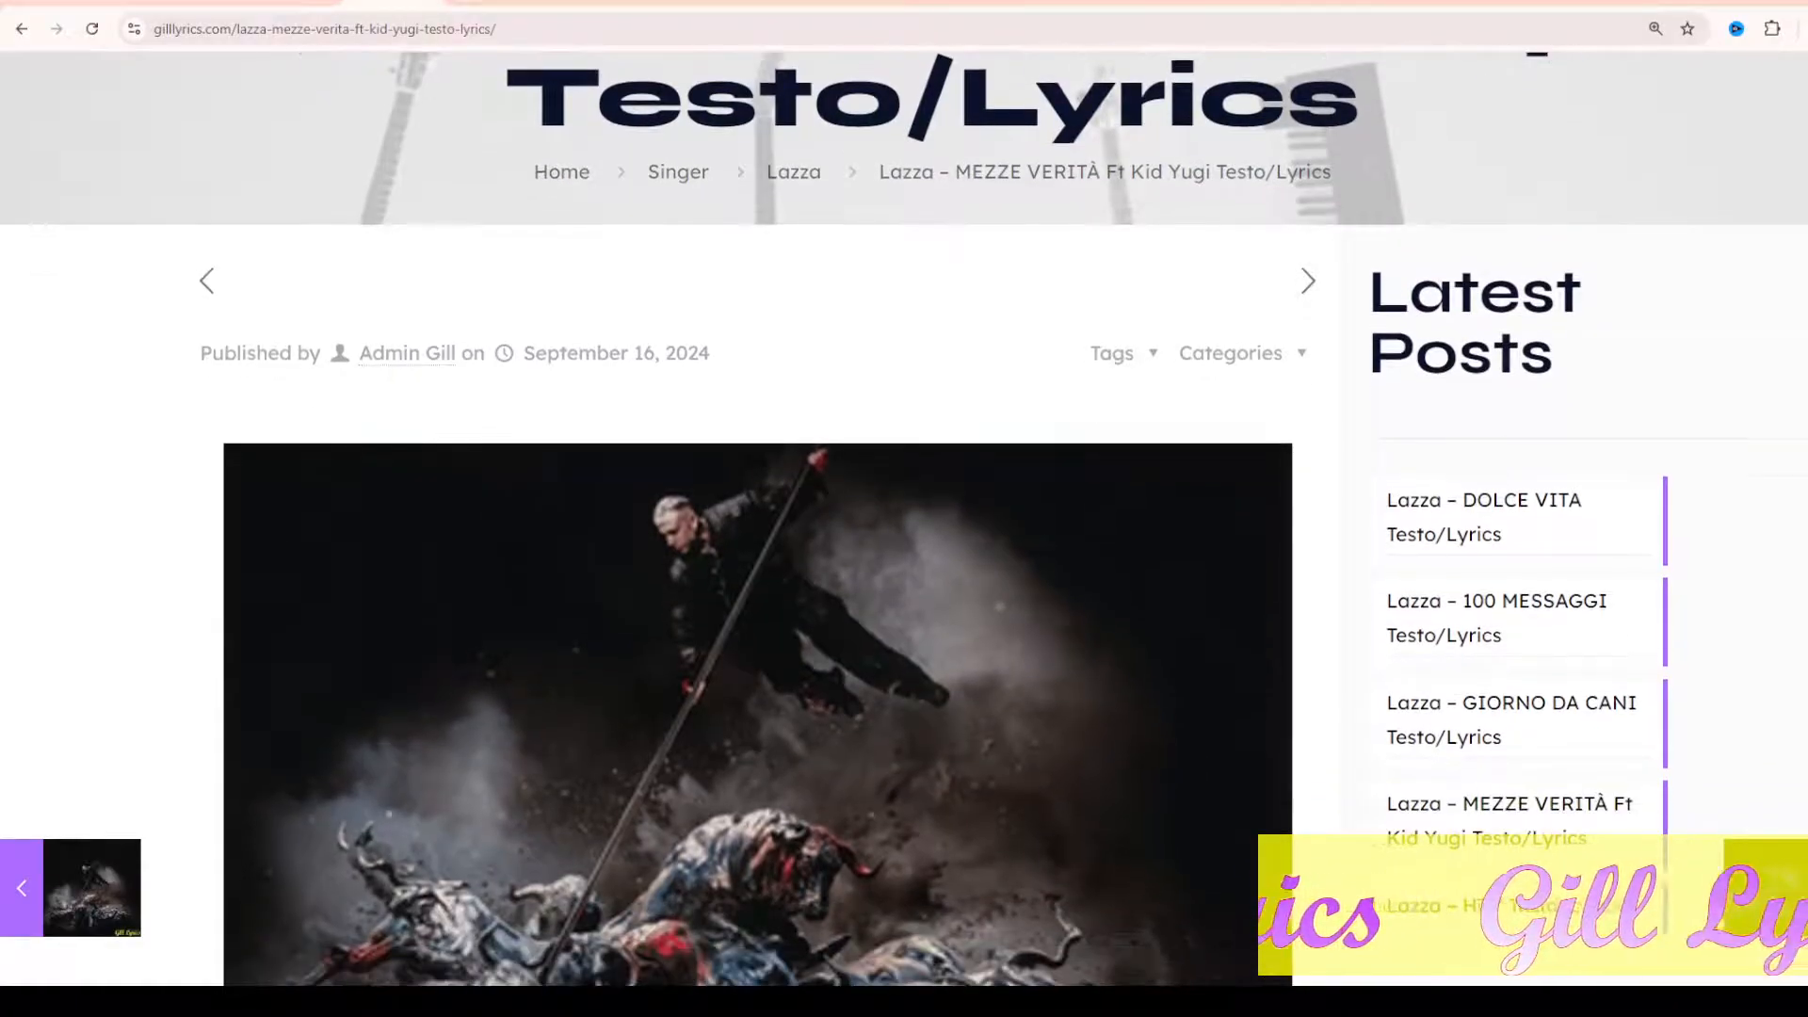
scroll("down", 3)
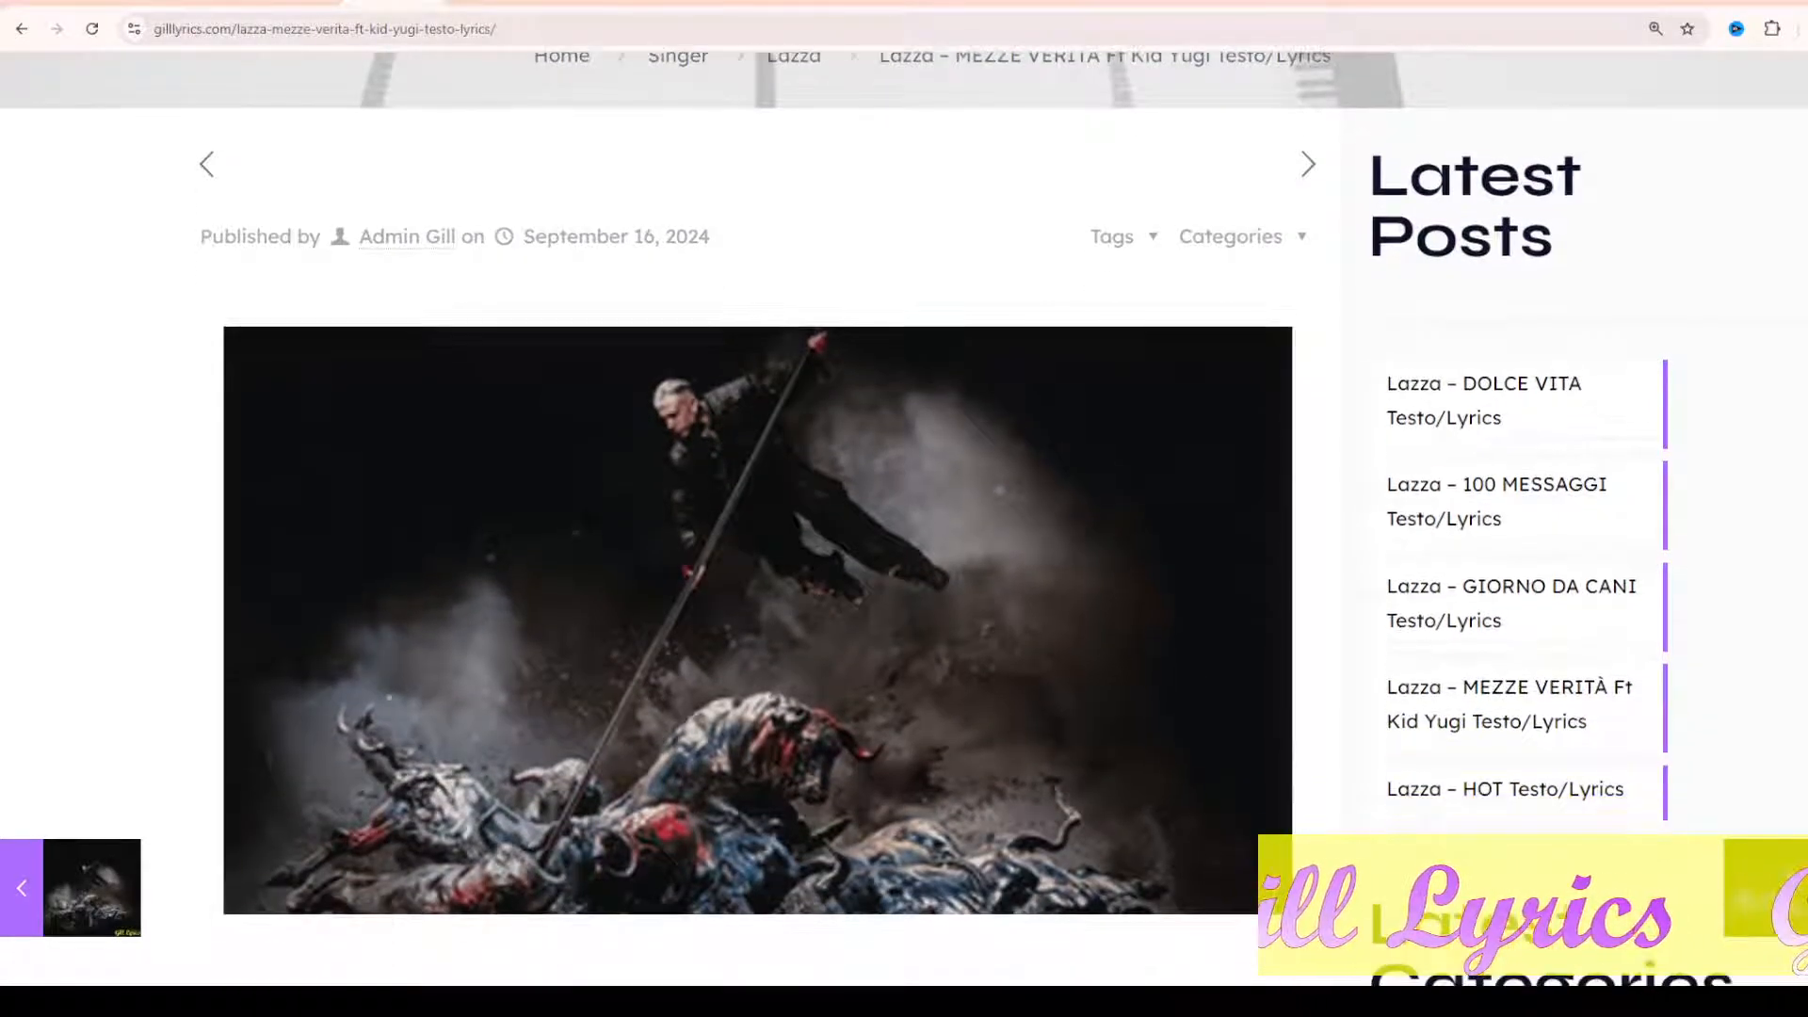
scroll("down", 3)
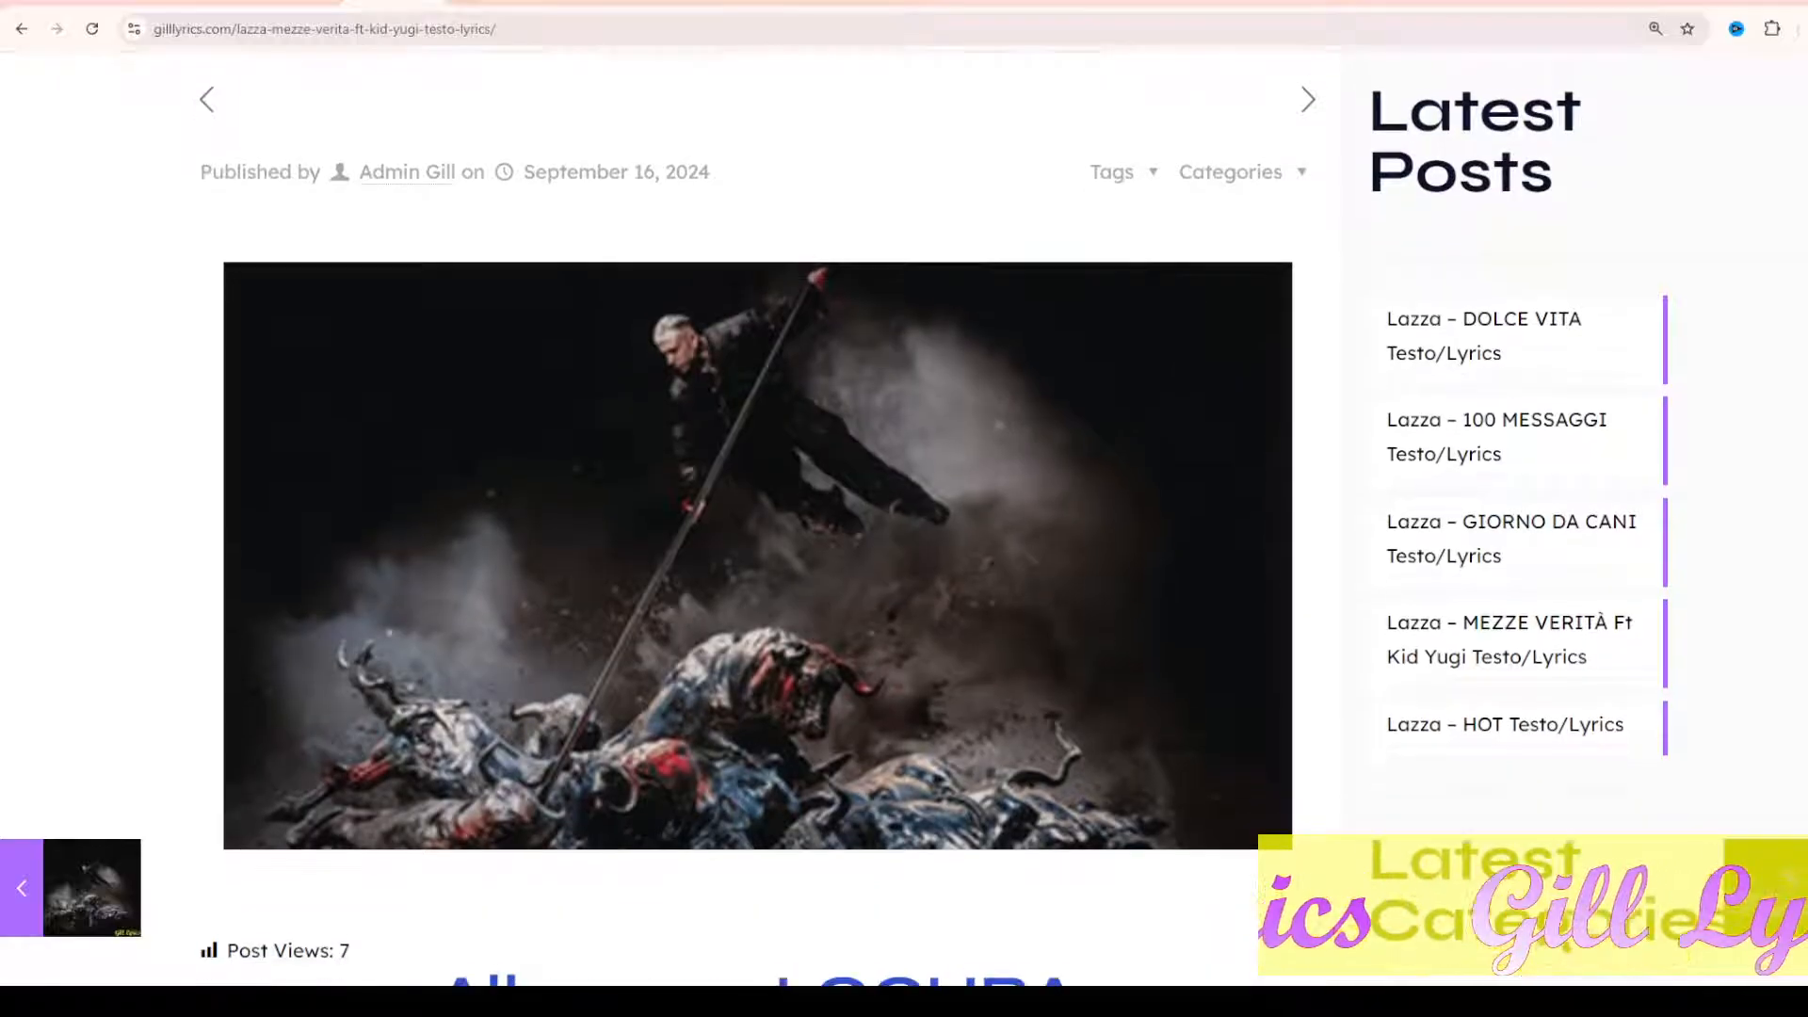
scroll("down", 3)
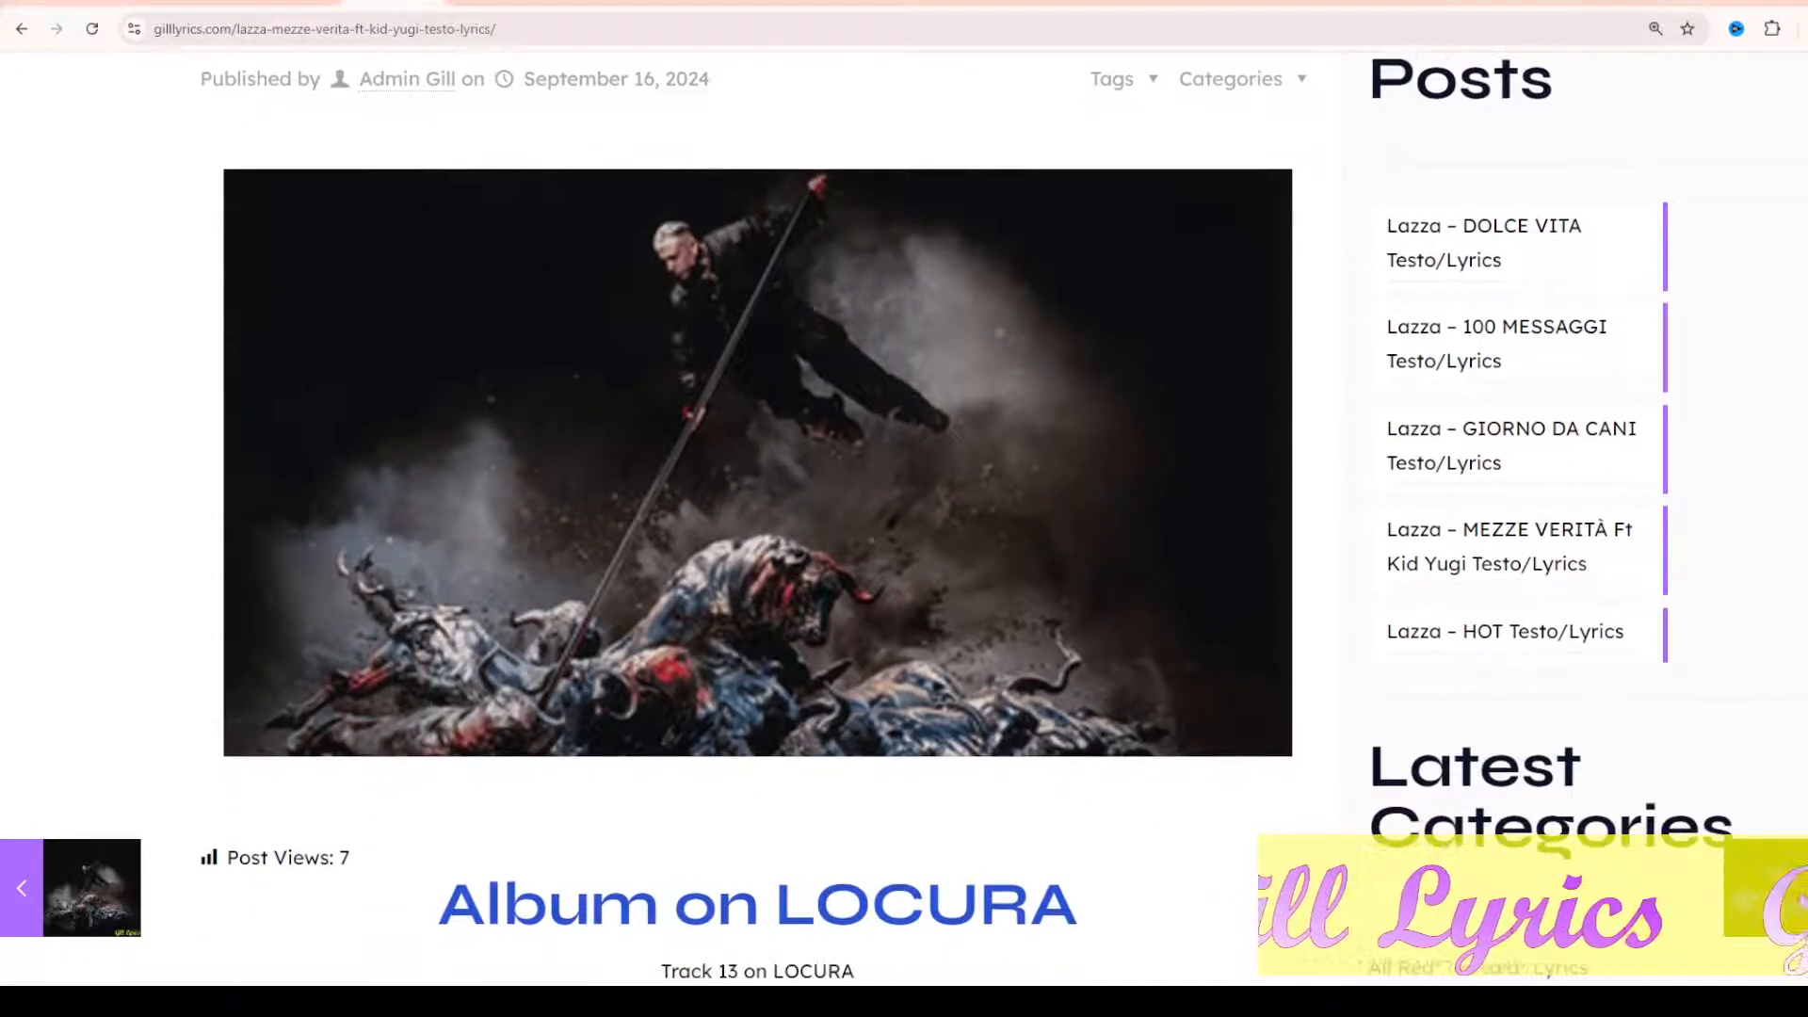
scroll("down", 3)
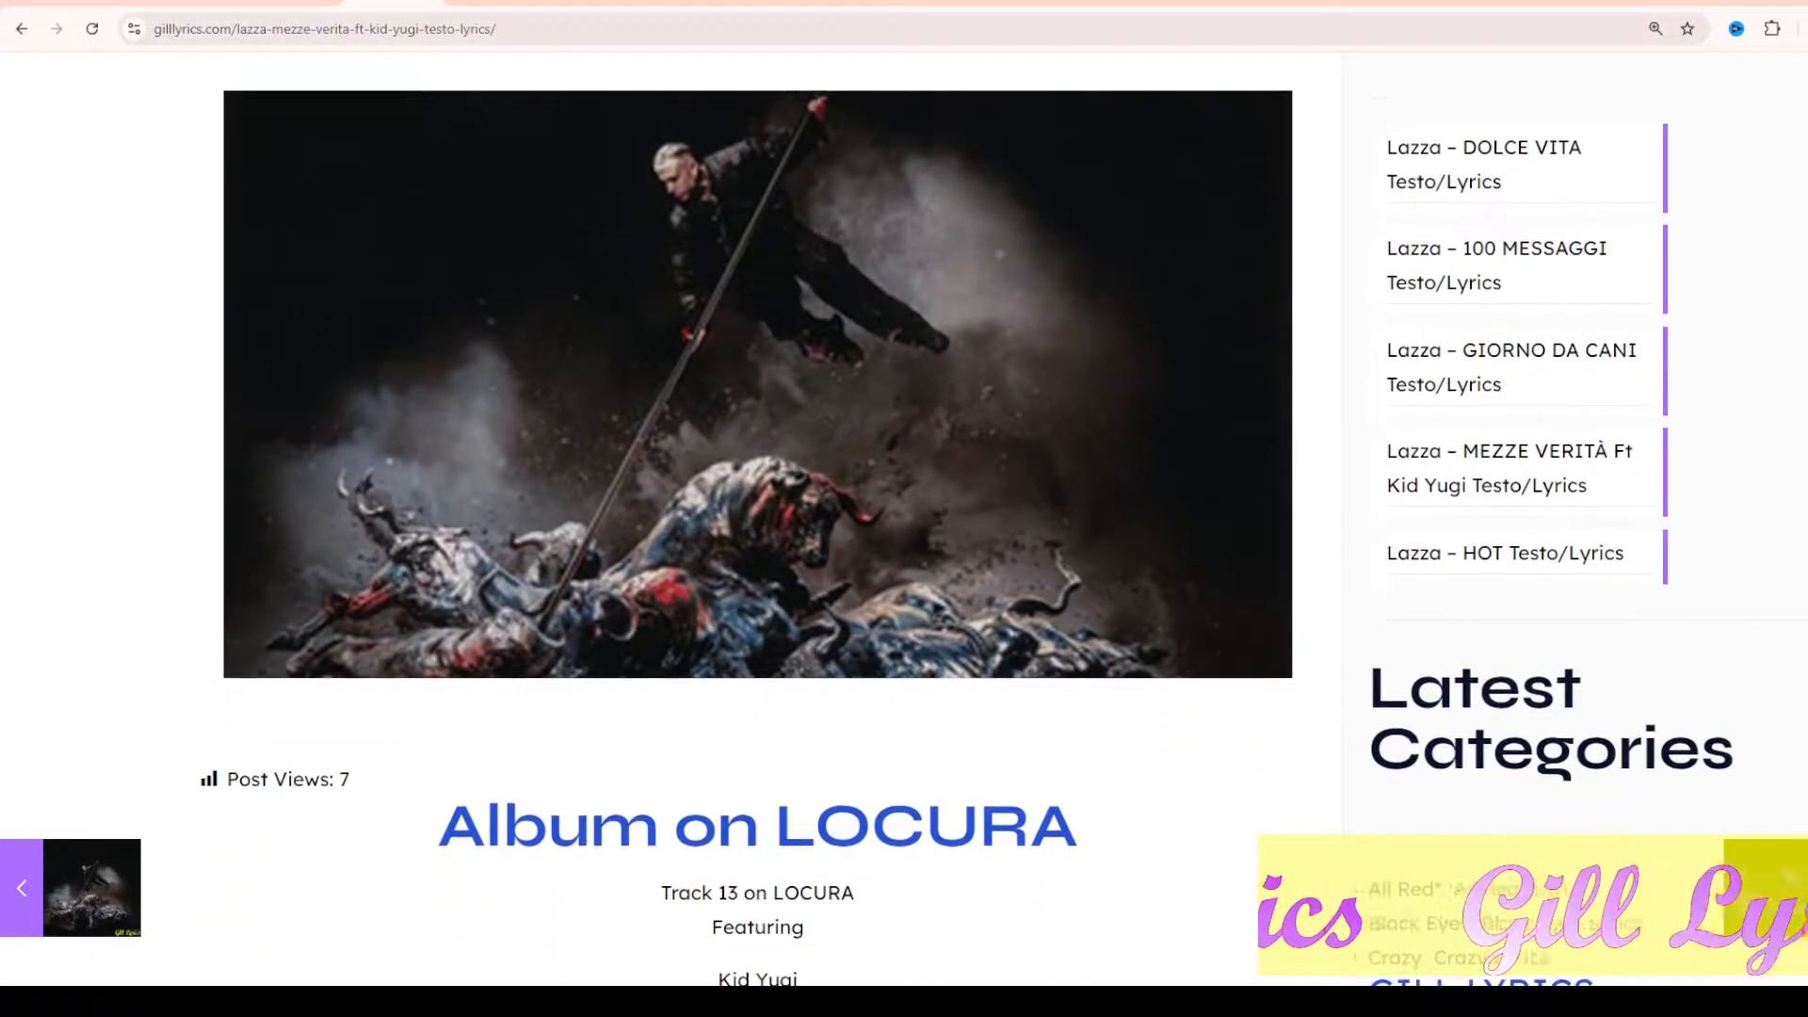
scroll("down", 3)
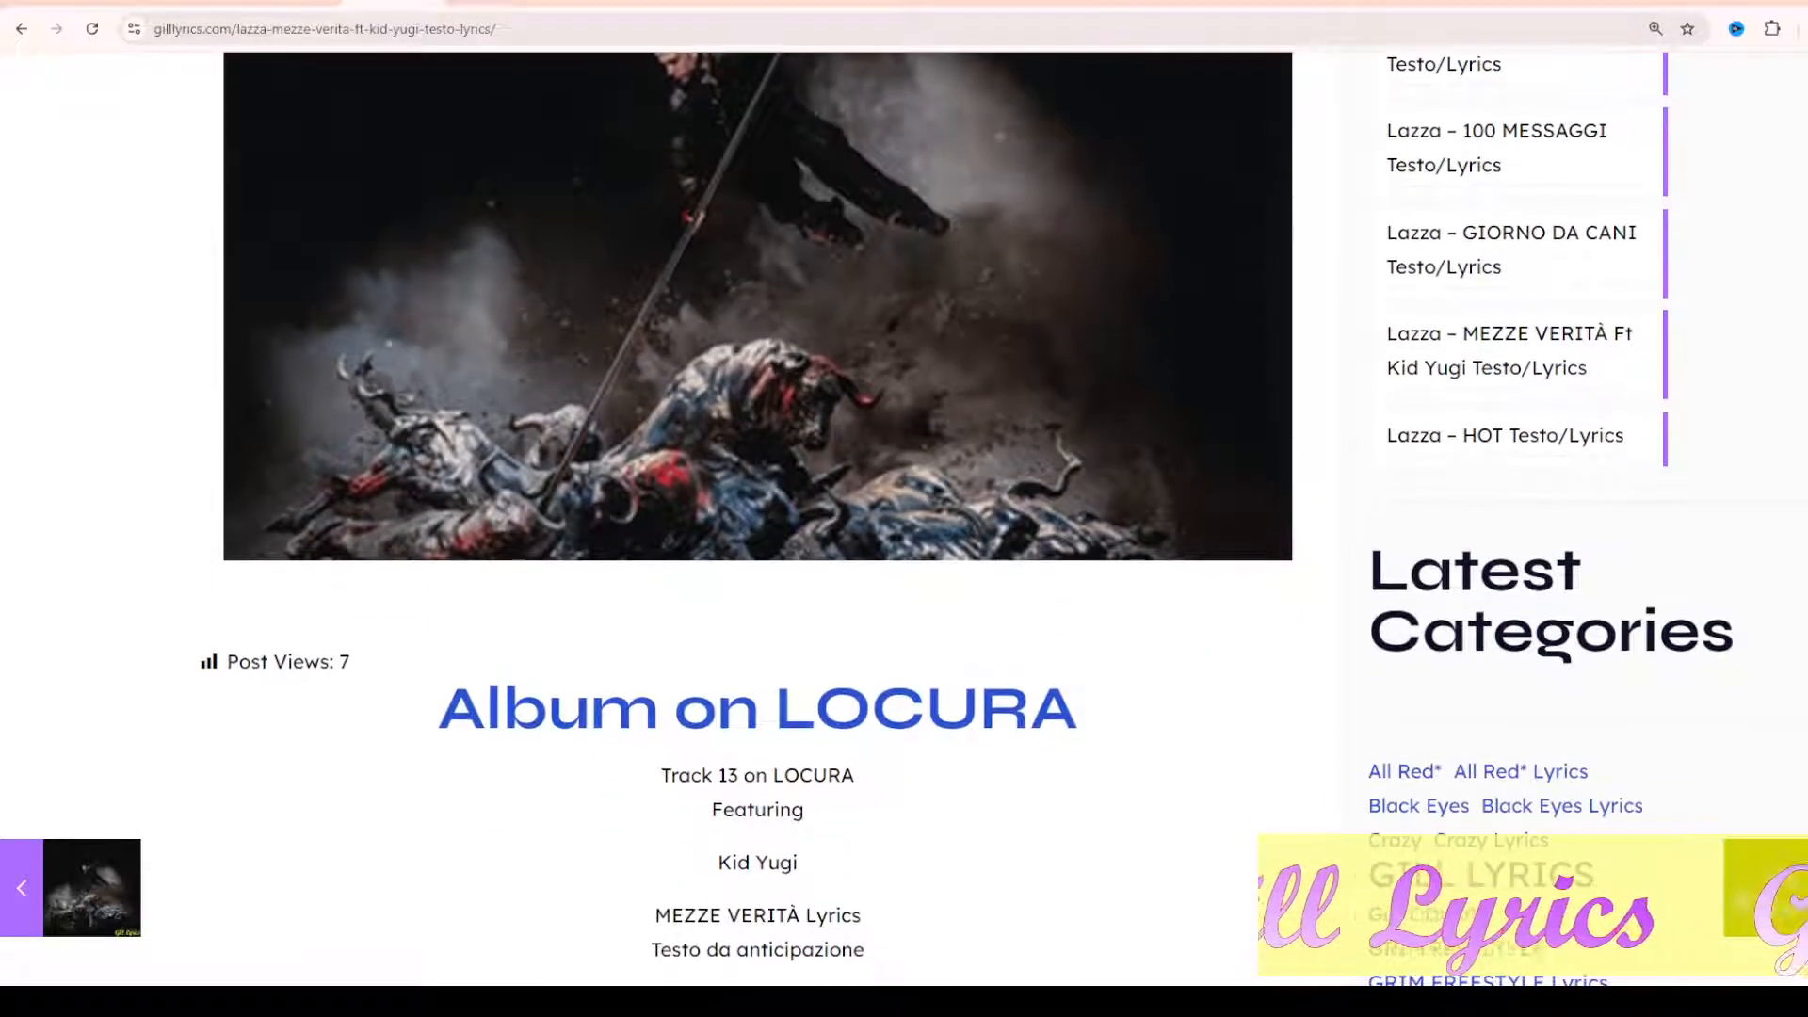
scroll("down", 3)
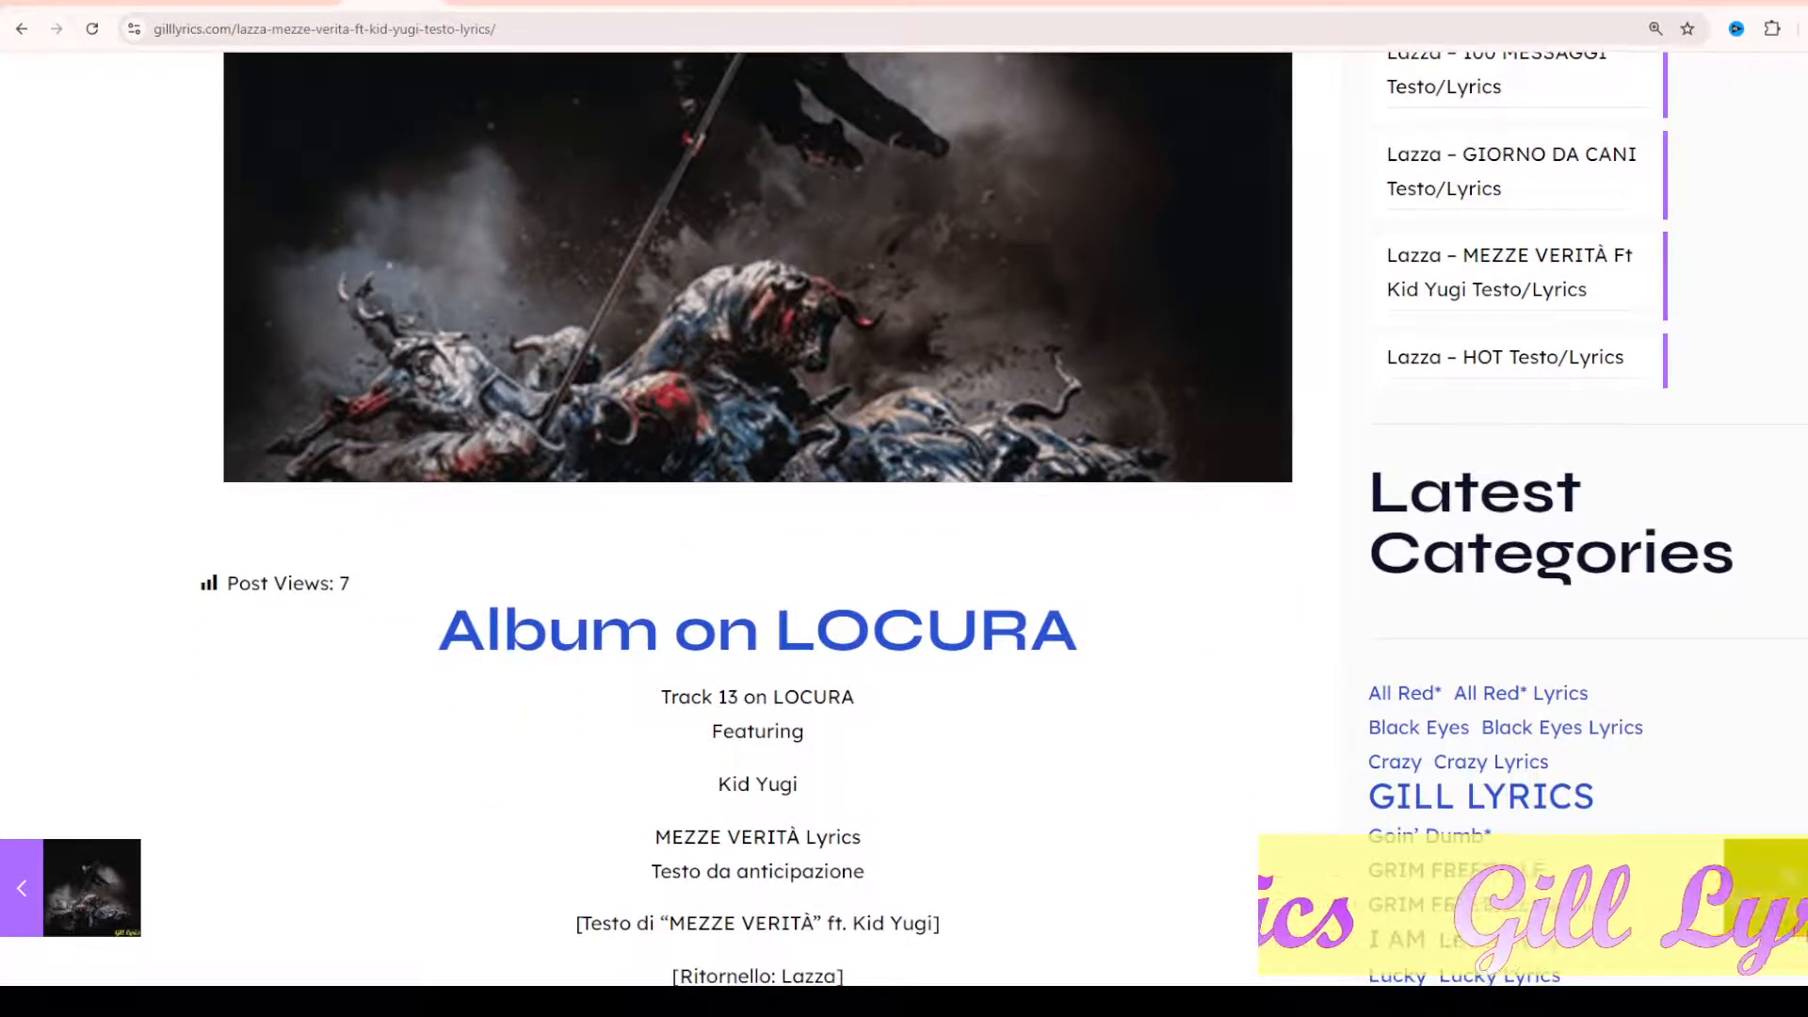
scroll("down", 3)
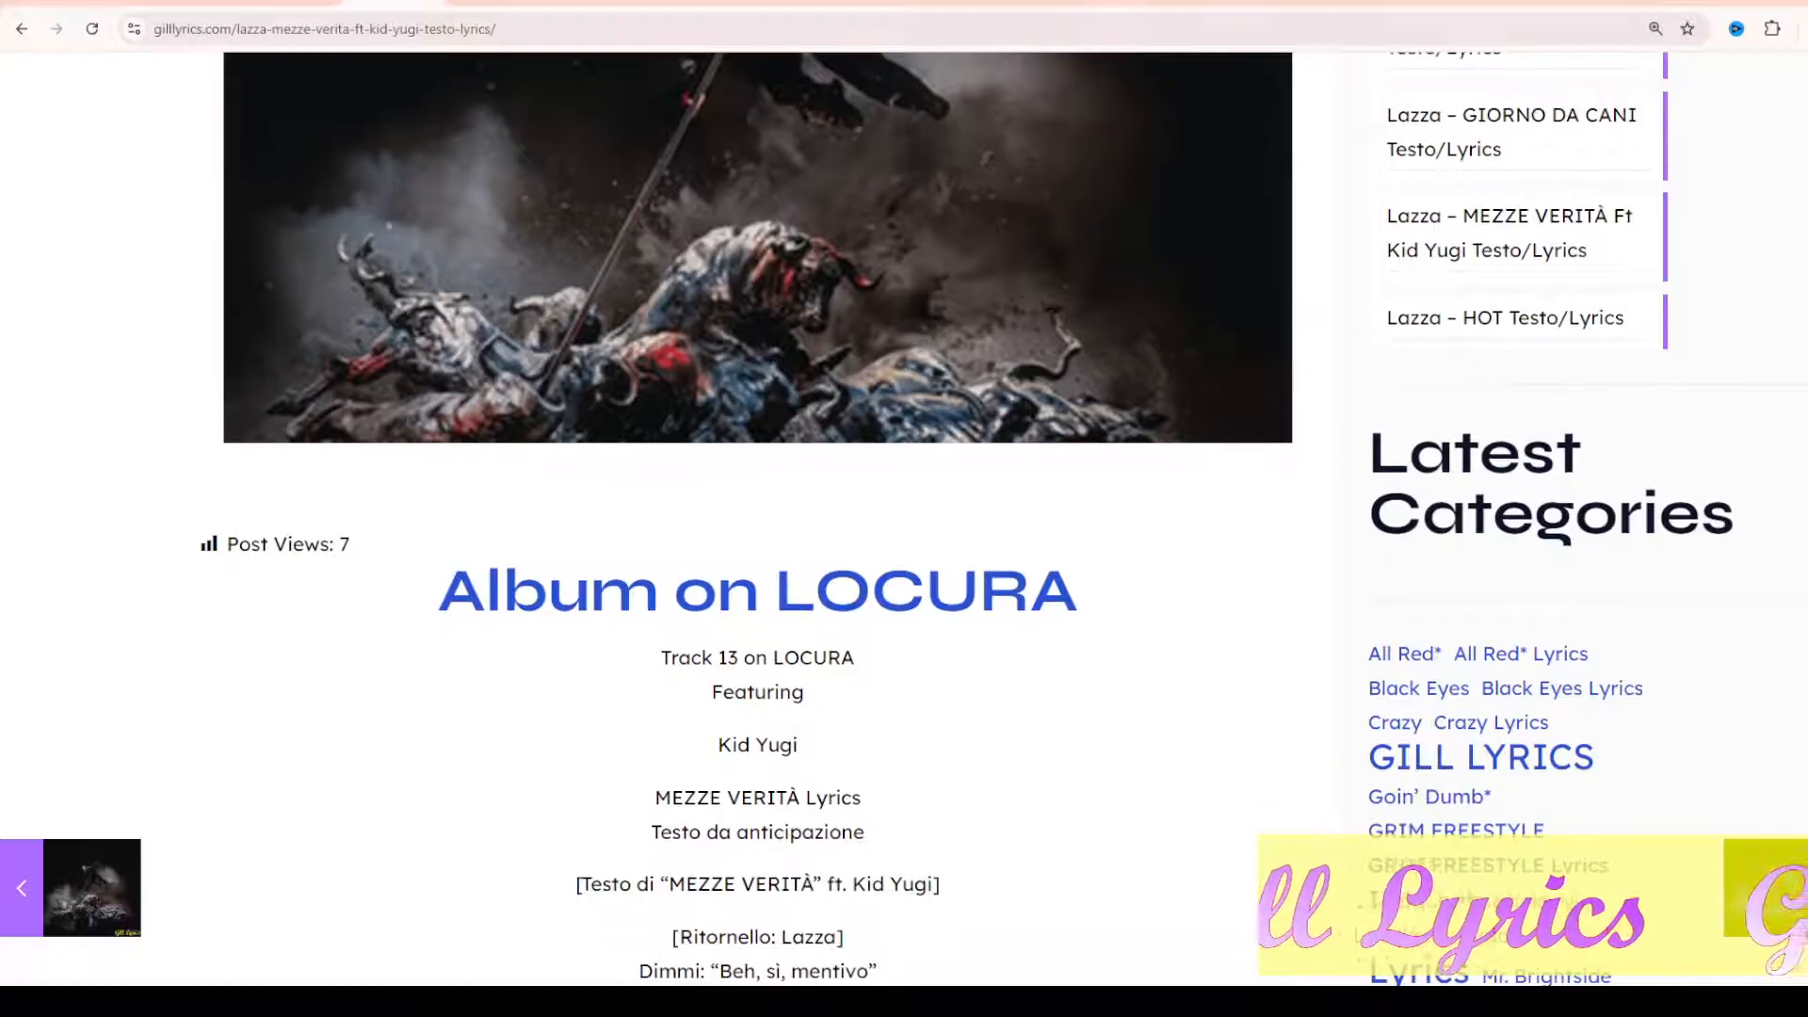
scroll("down", 3)
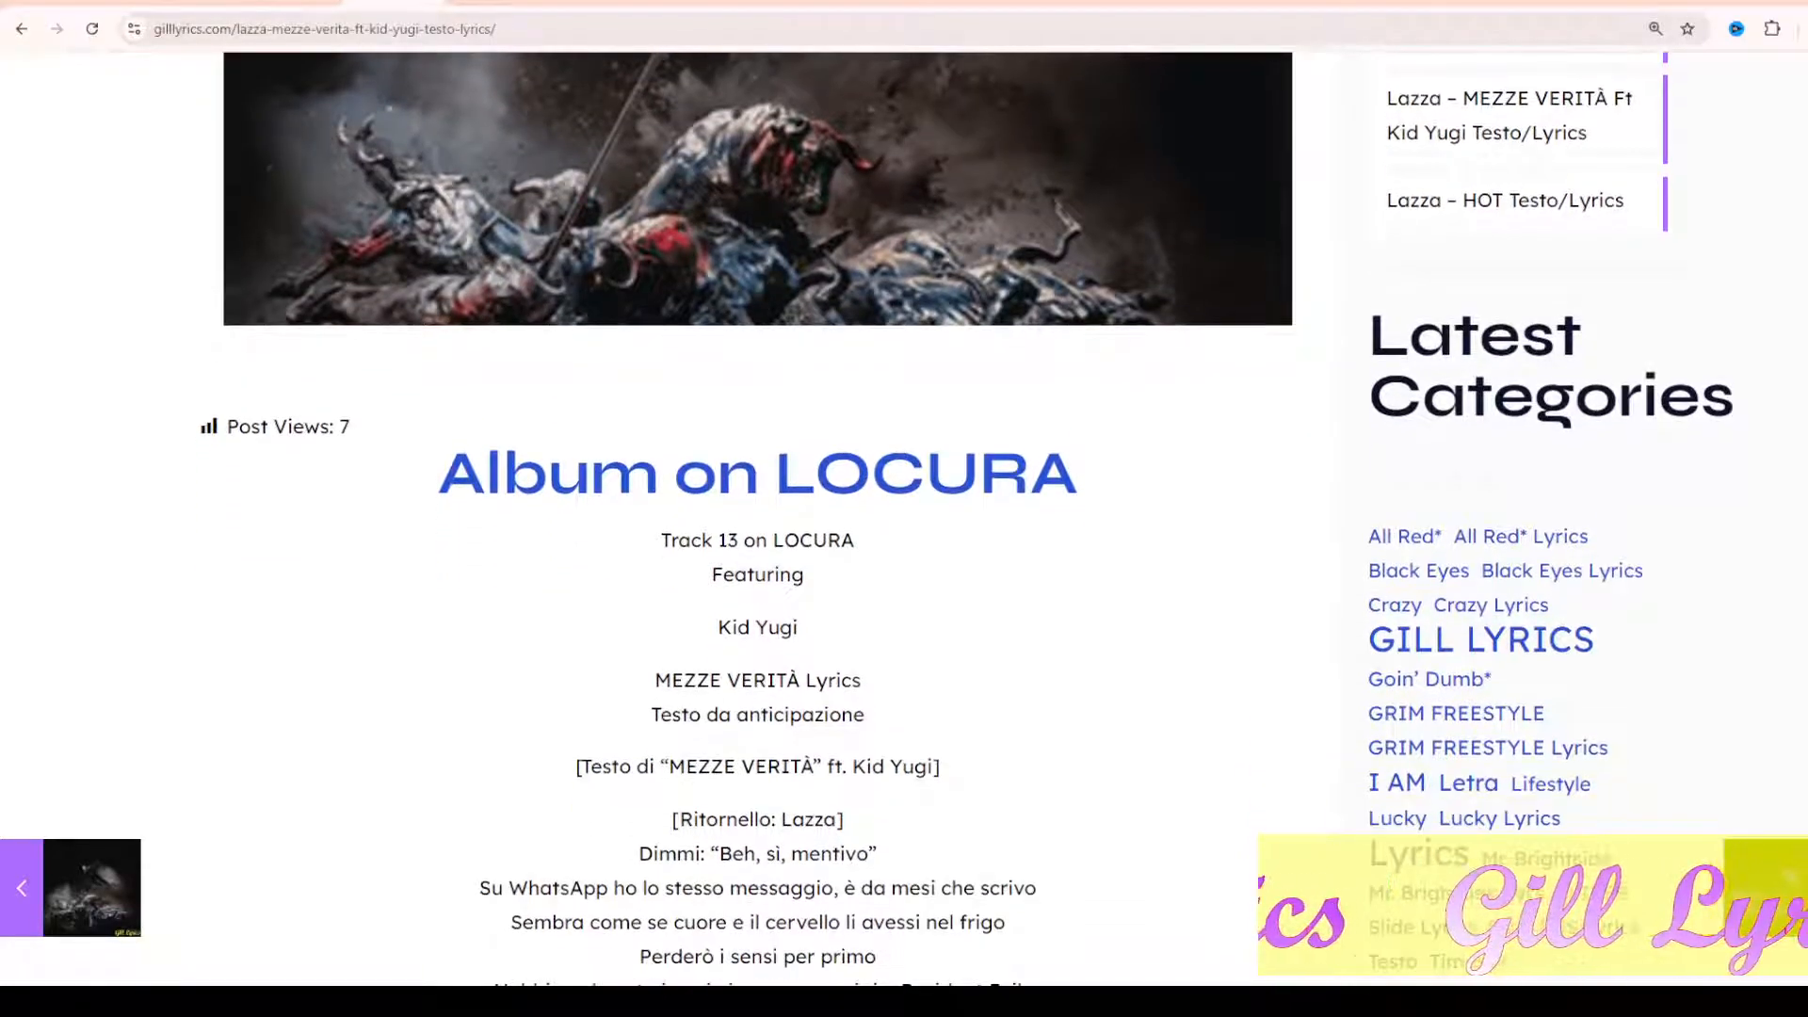
scroll("down", 3)
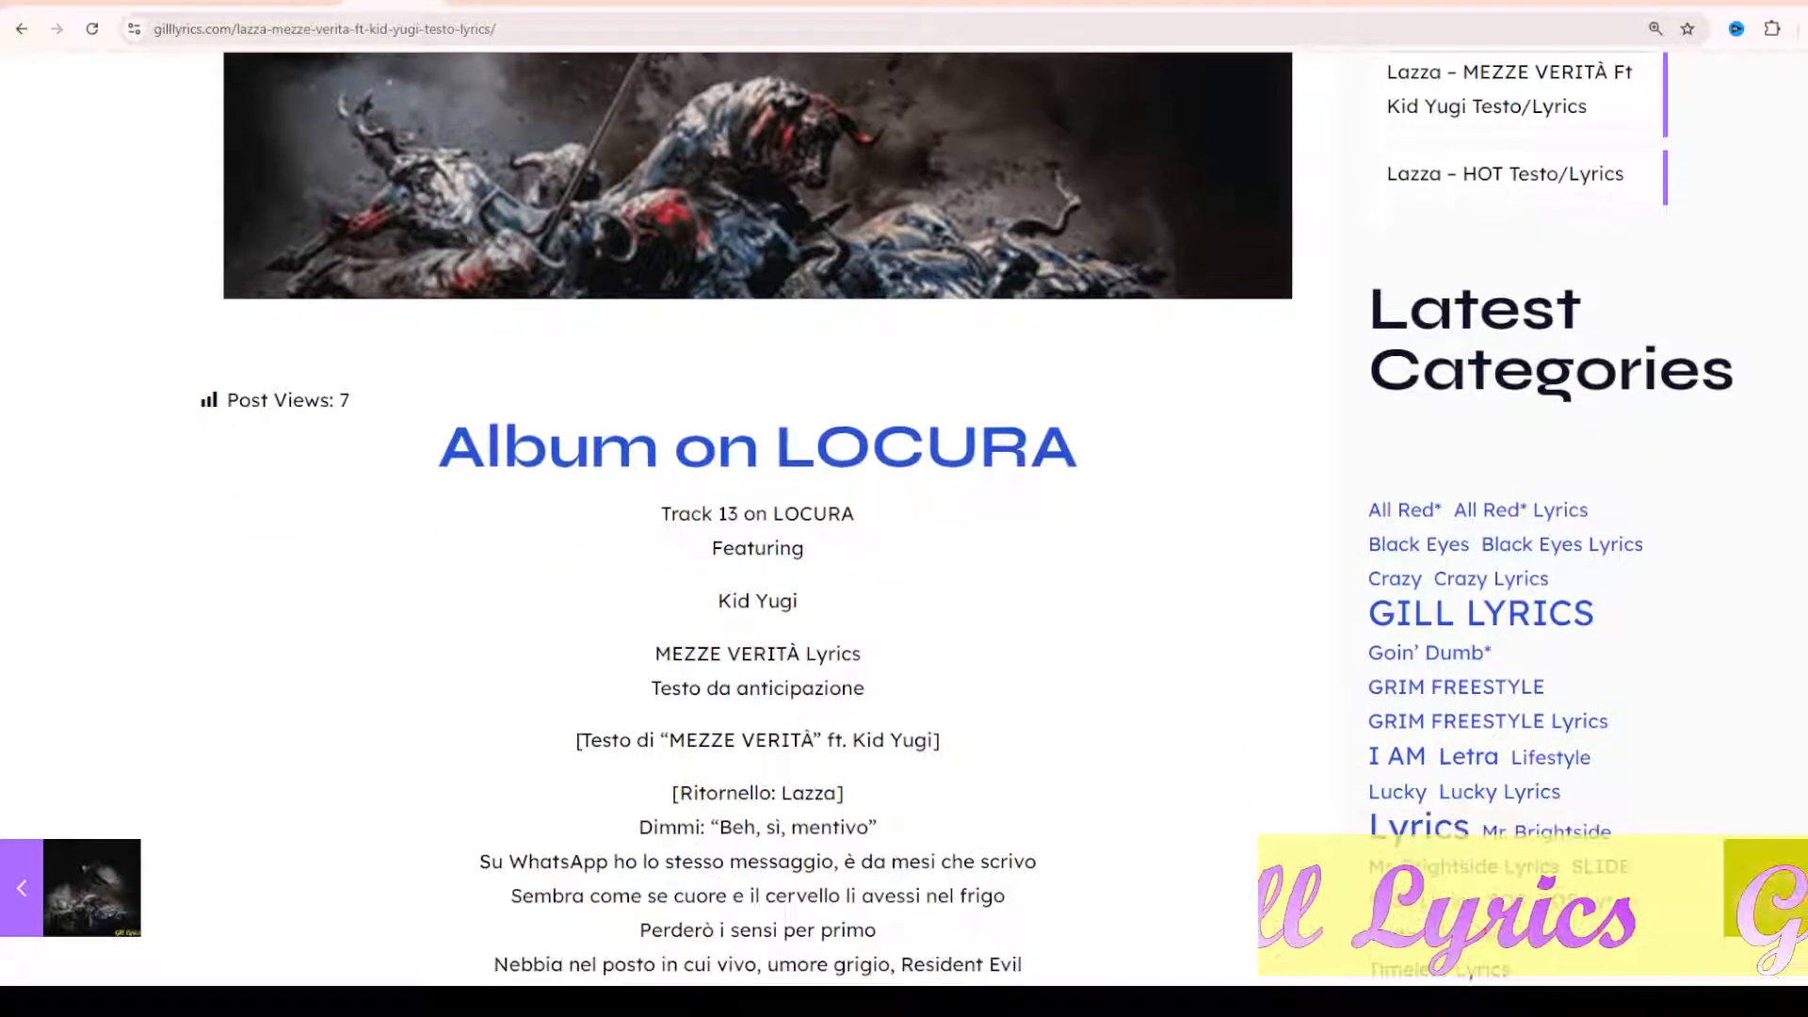
scroll("down", 3)
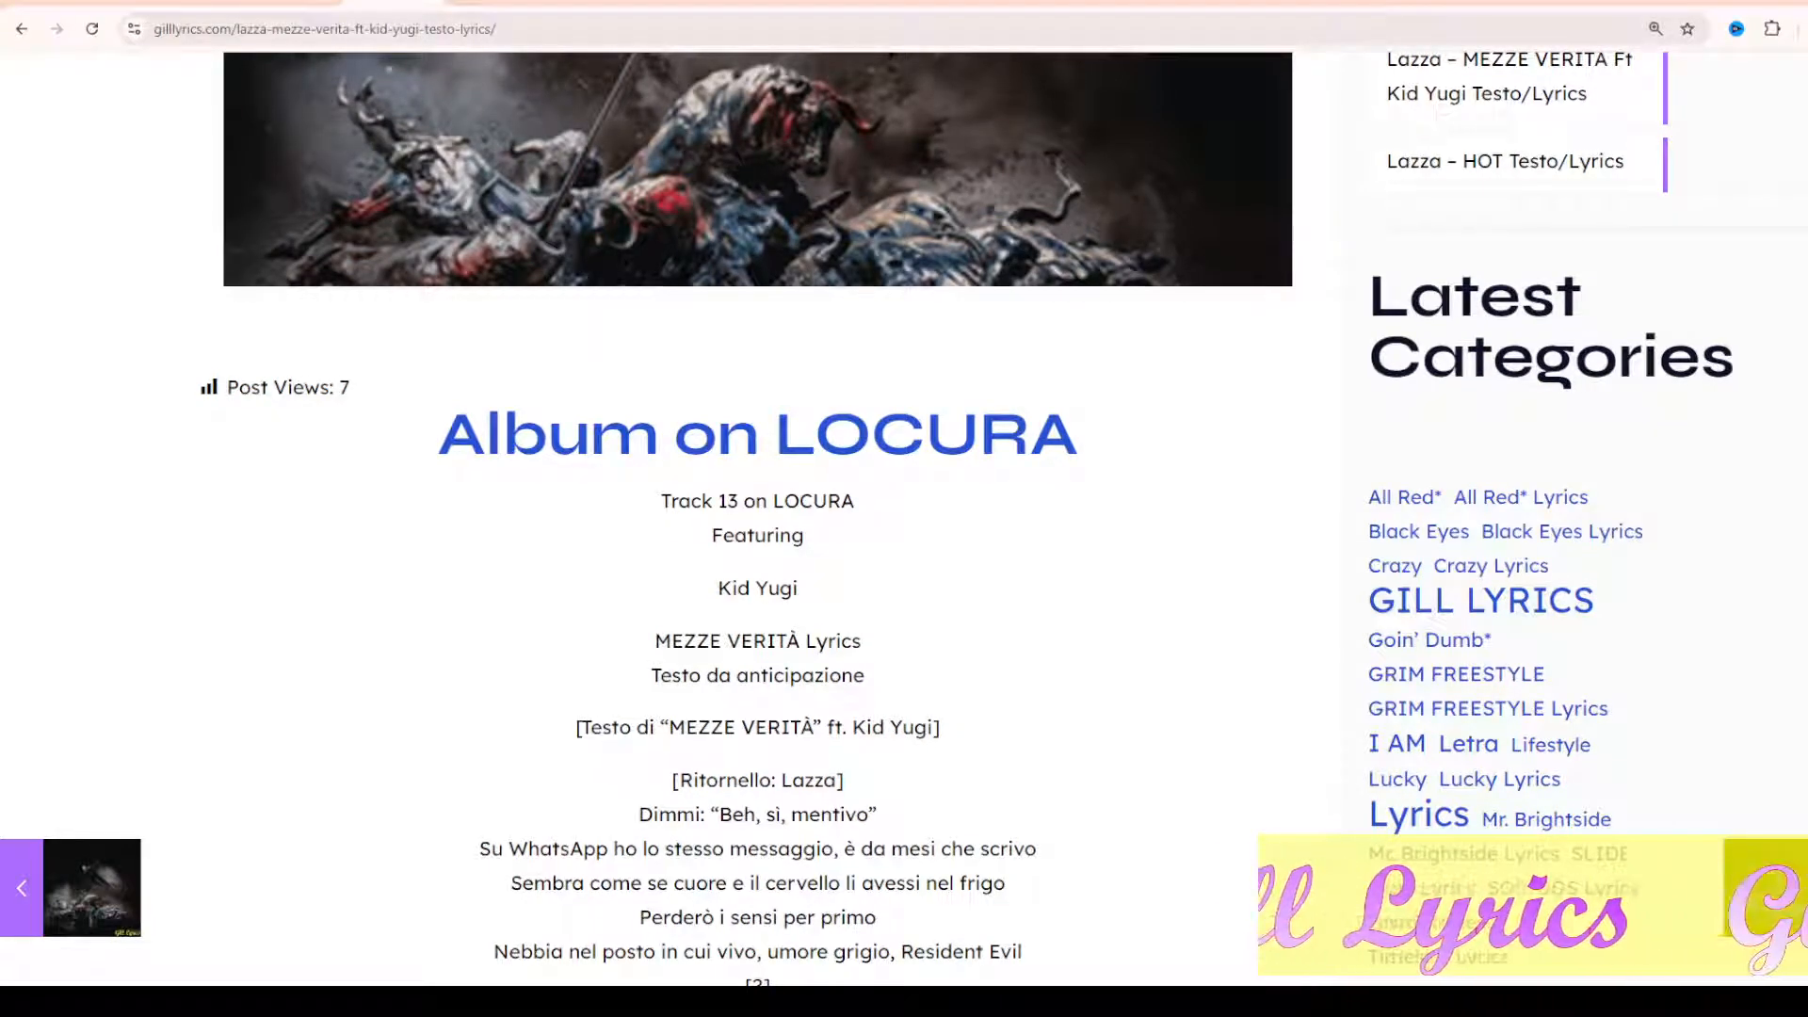
scroll("down", 3)
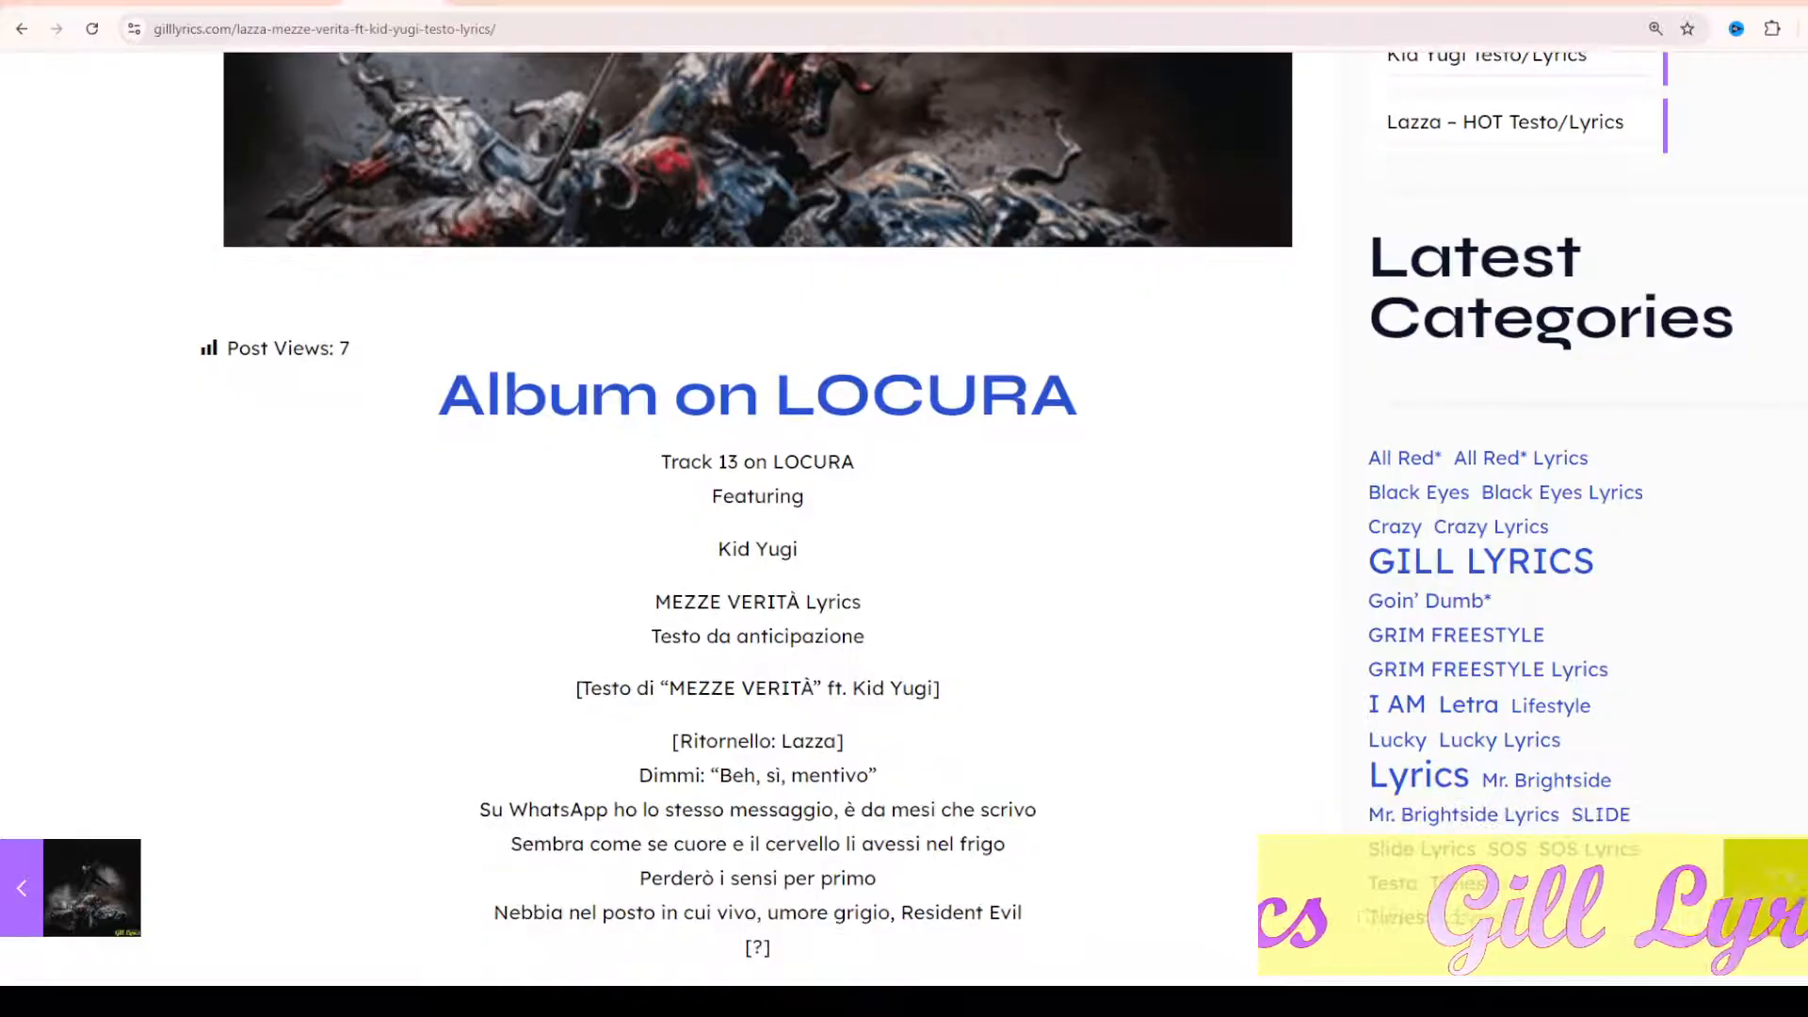
scroll("down", 3)
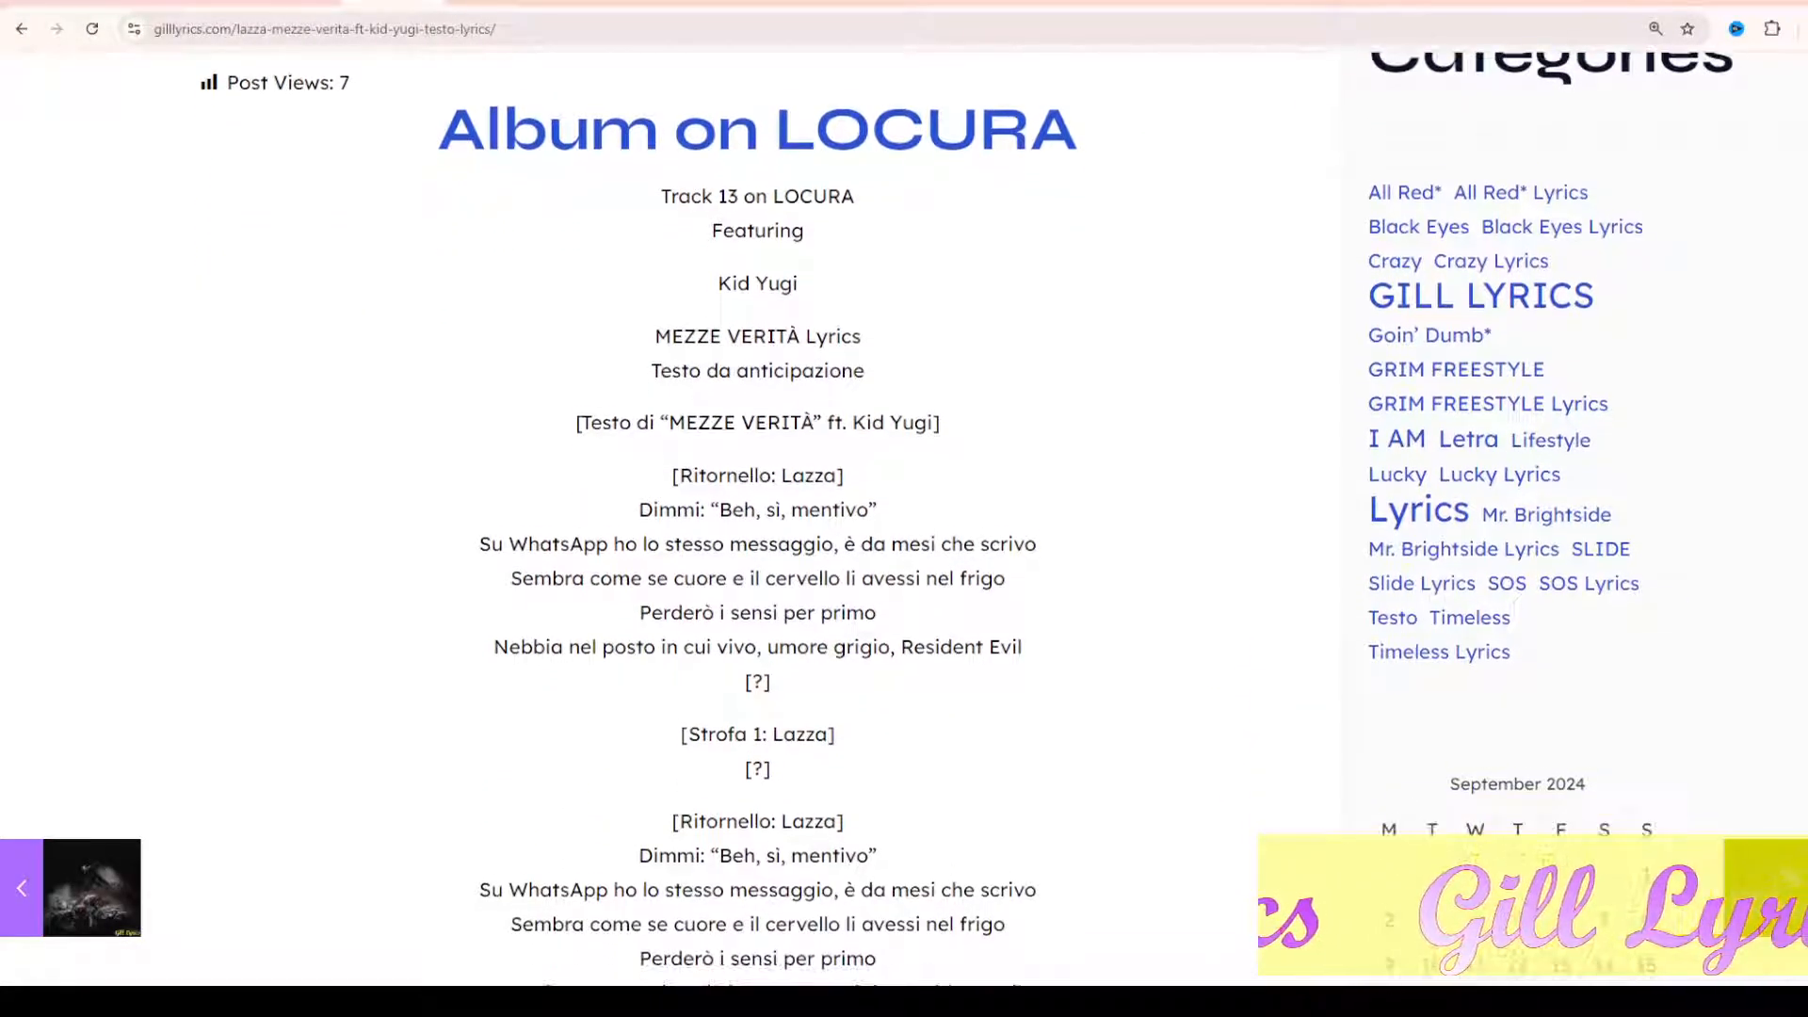
scroll("down", 3)
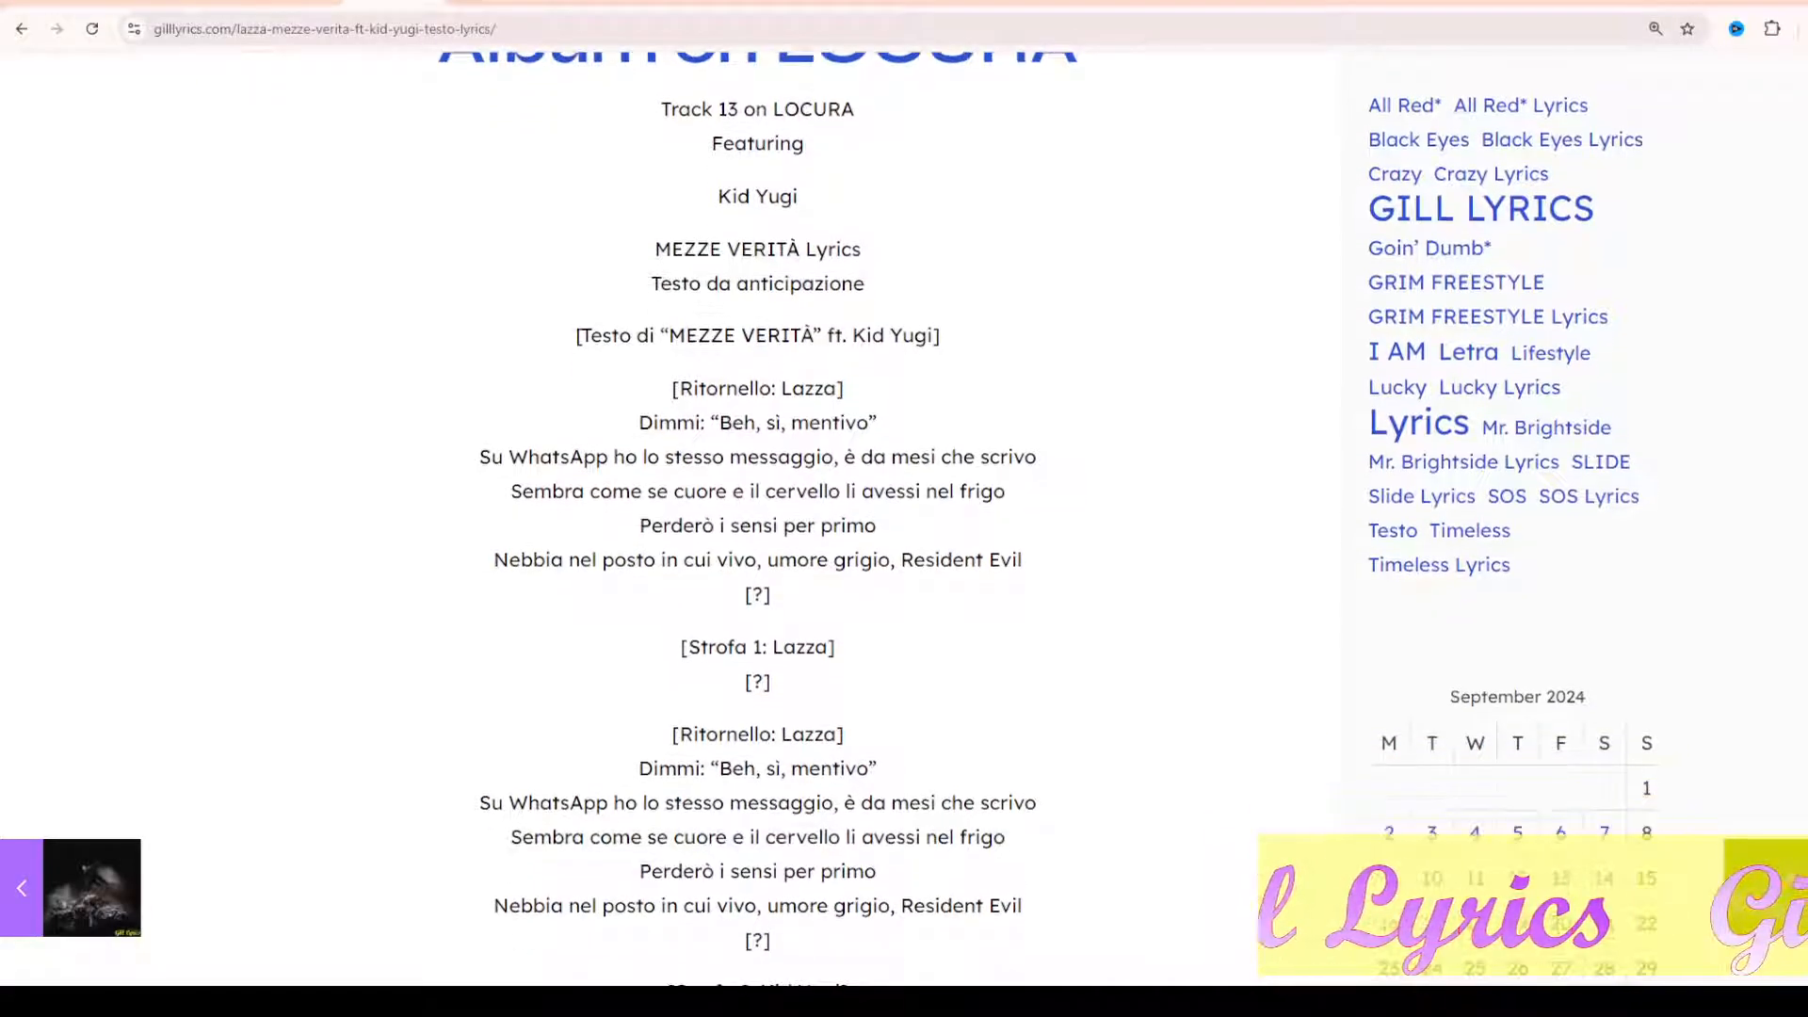
scroll("down", 3)
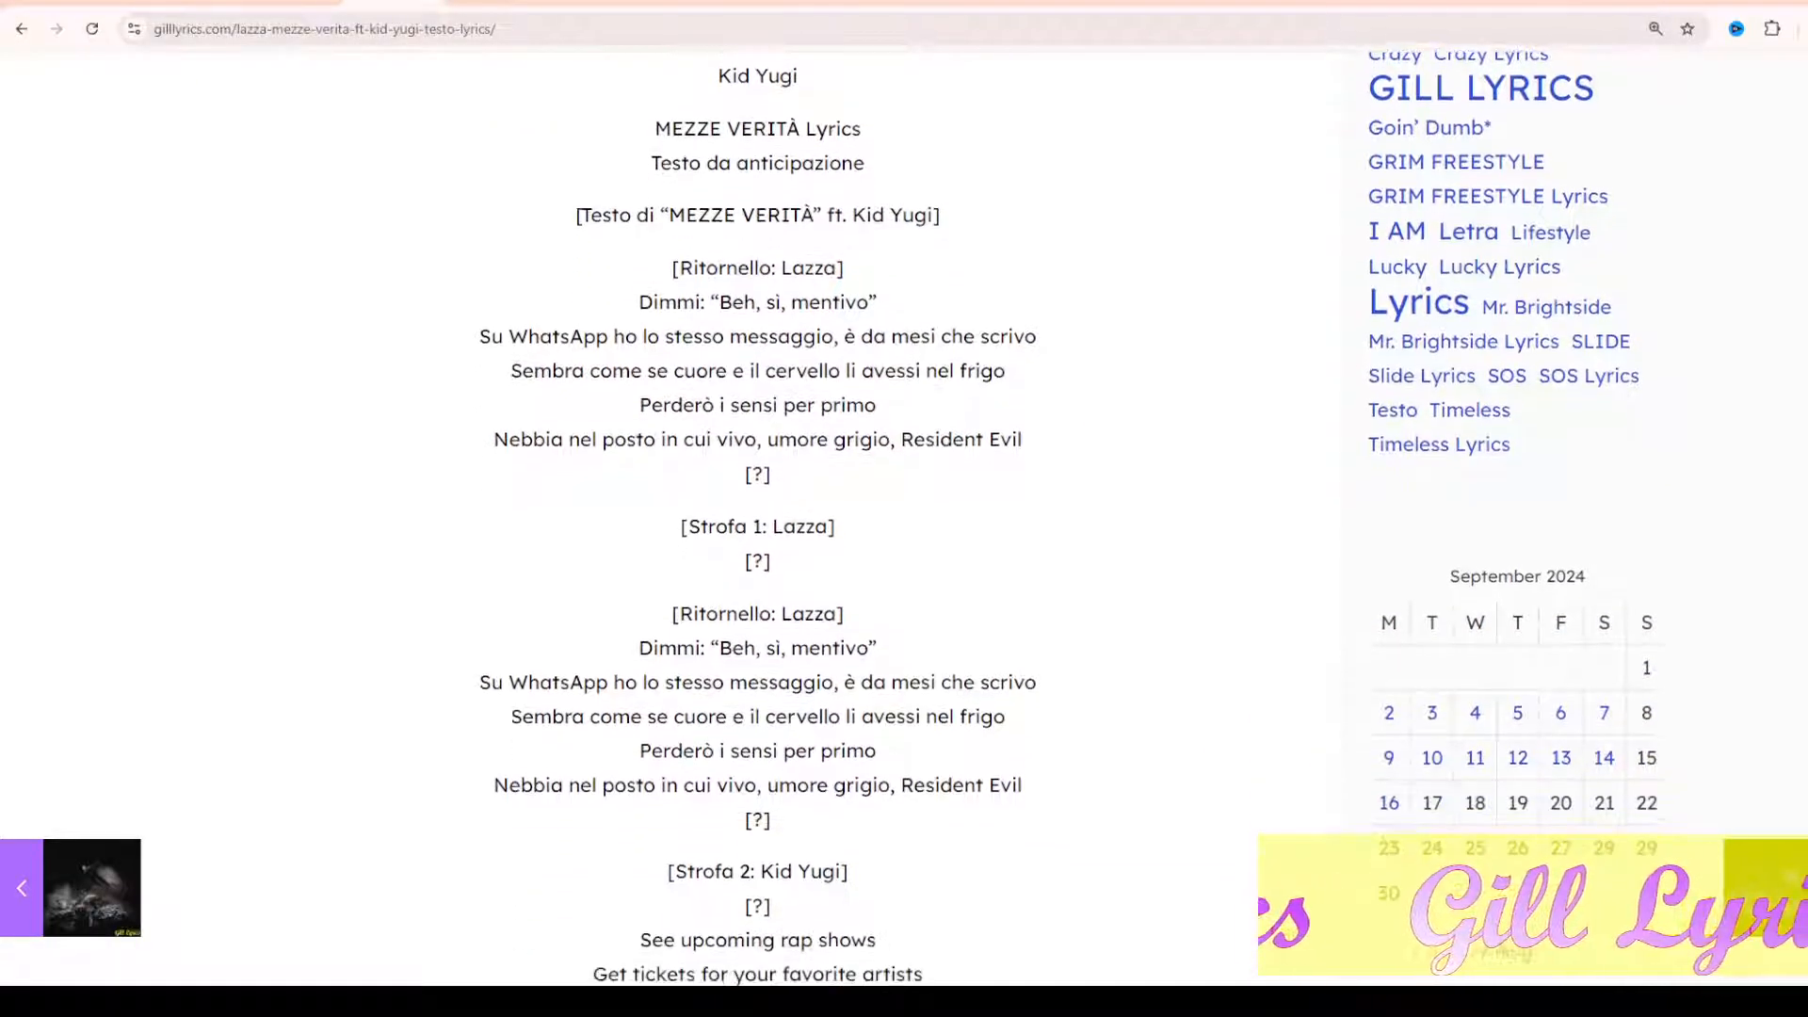
scroll("down", 3)
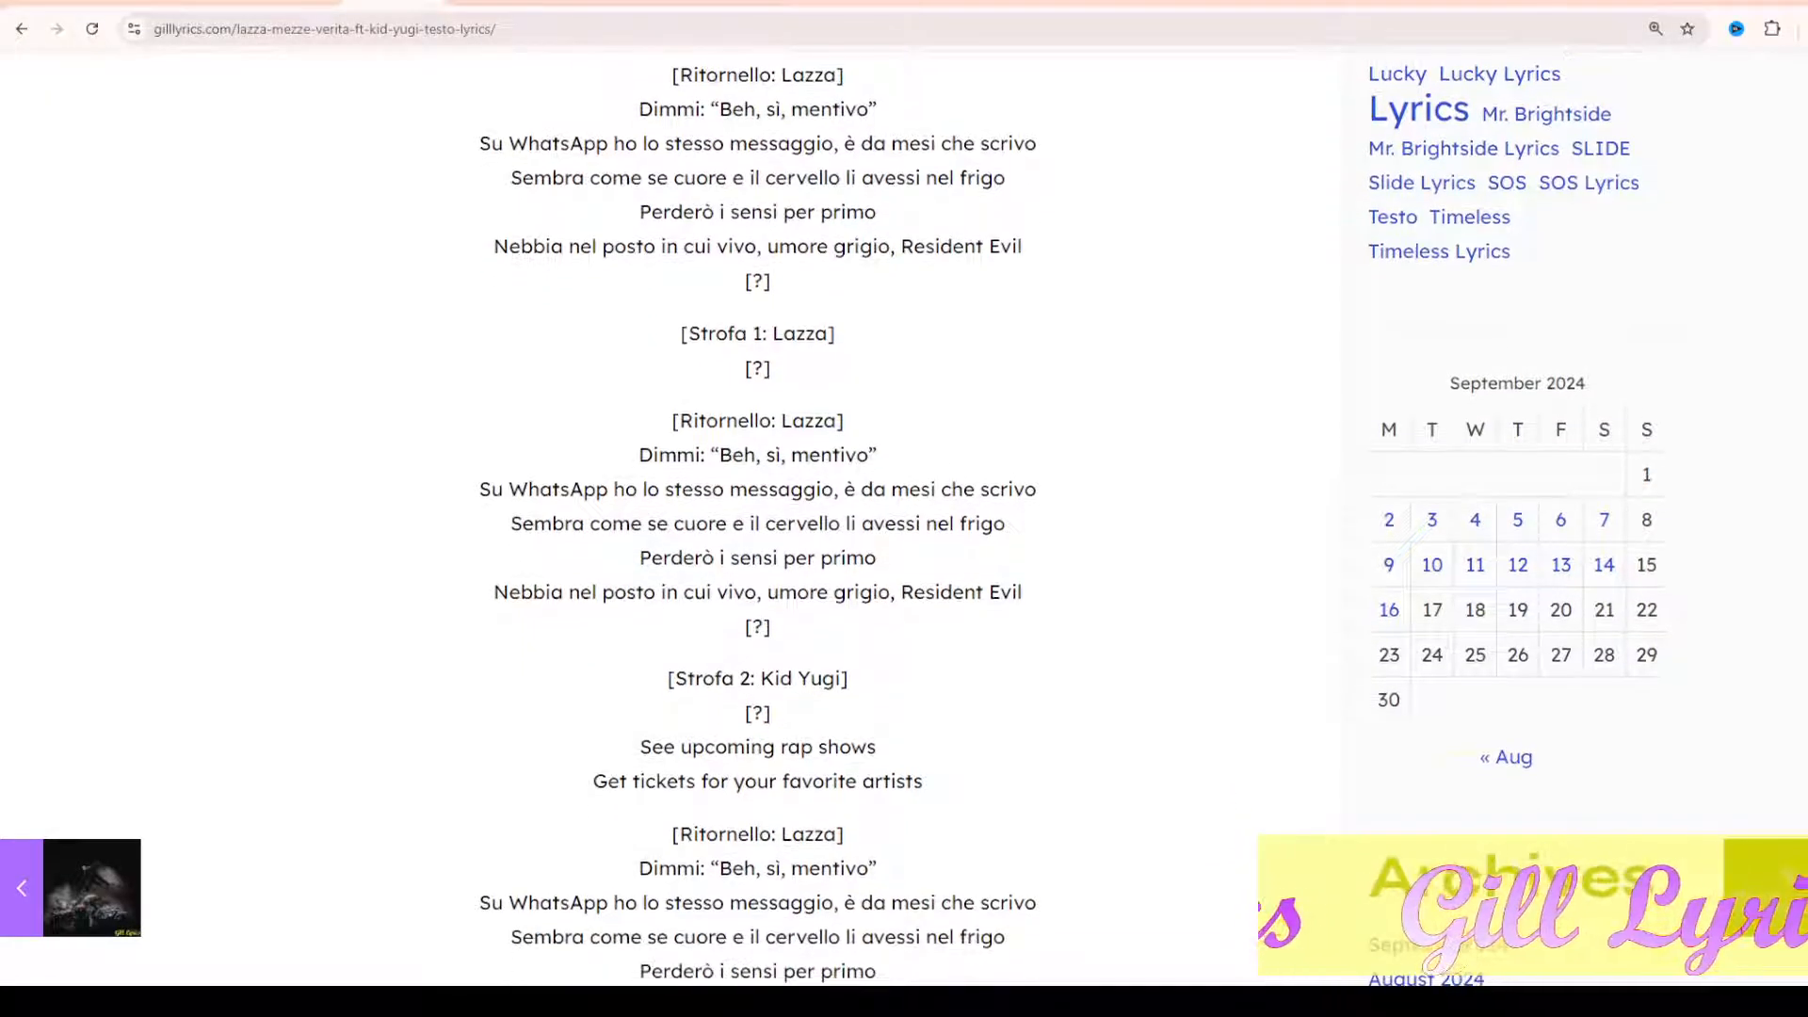
scroll("down", 3)
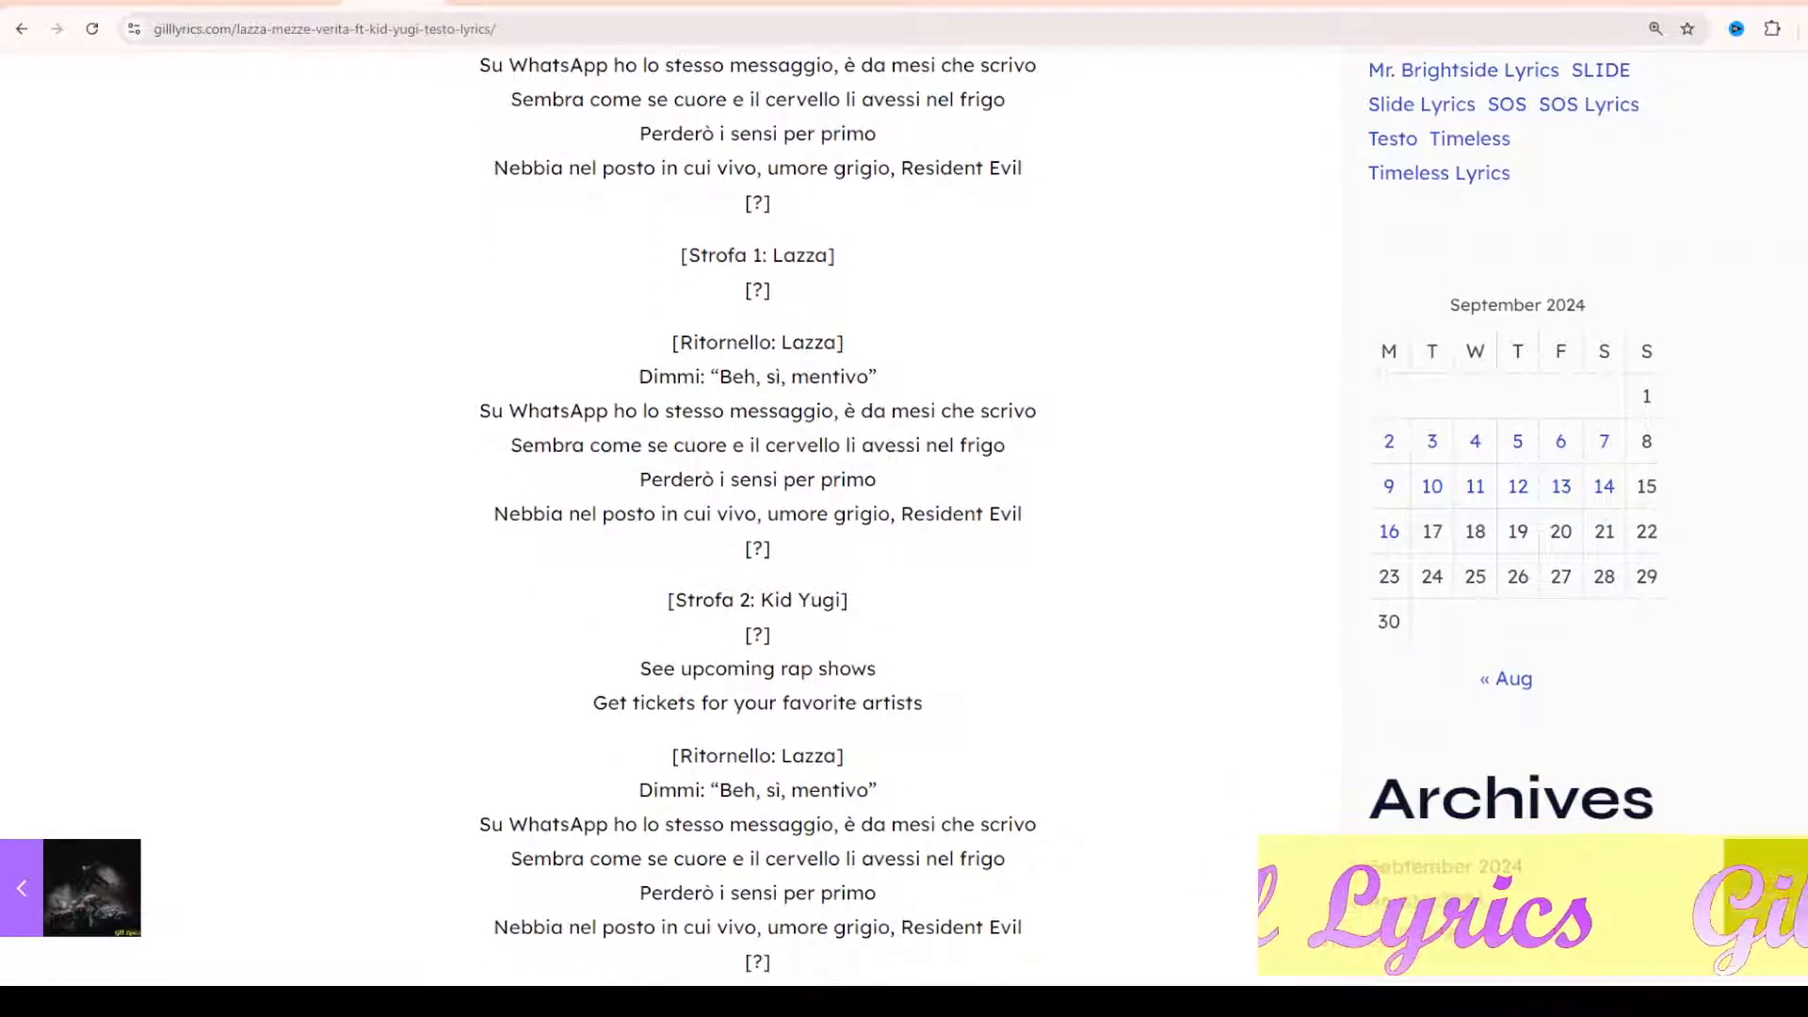
scroll("down", 3)
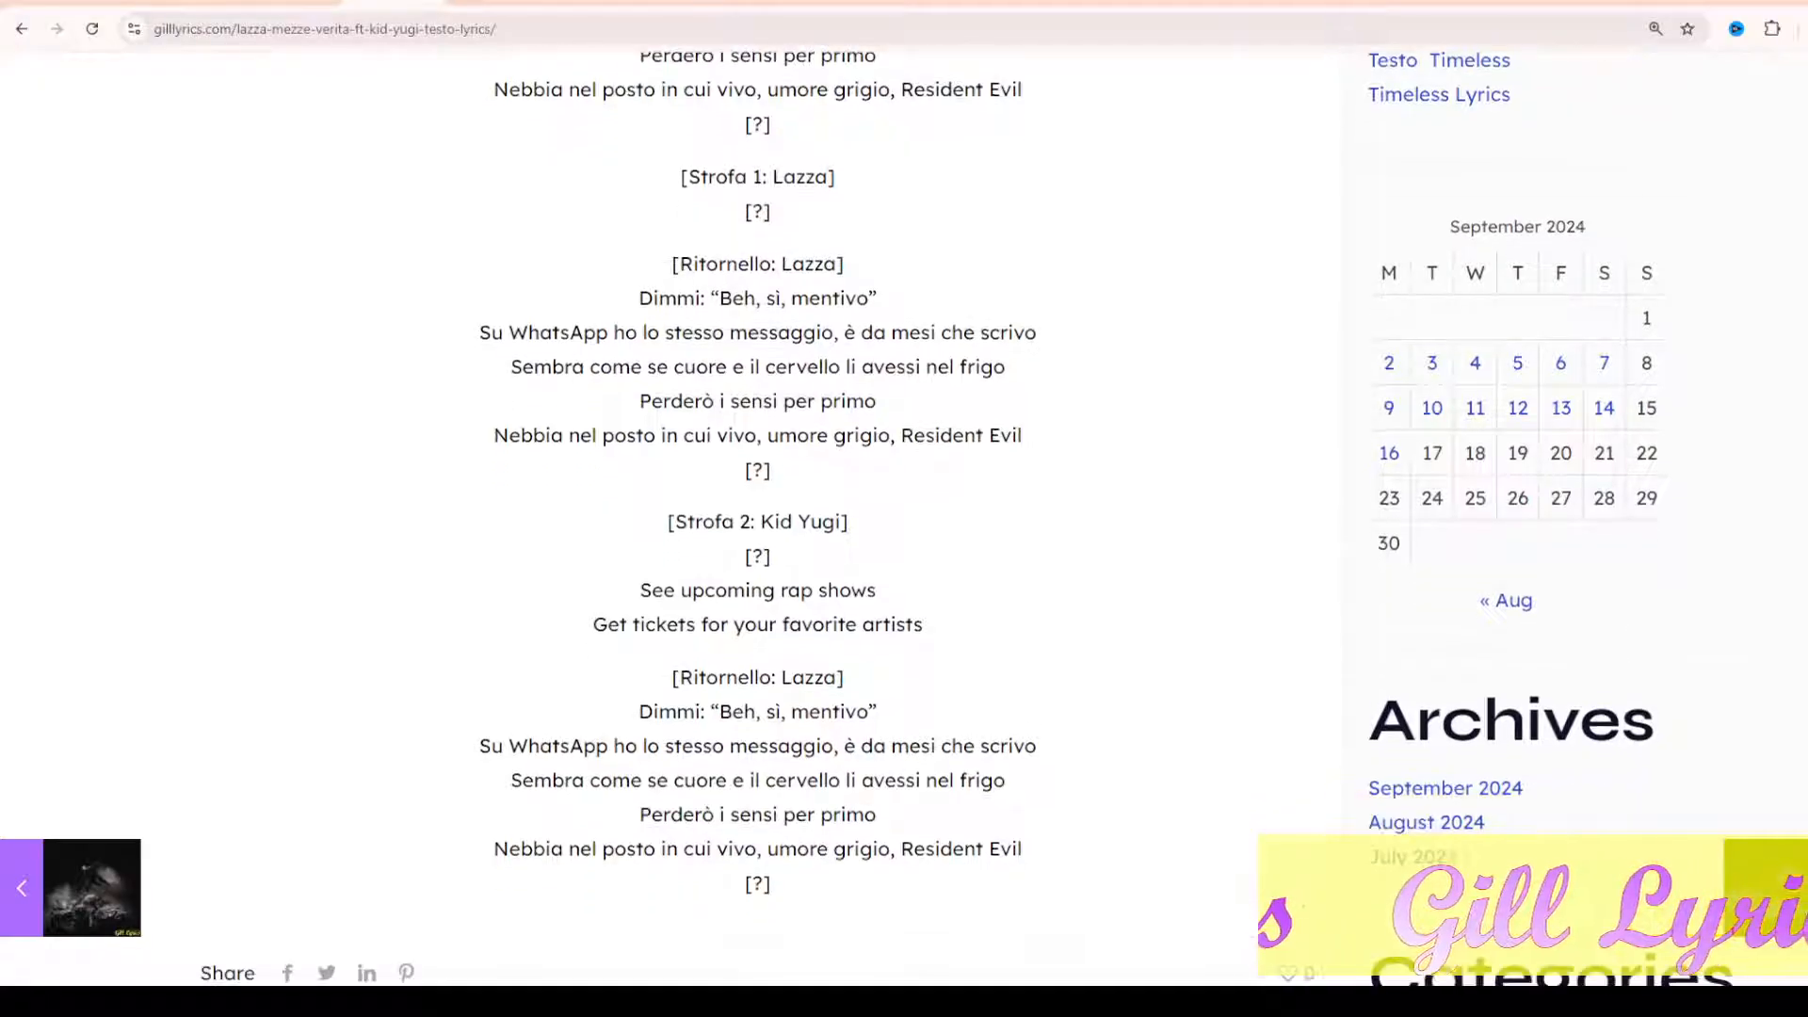
scroll("down", 3)
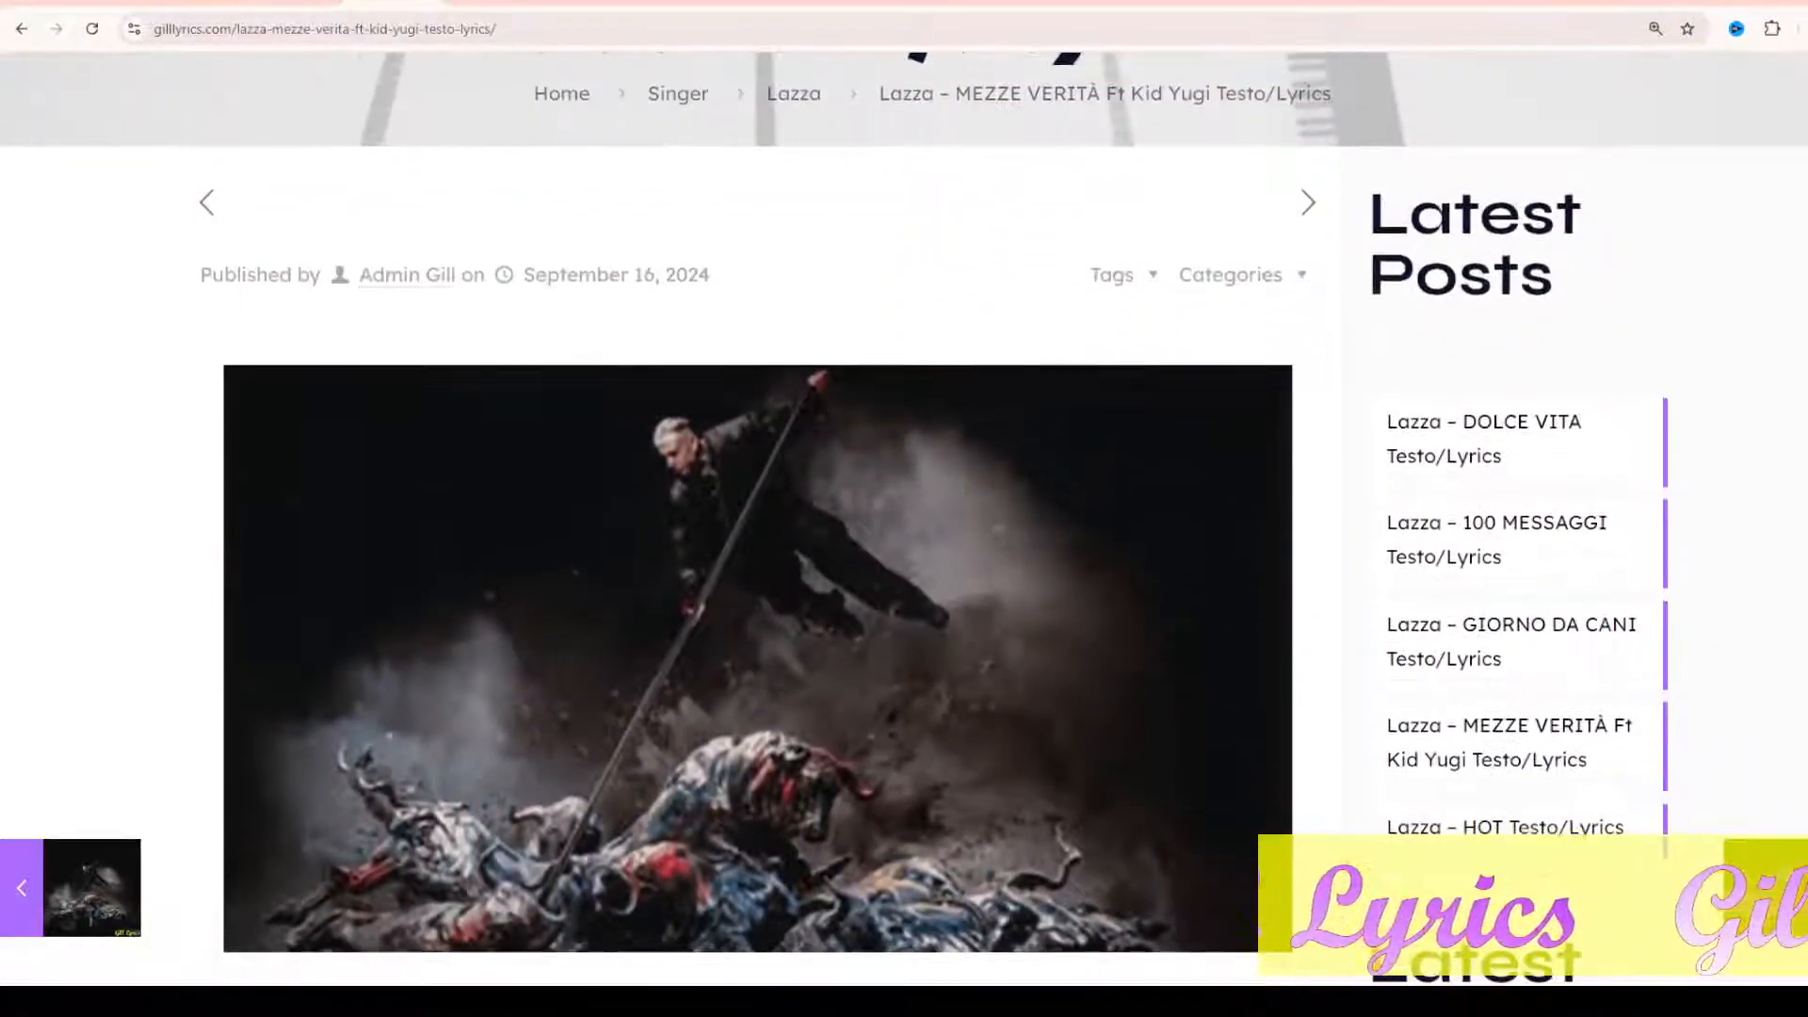
scroll("down", 3)
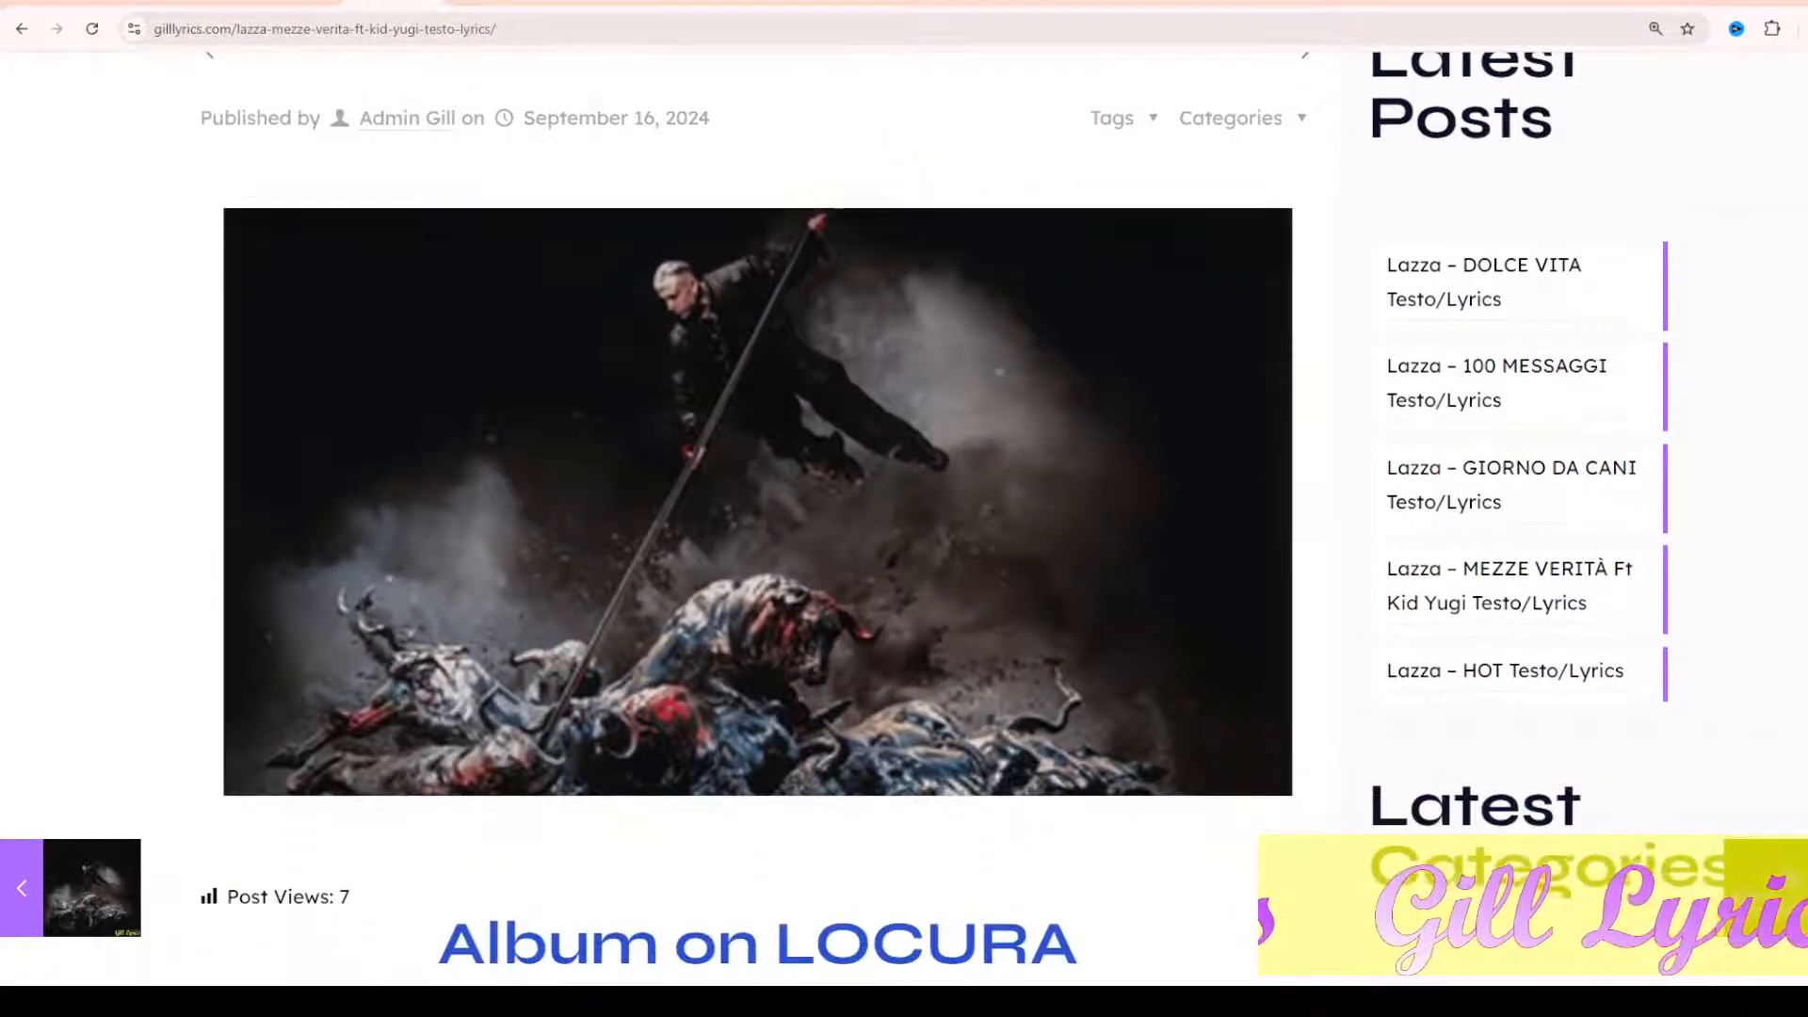
scroll("down", 3)
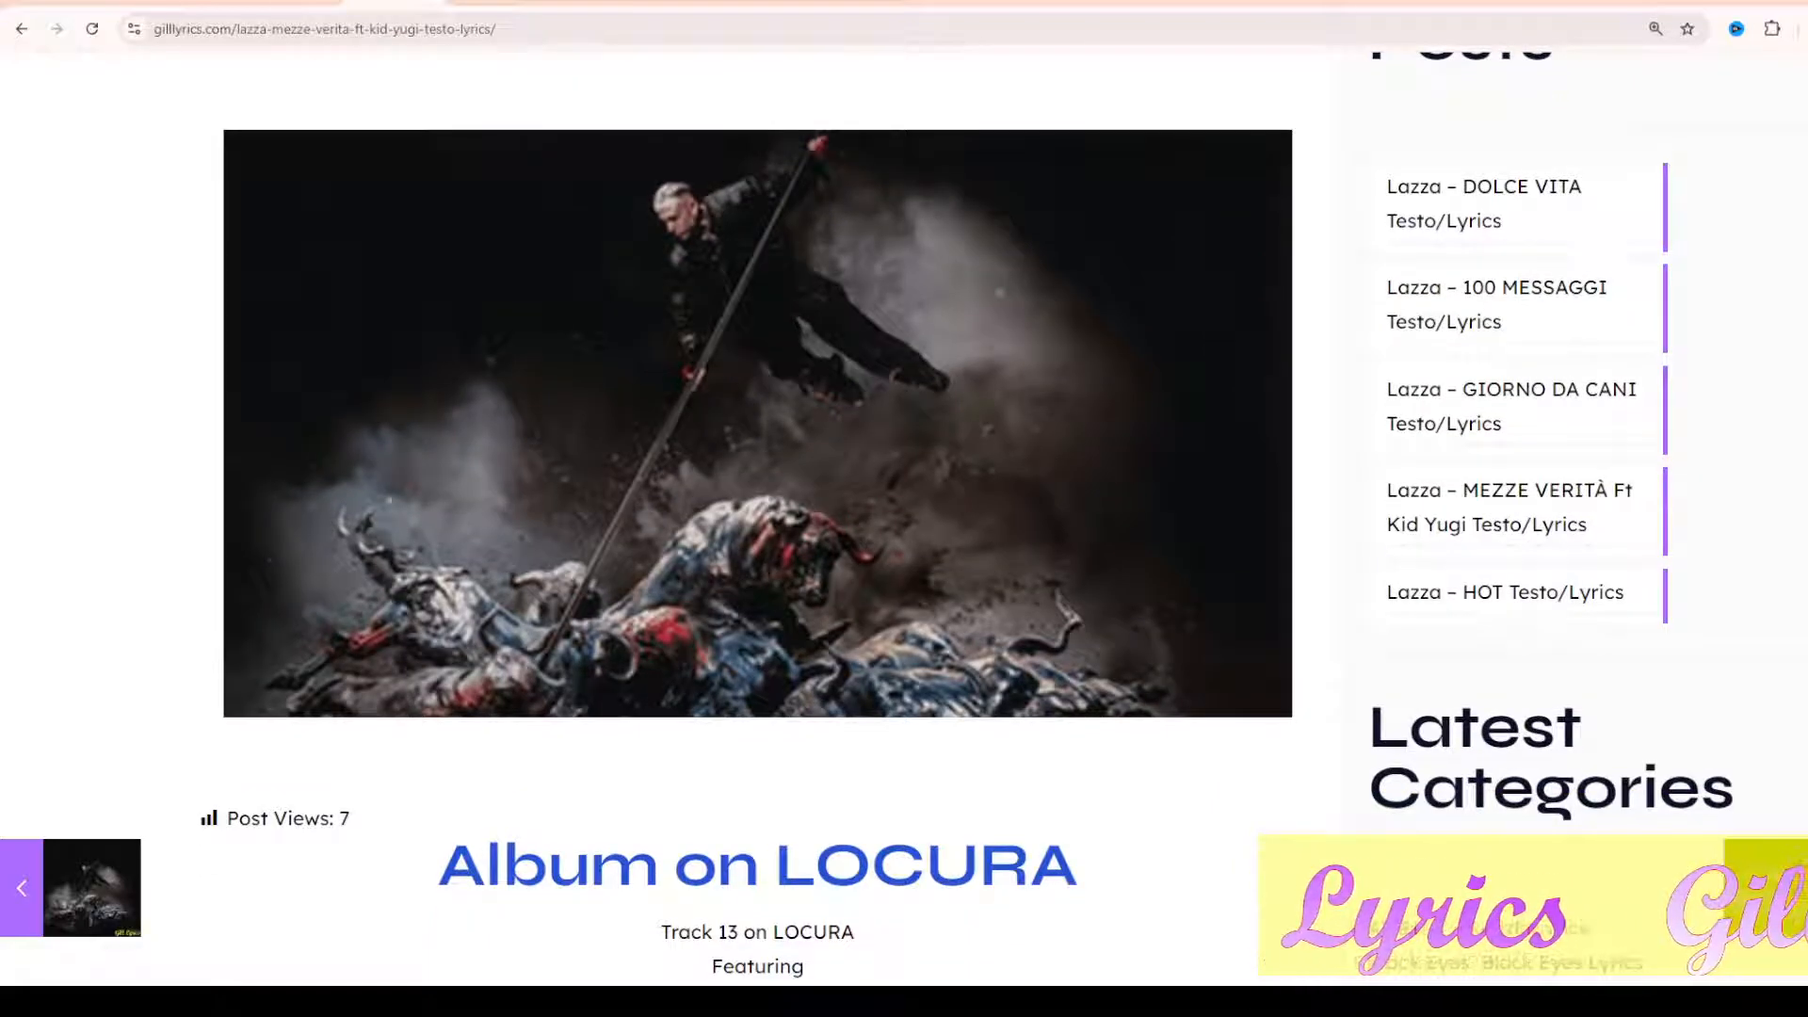
scroll("down", 3)
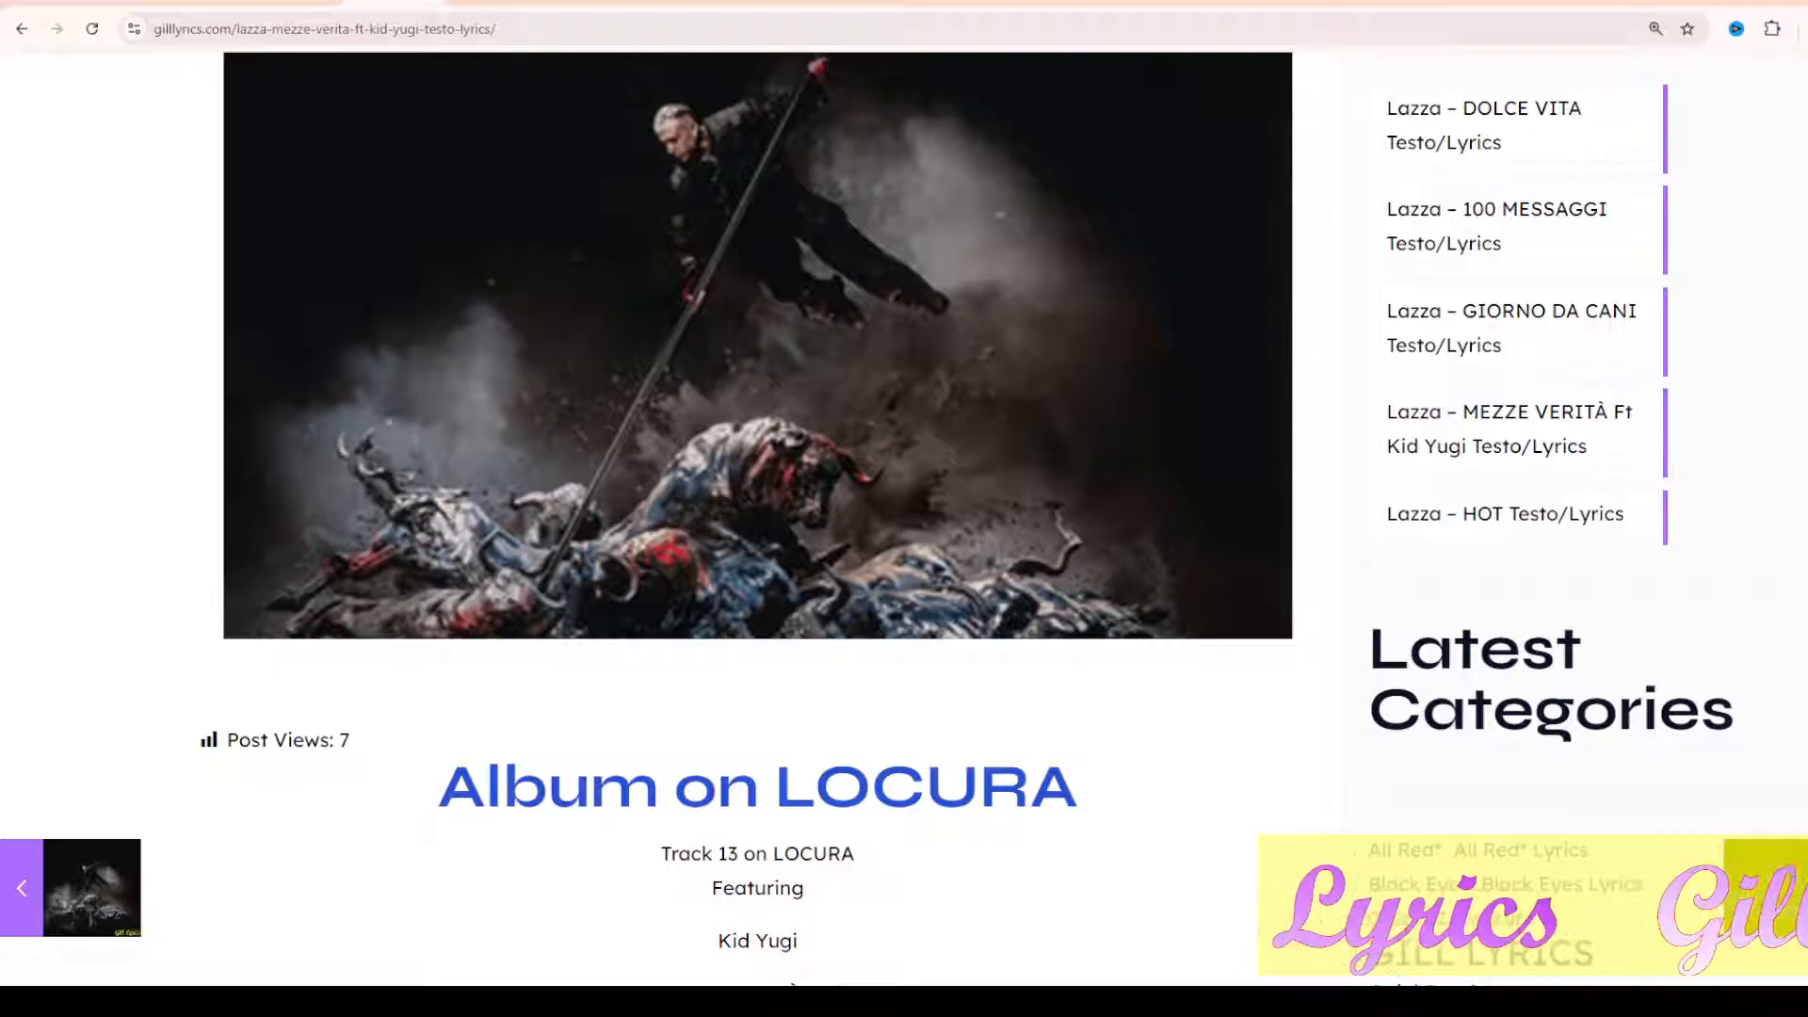
scroll("down", 3)
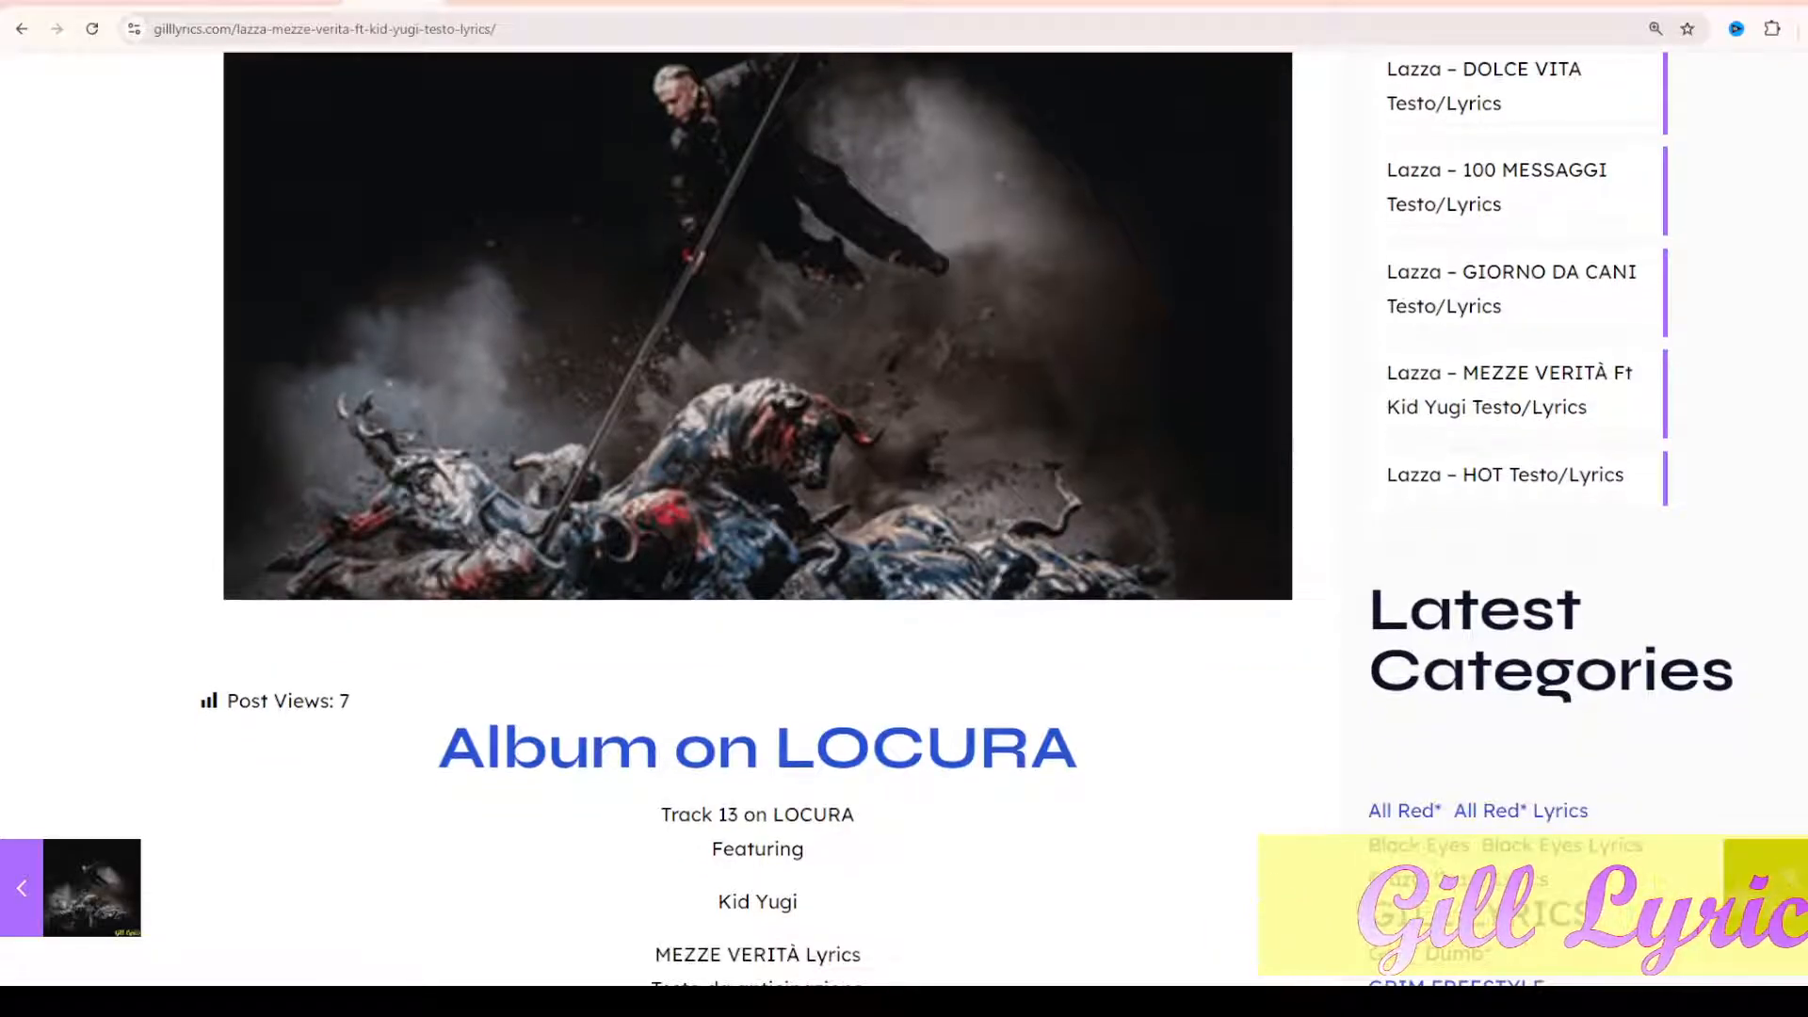
scroll("down", 3)
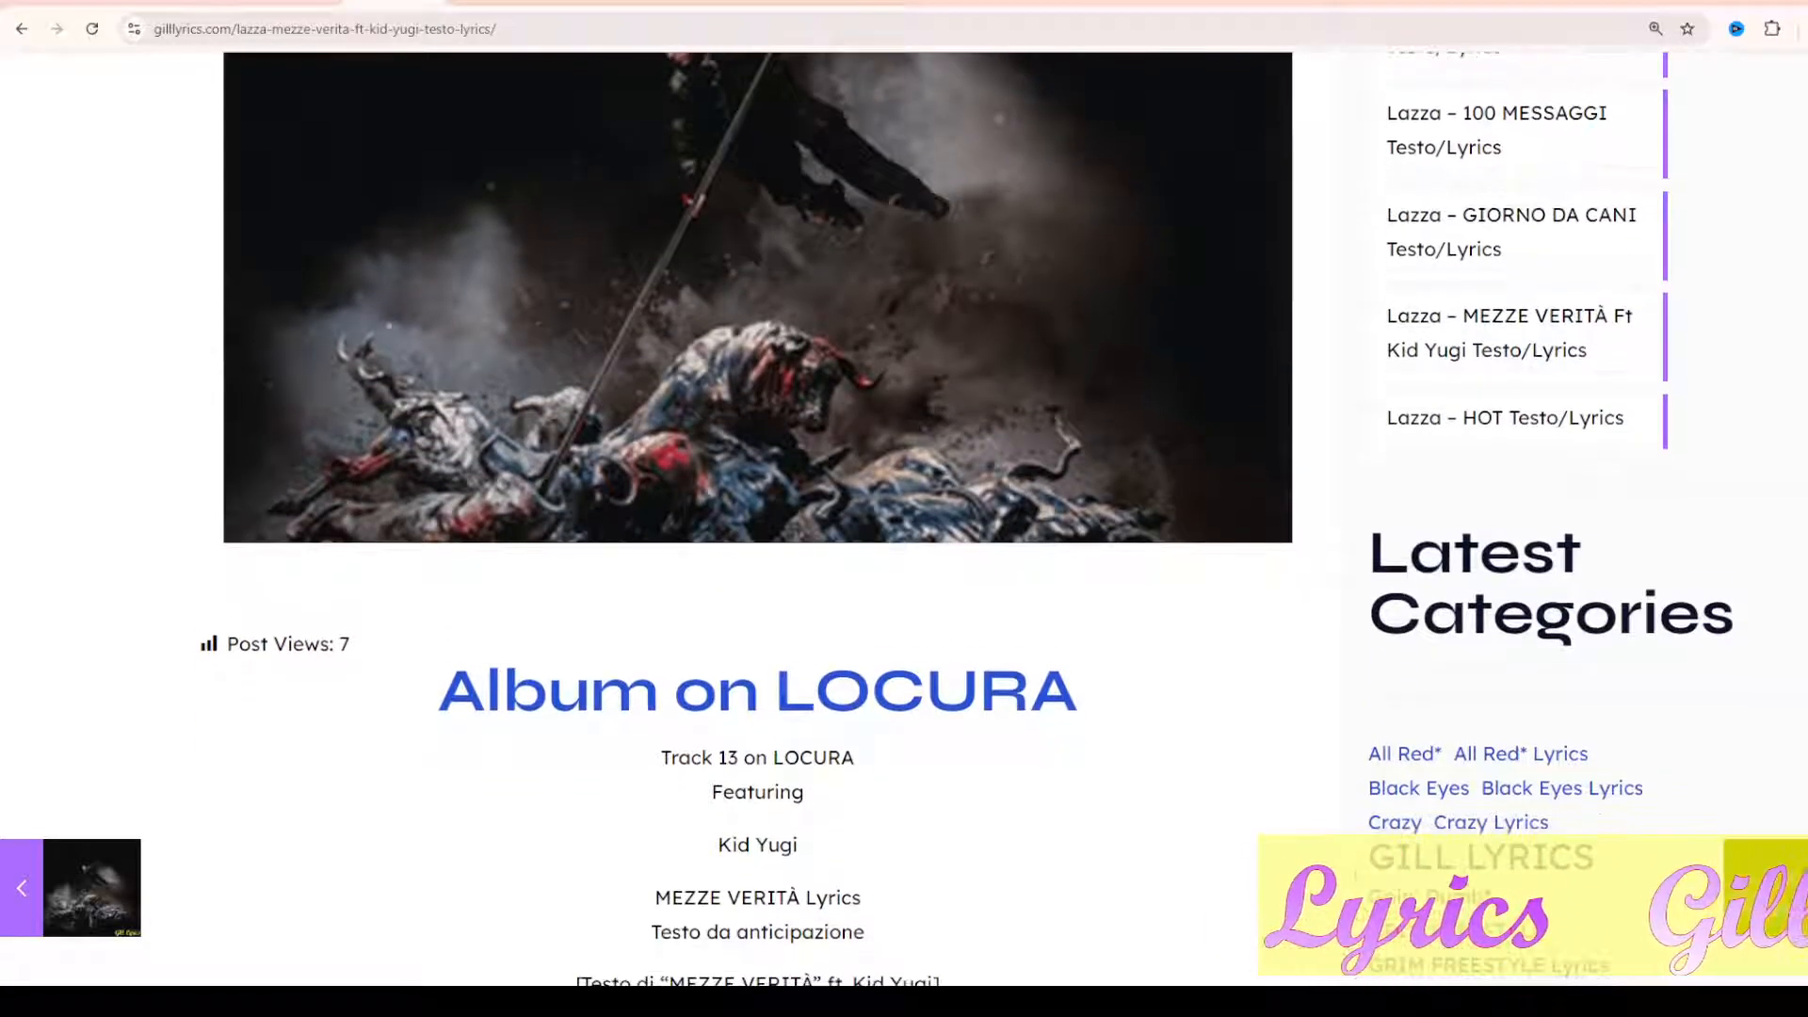
scroll("down", 3)
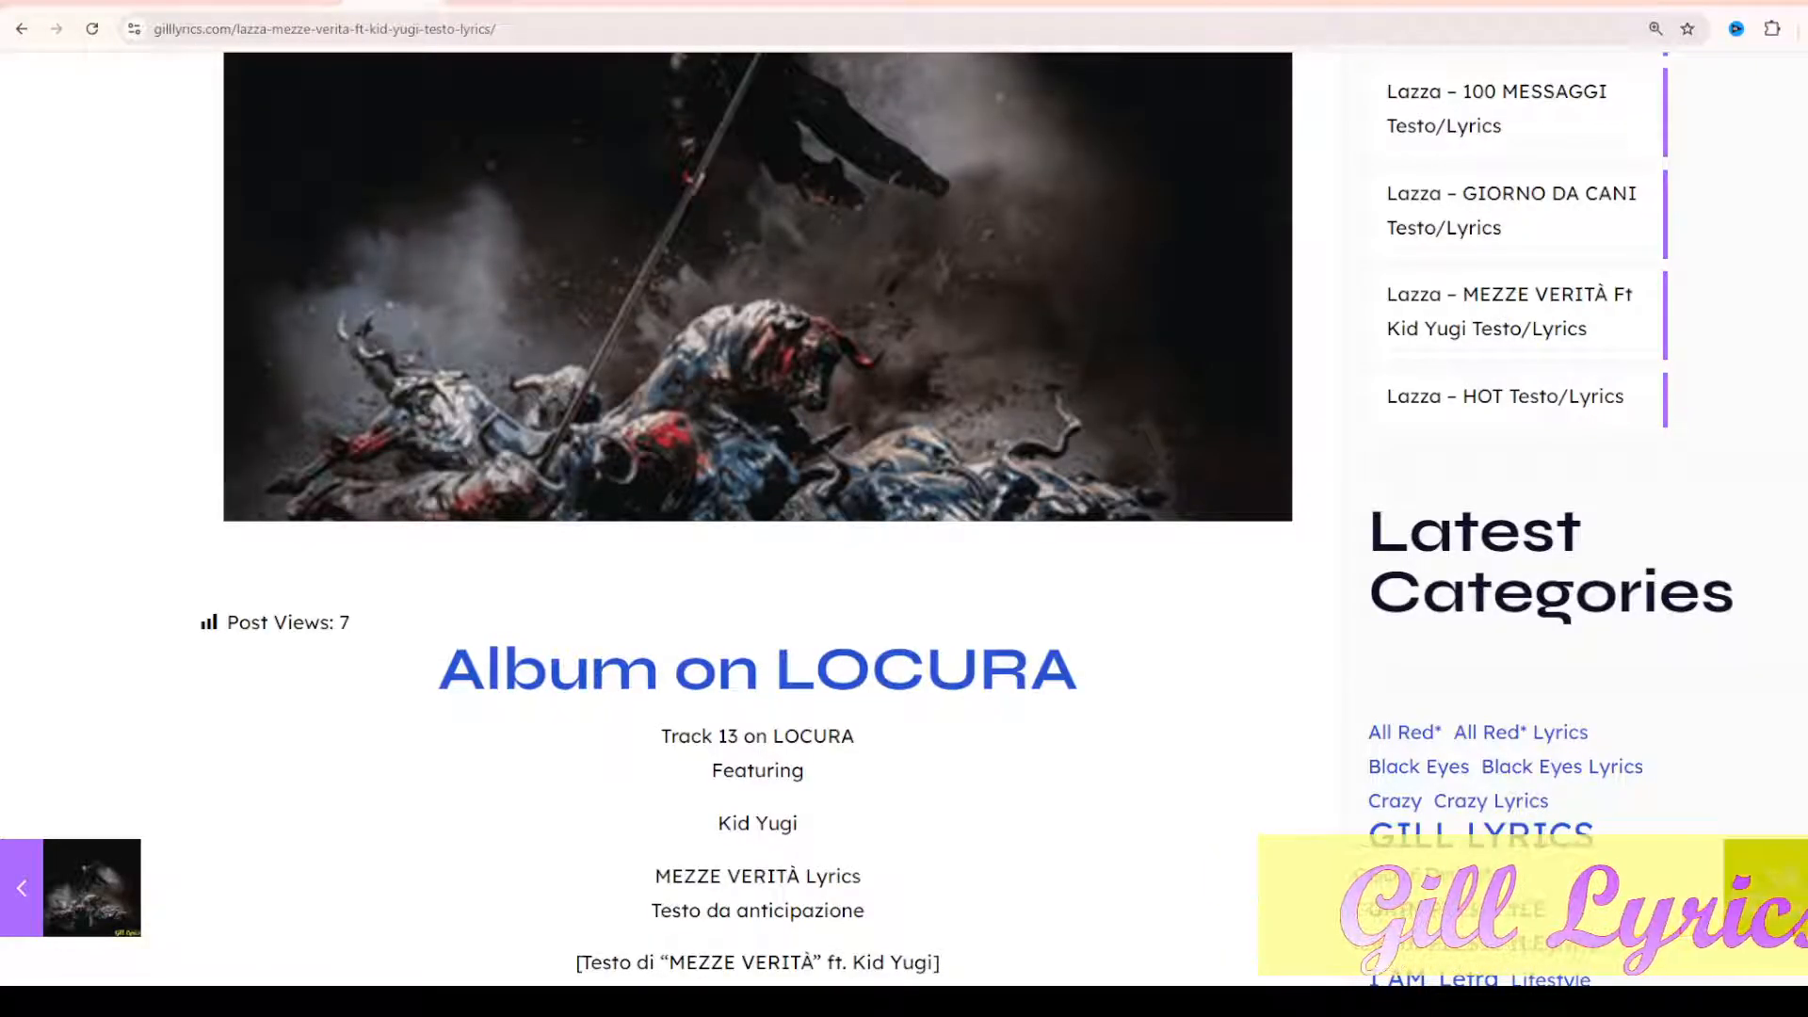
scroll("down", 3)
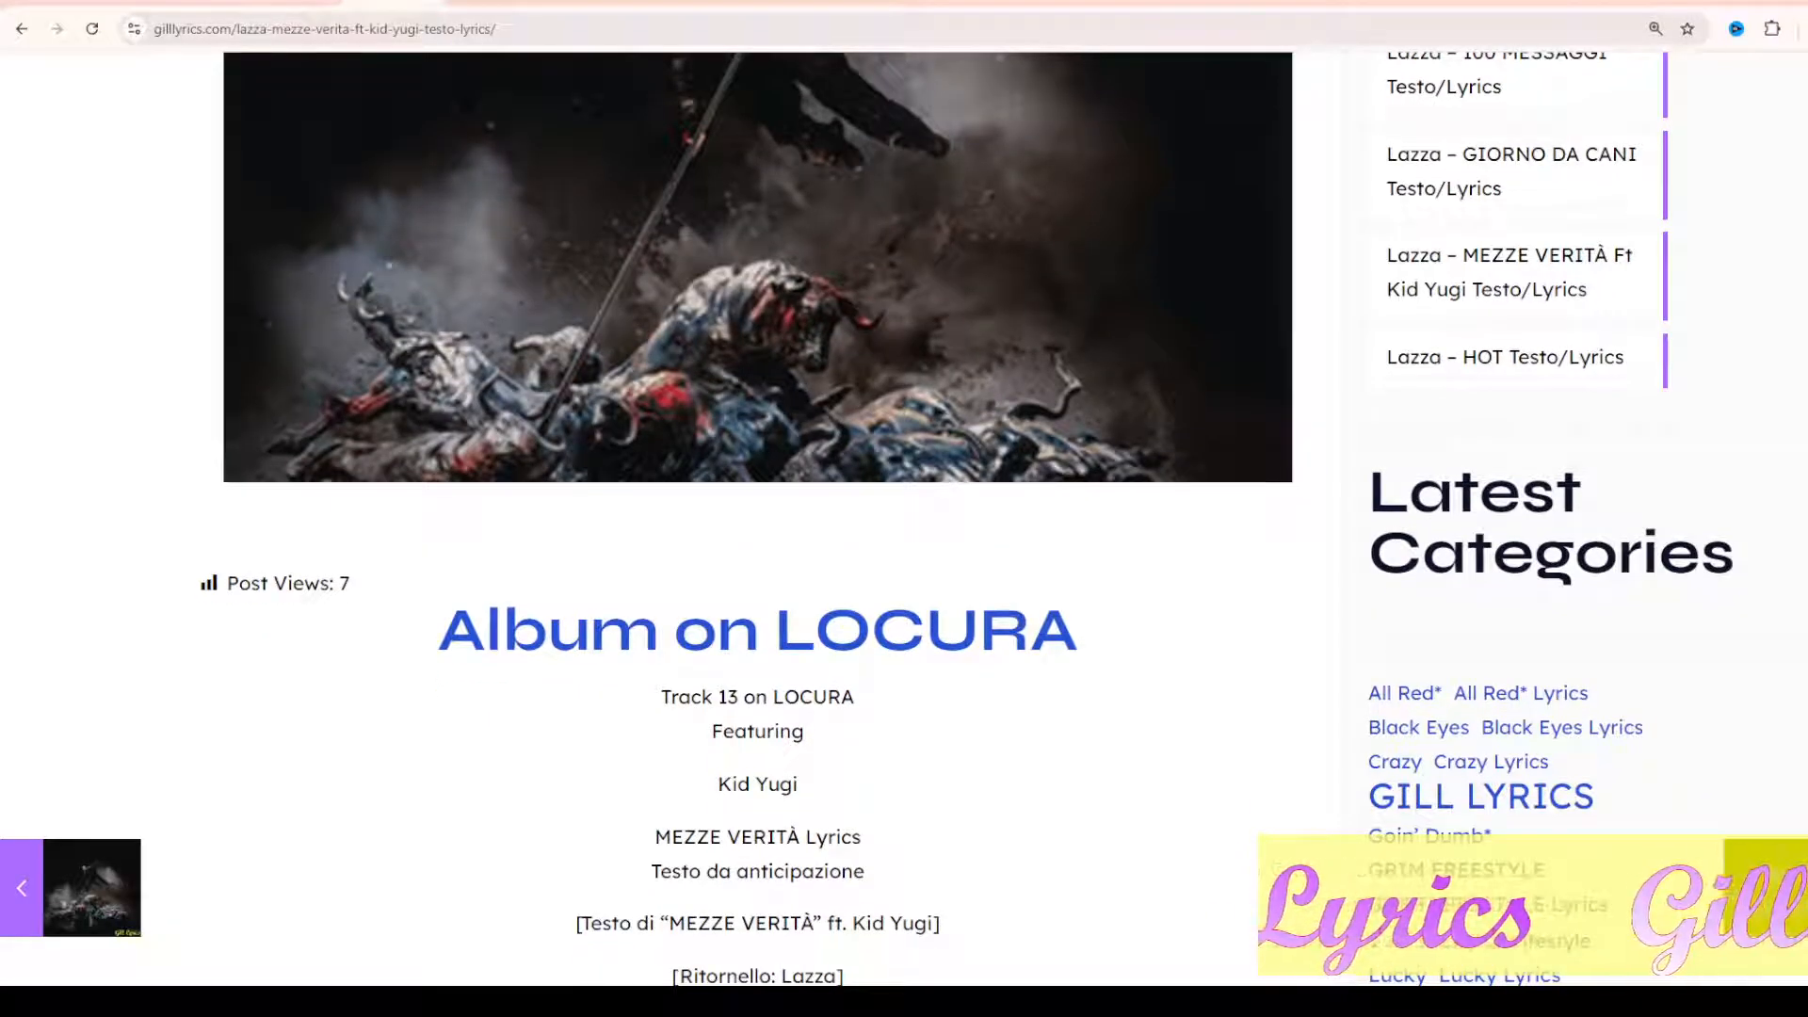
scroll("down", 3)
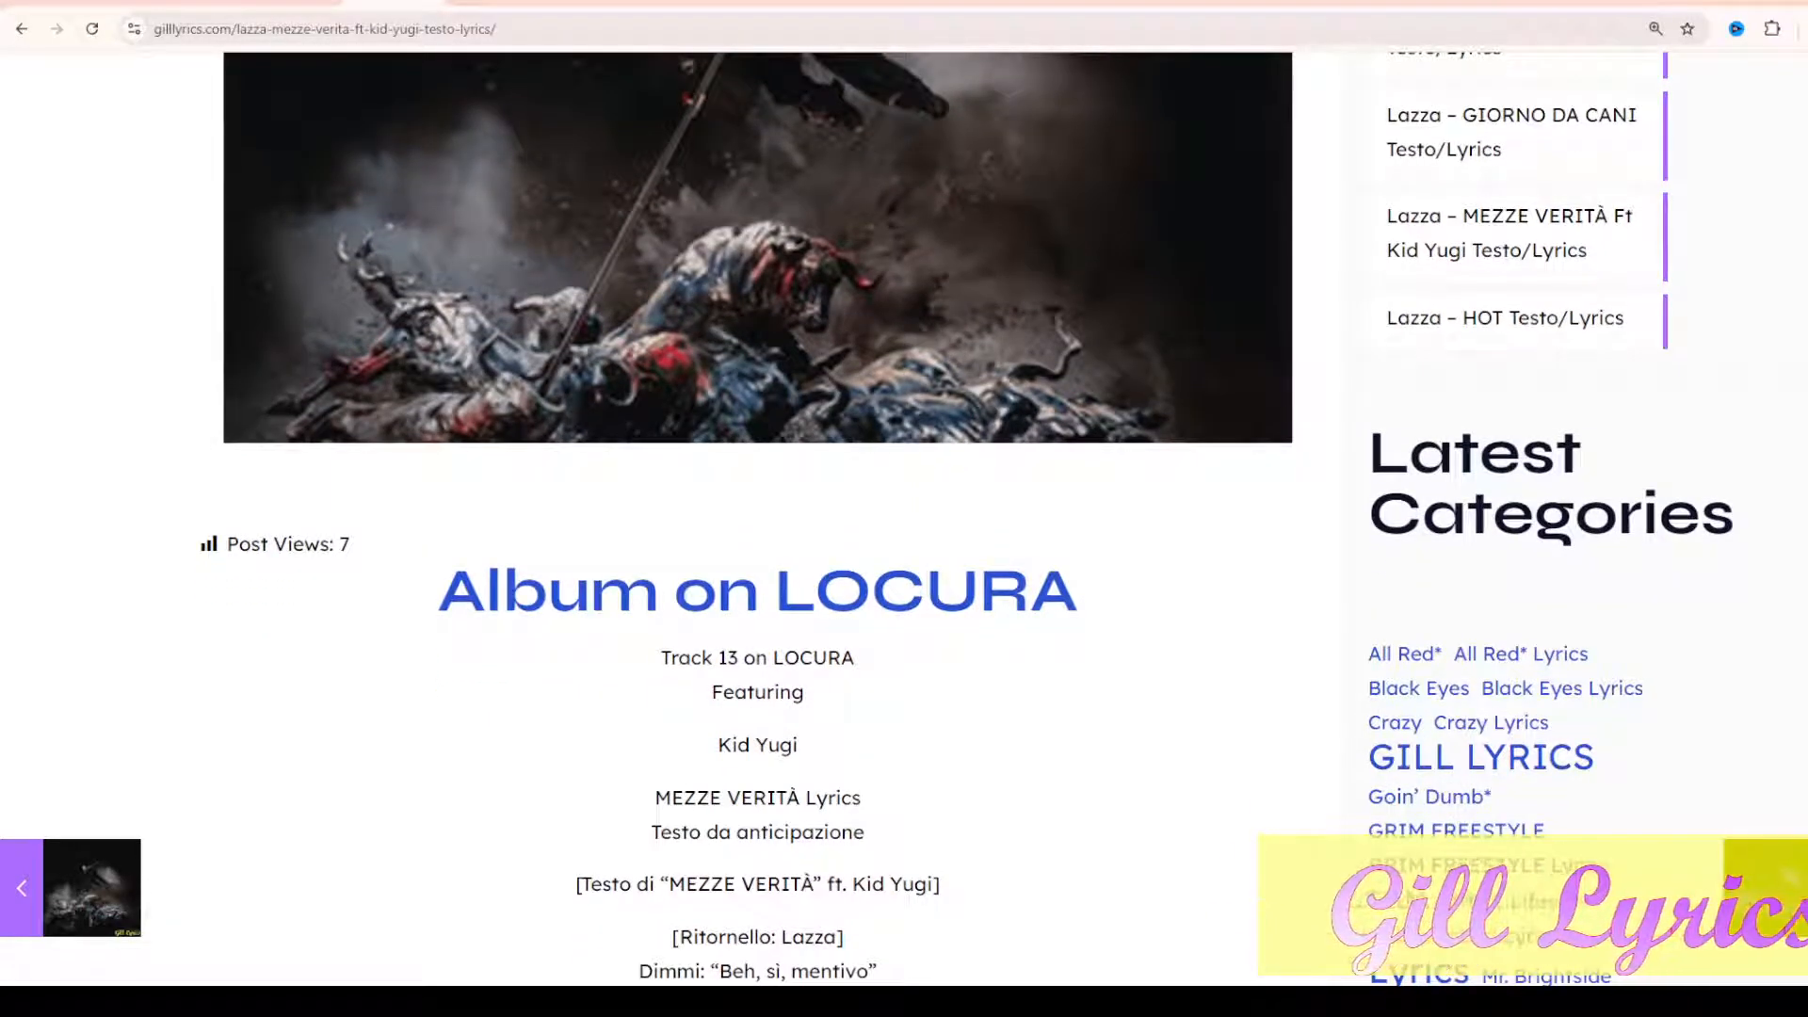
scroll("down", 3)
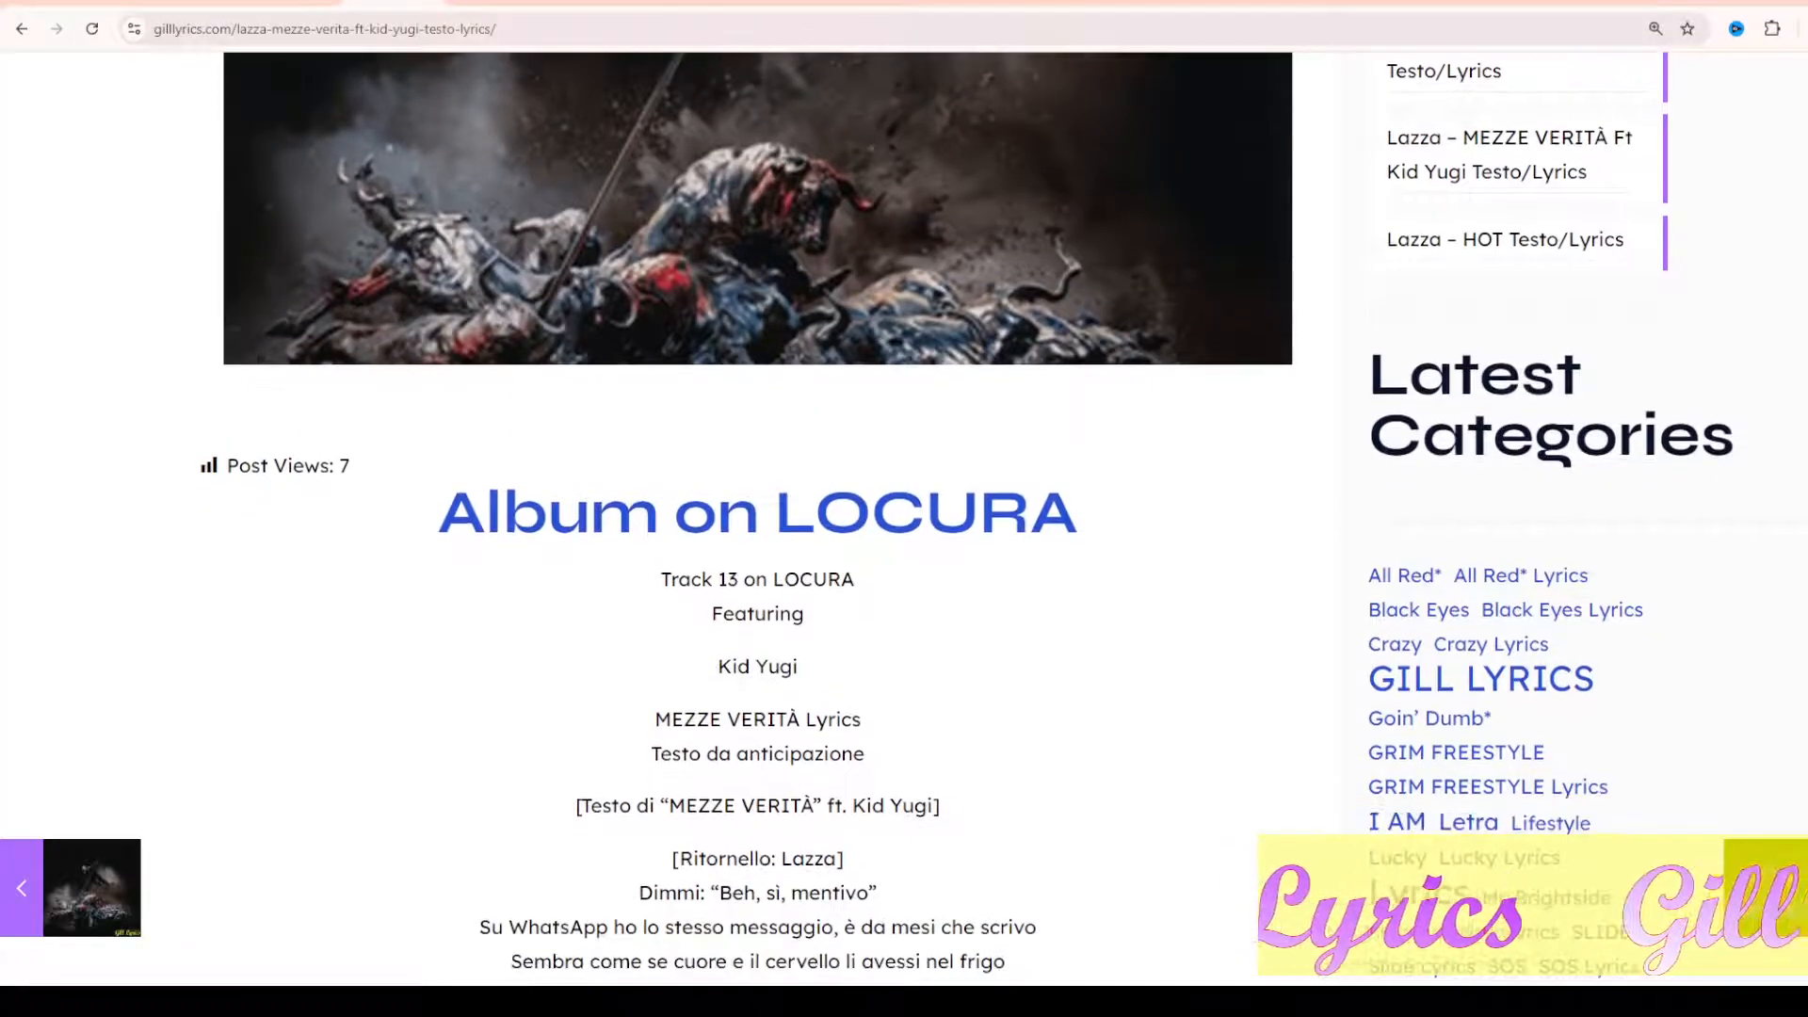
scroll("down", 3)
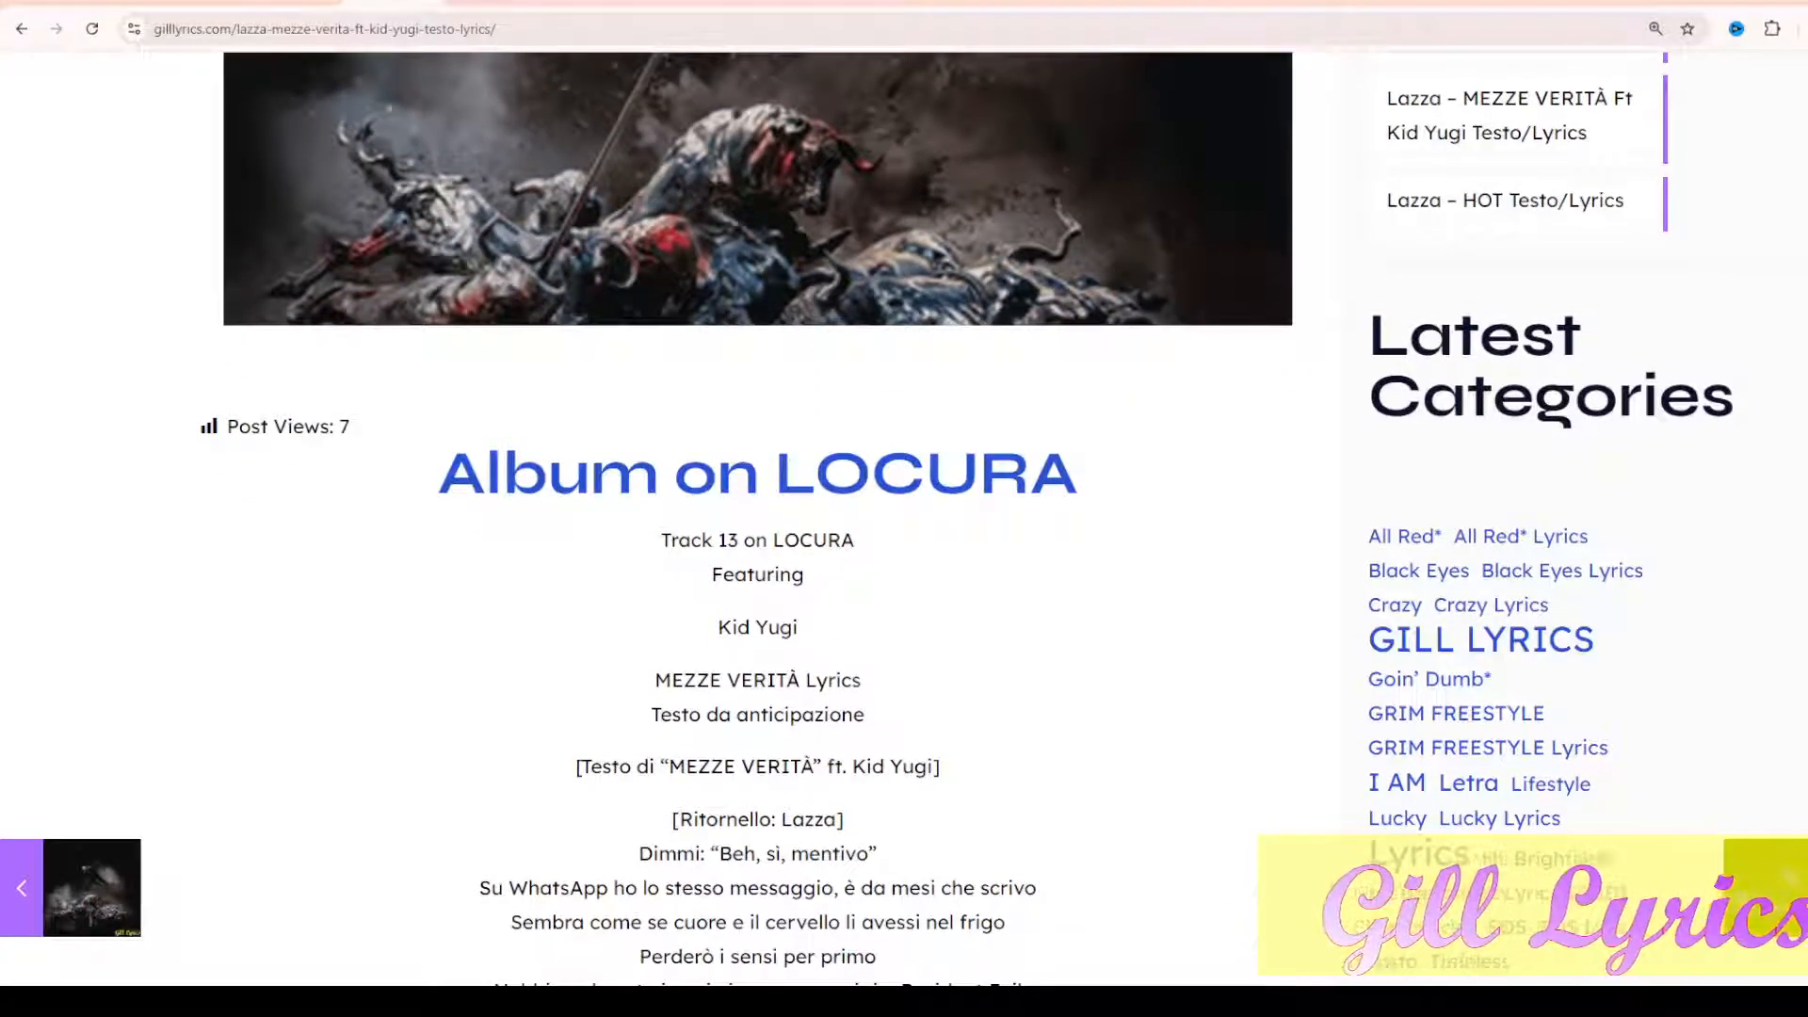
scroll("down", 3)
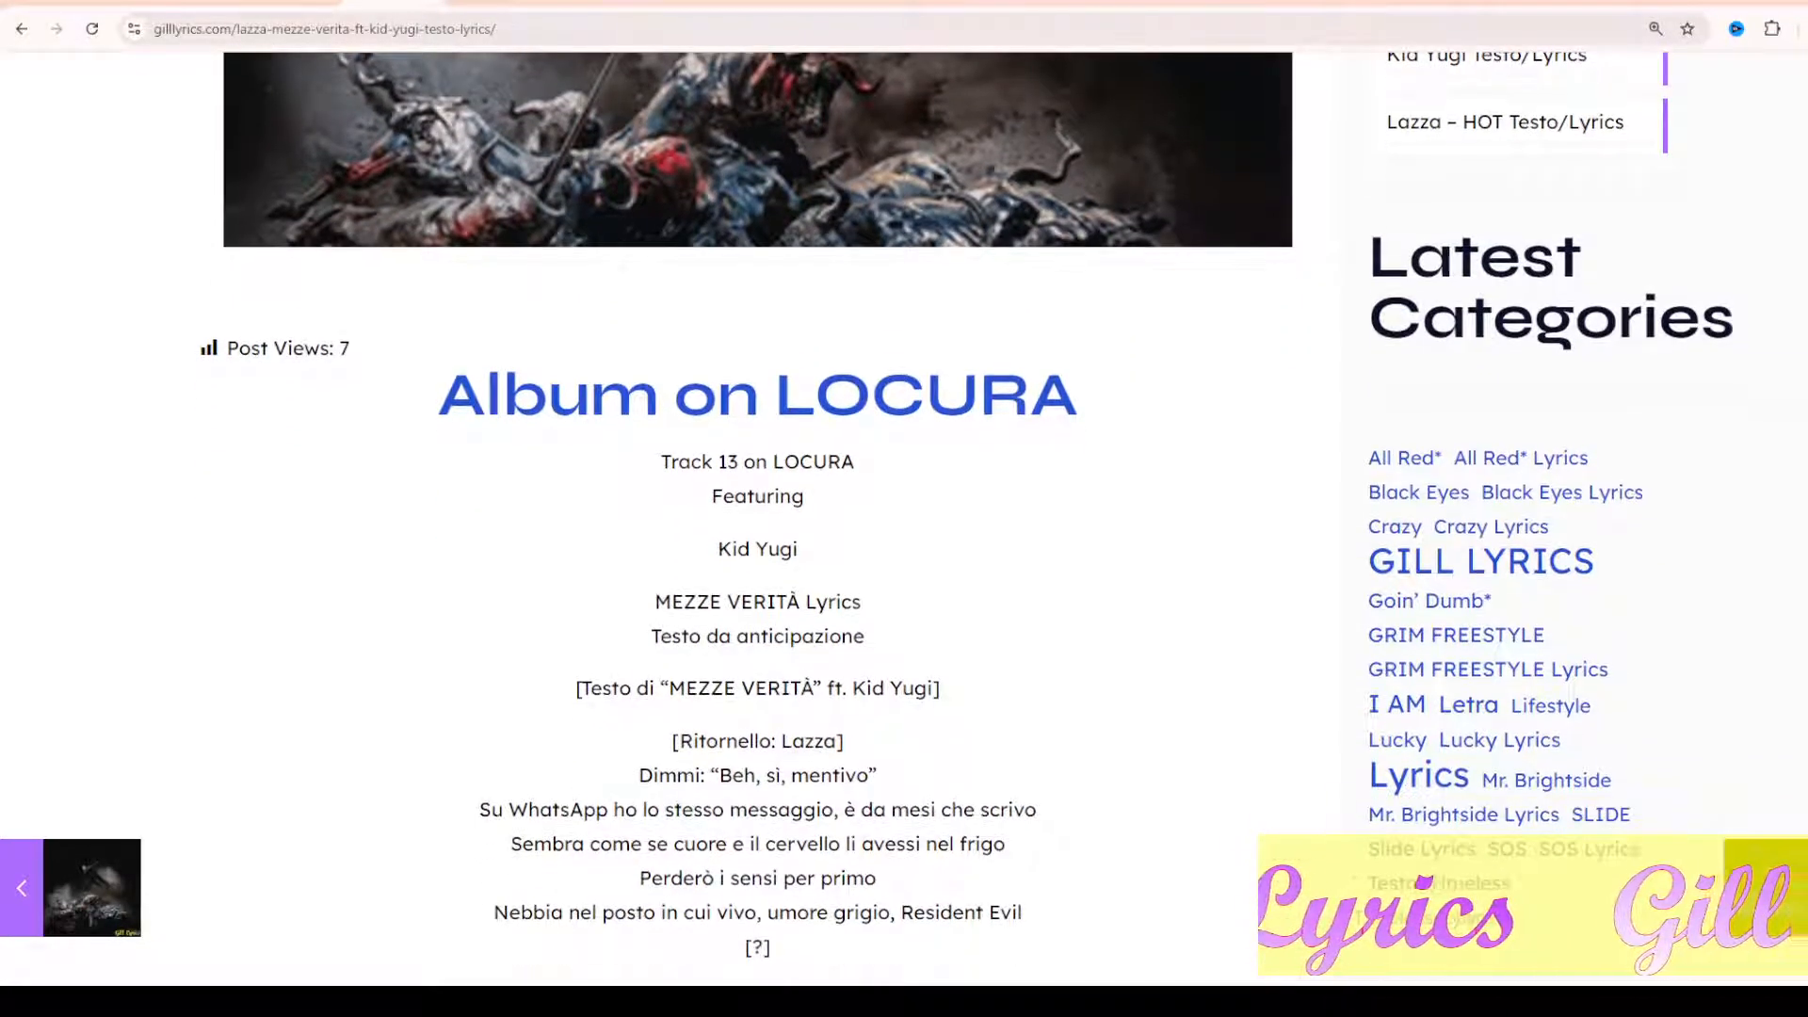
scroll("down", 3)
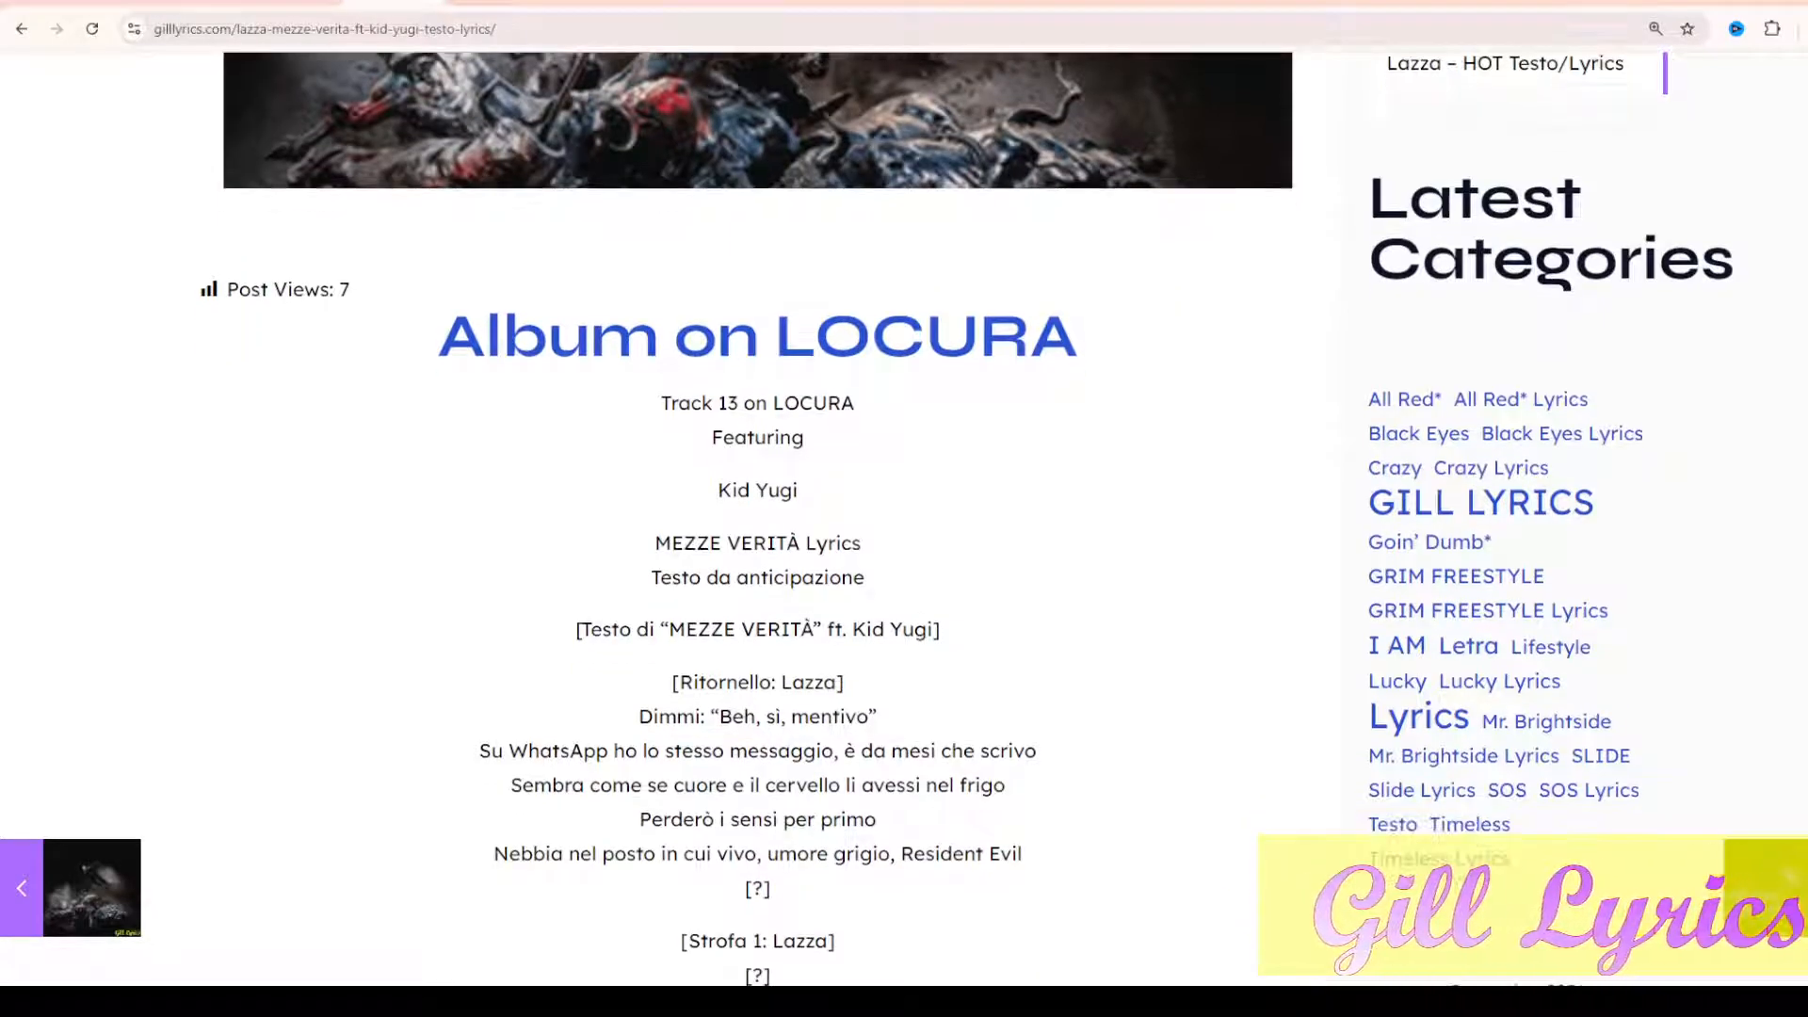
scroll("down", 3)
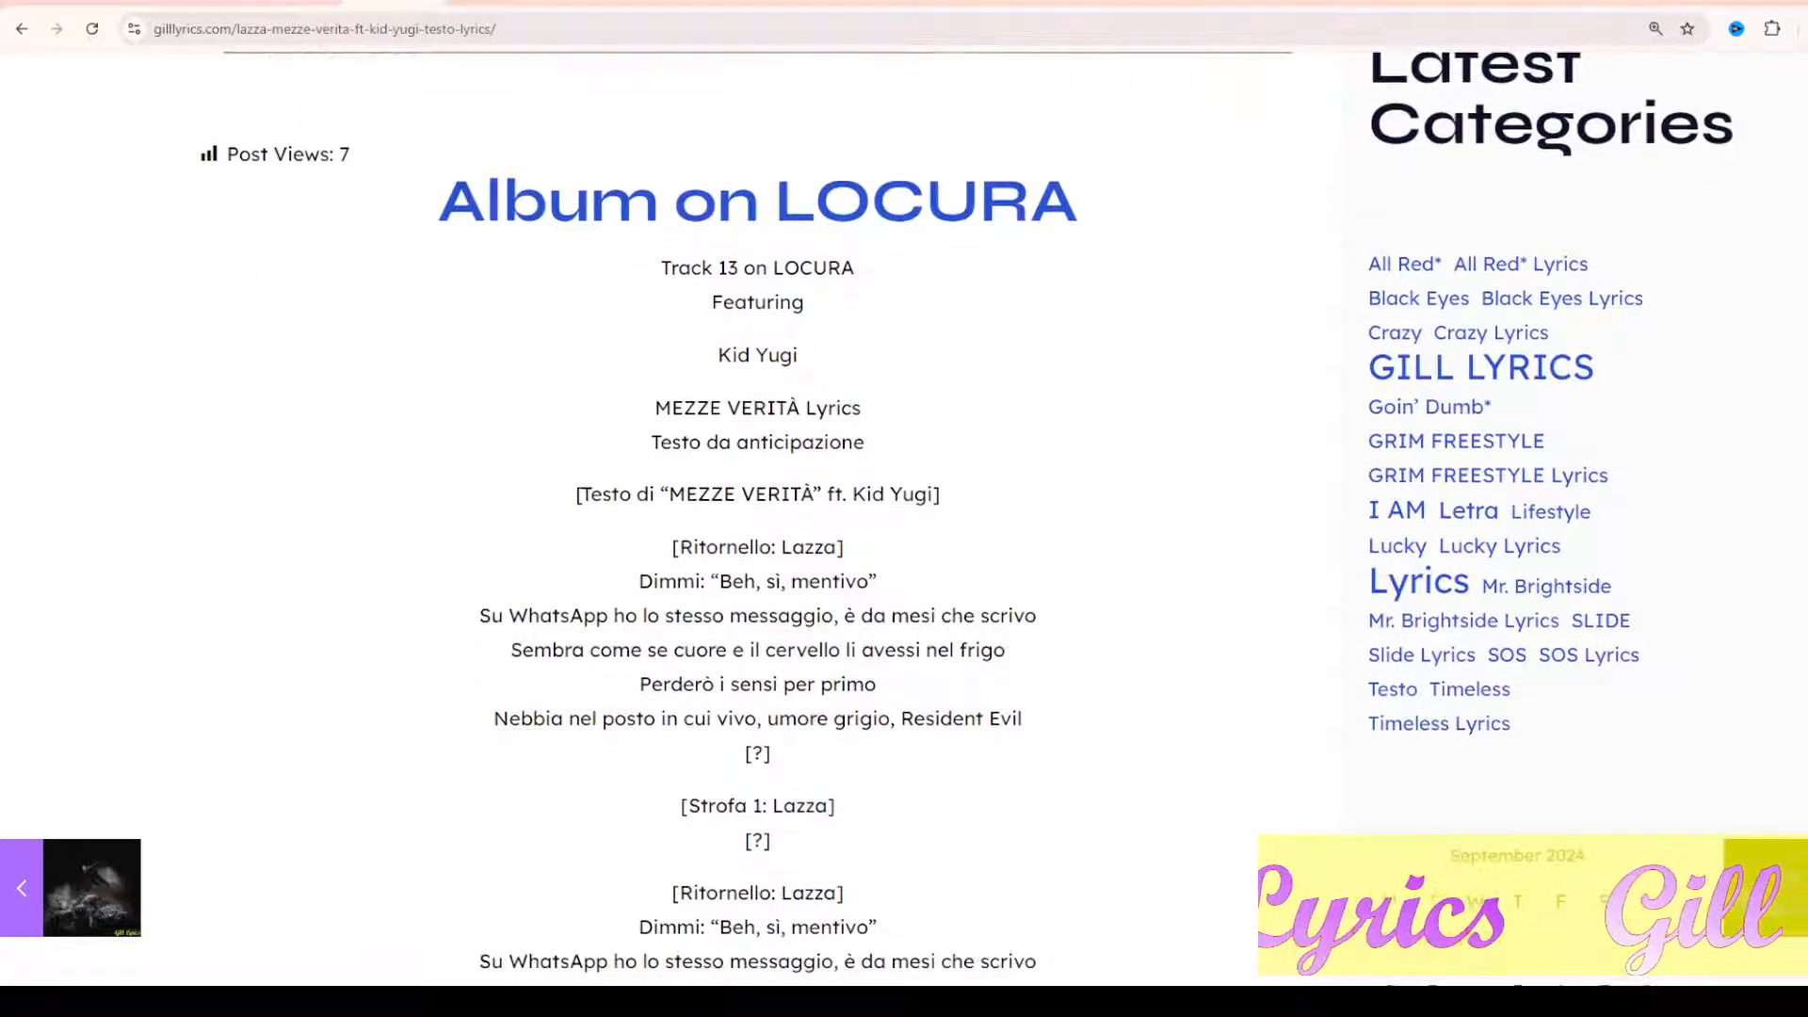
scroll("down", 3)
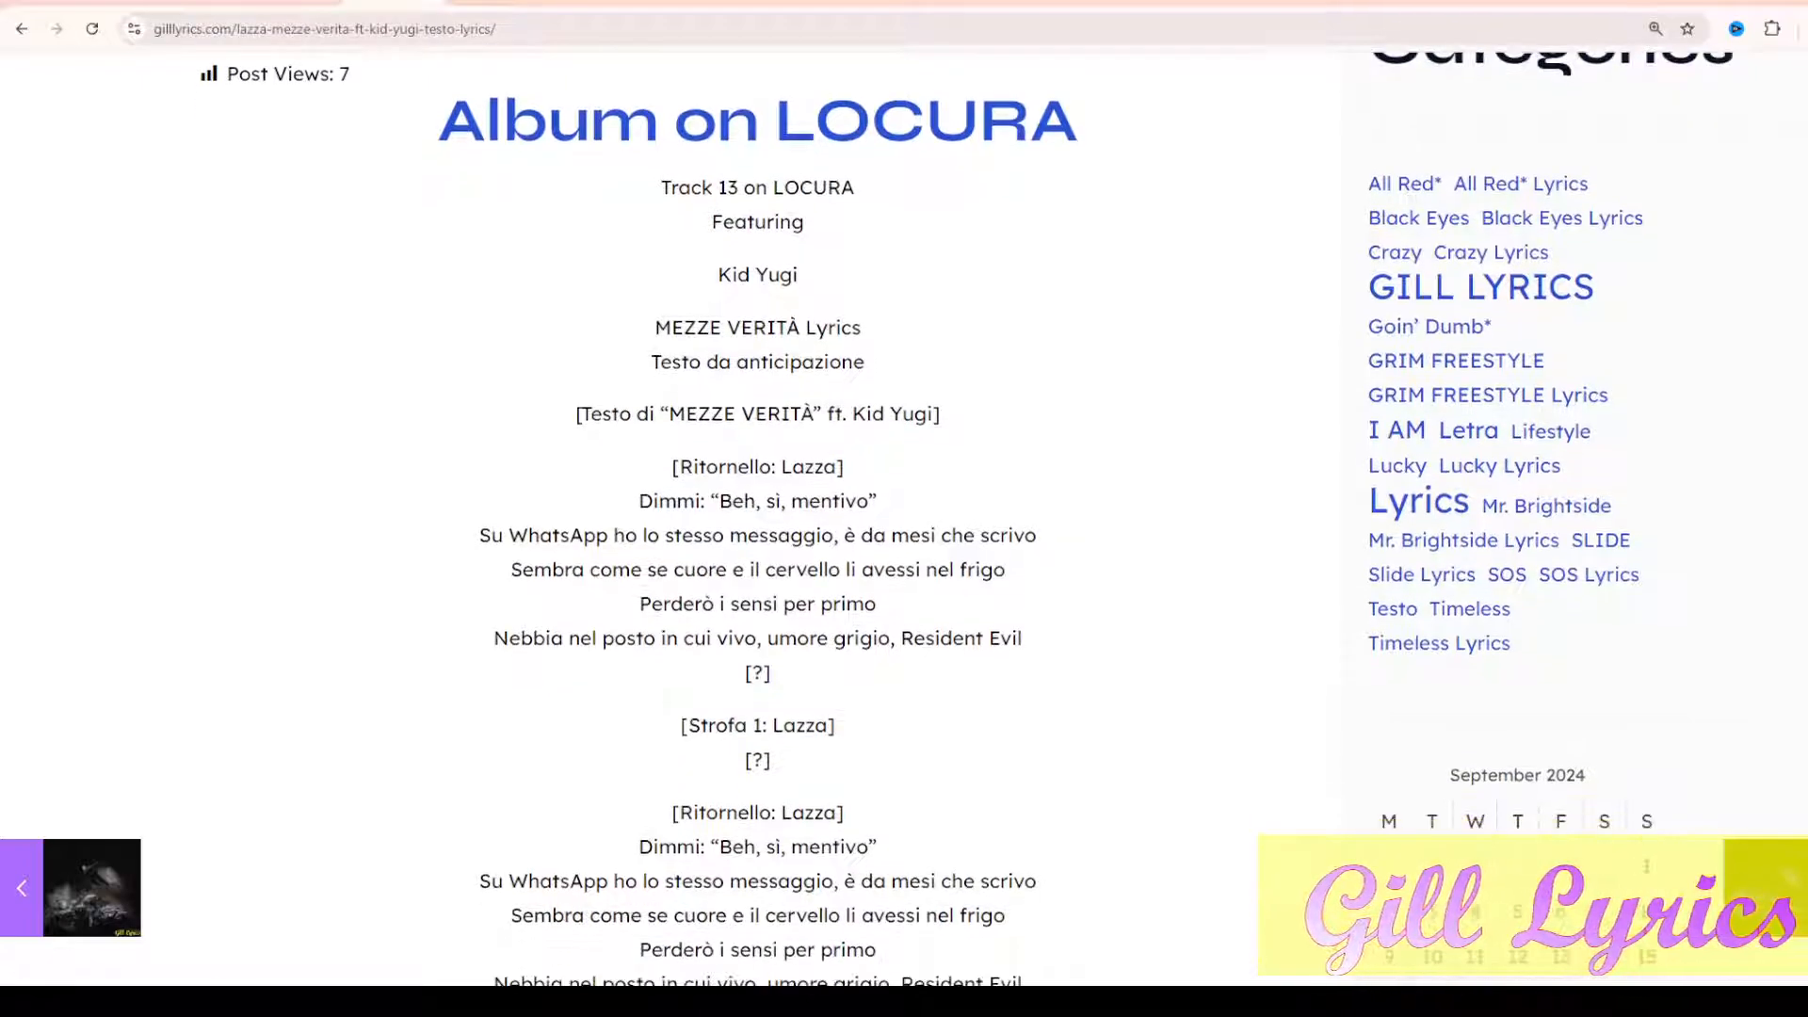
scroll("down", 3)
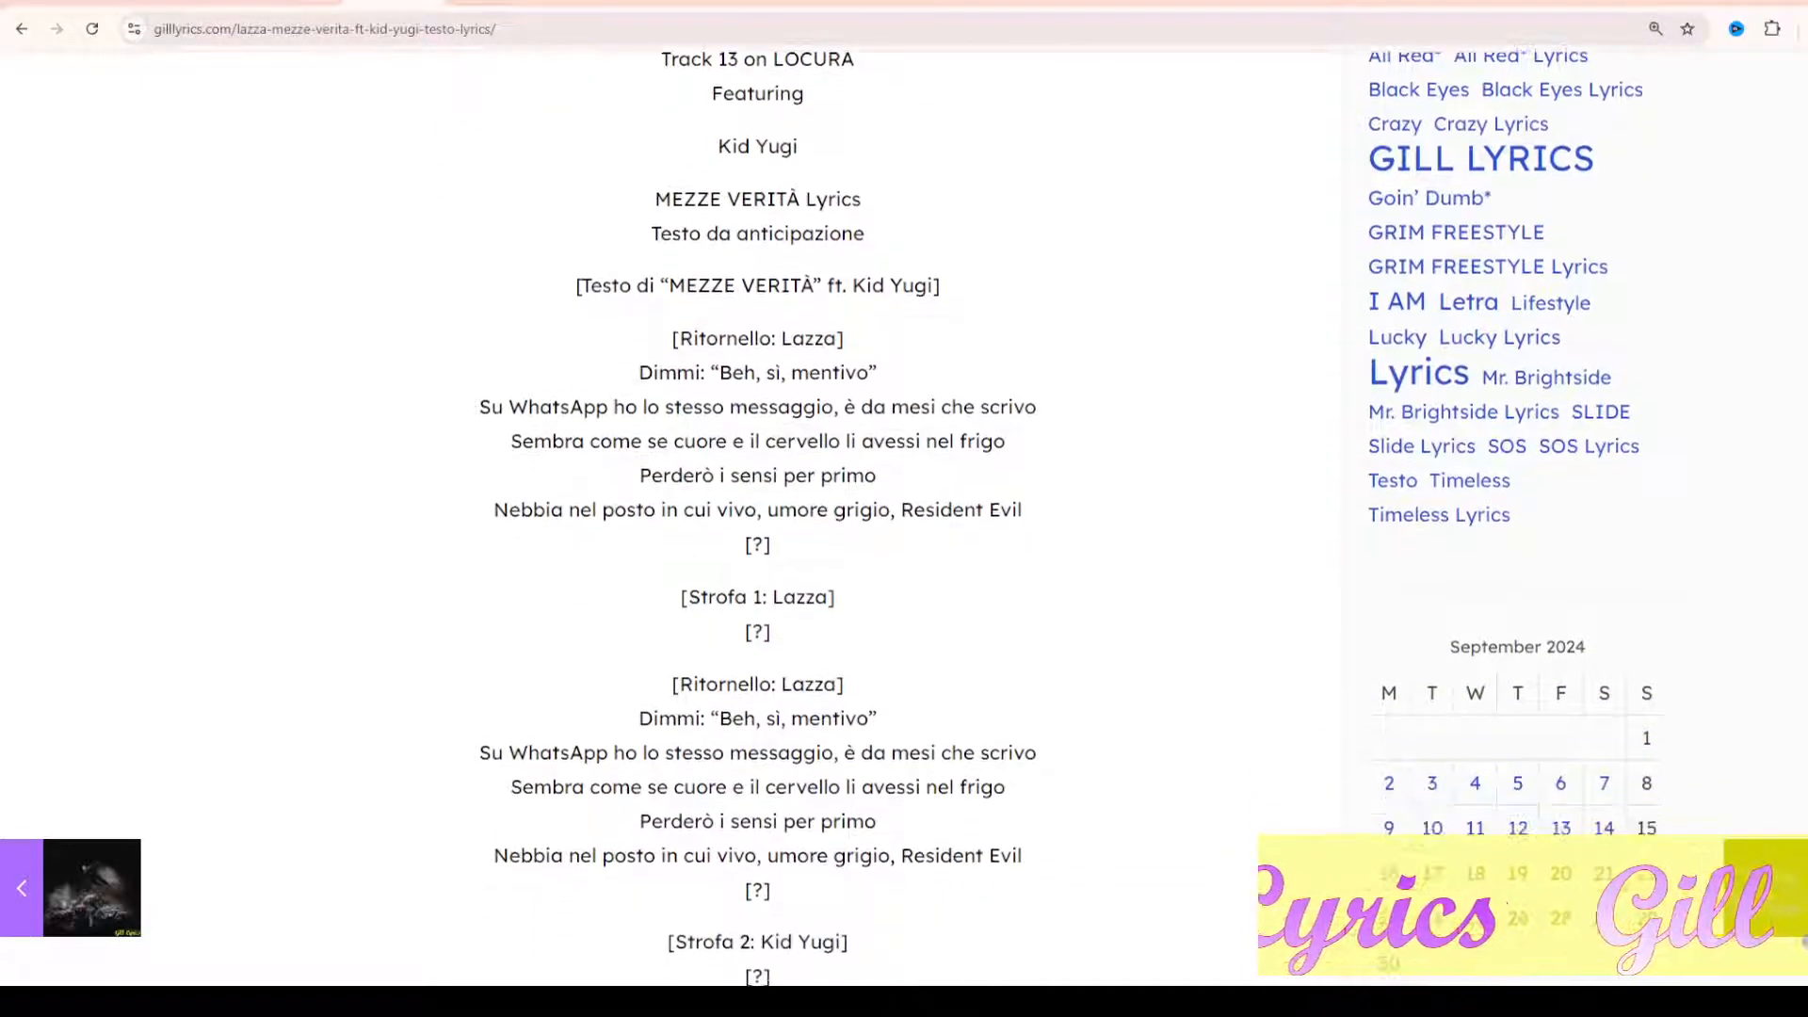
scroll("down", 3)
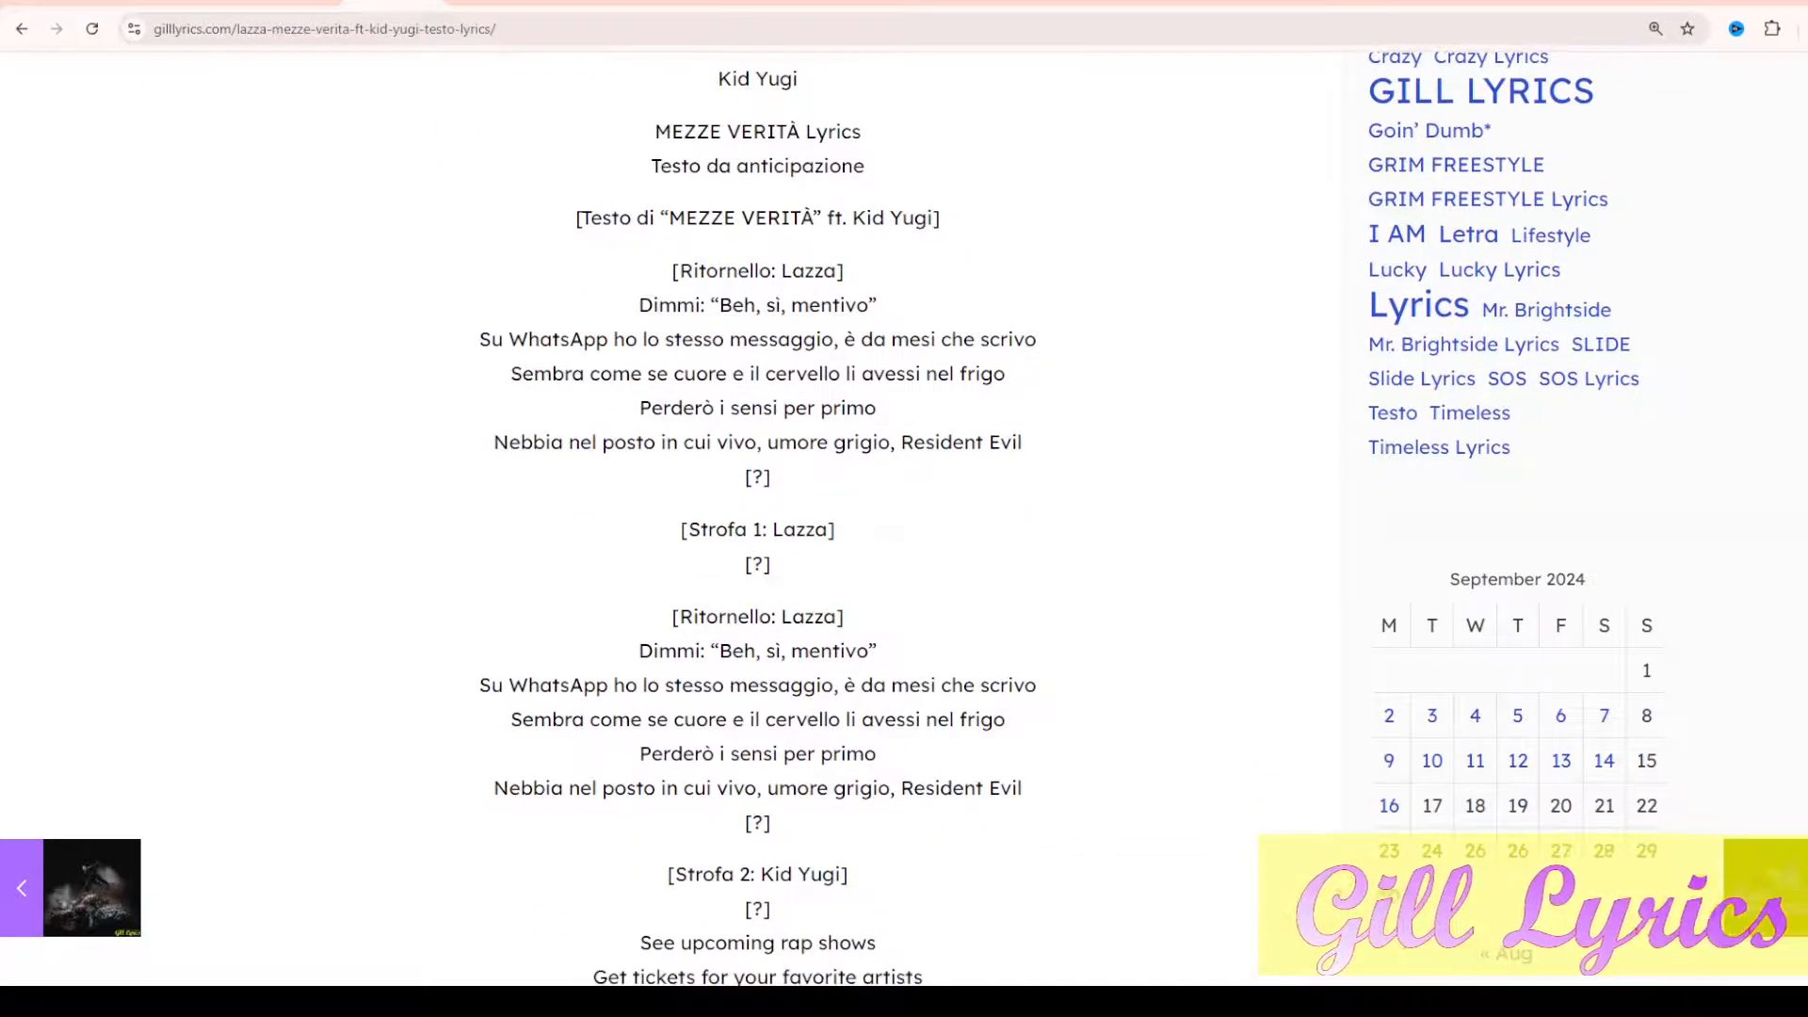
scroll("down", 3)
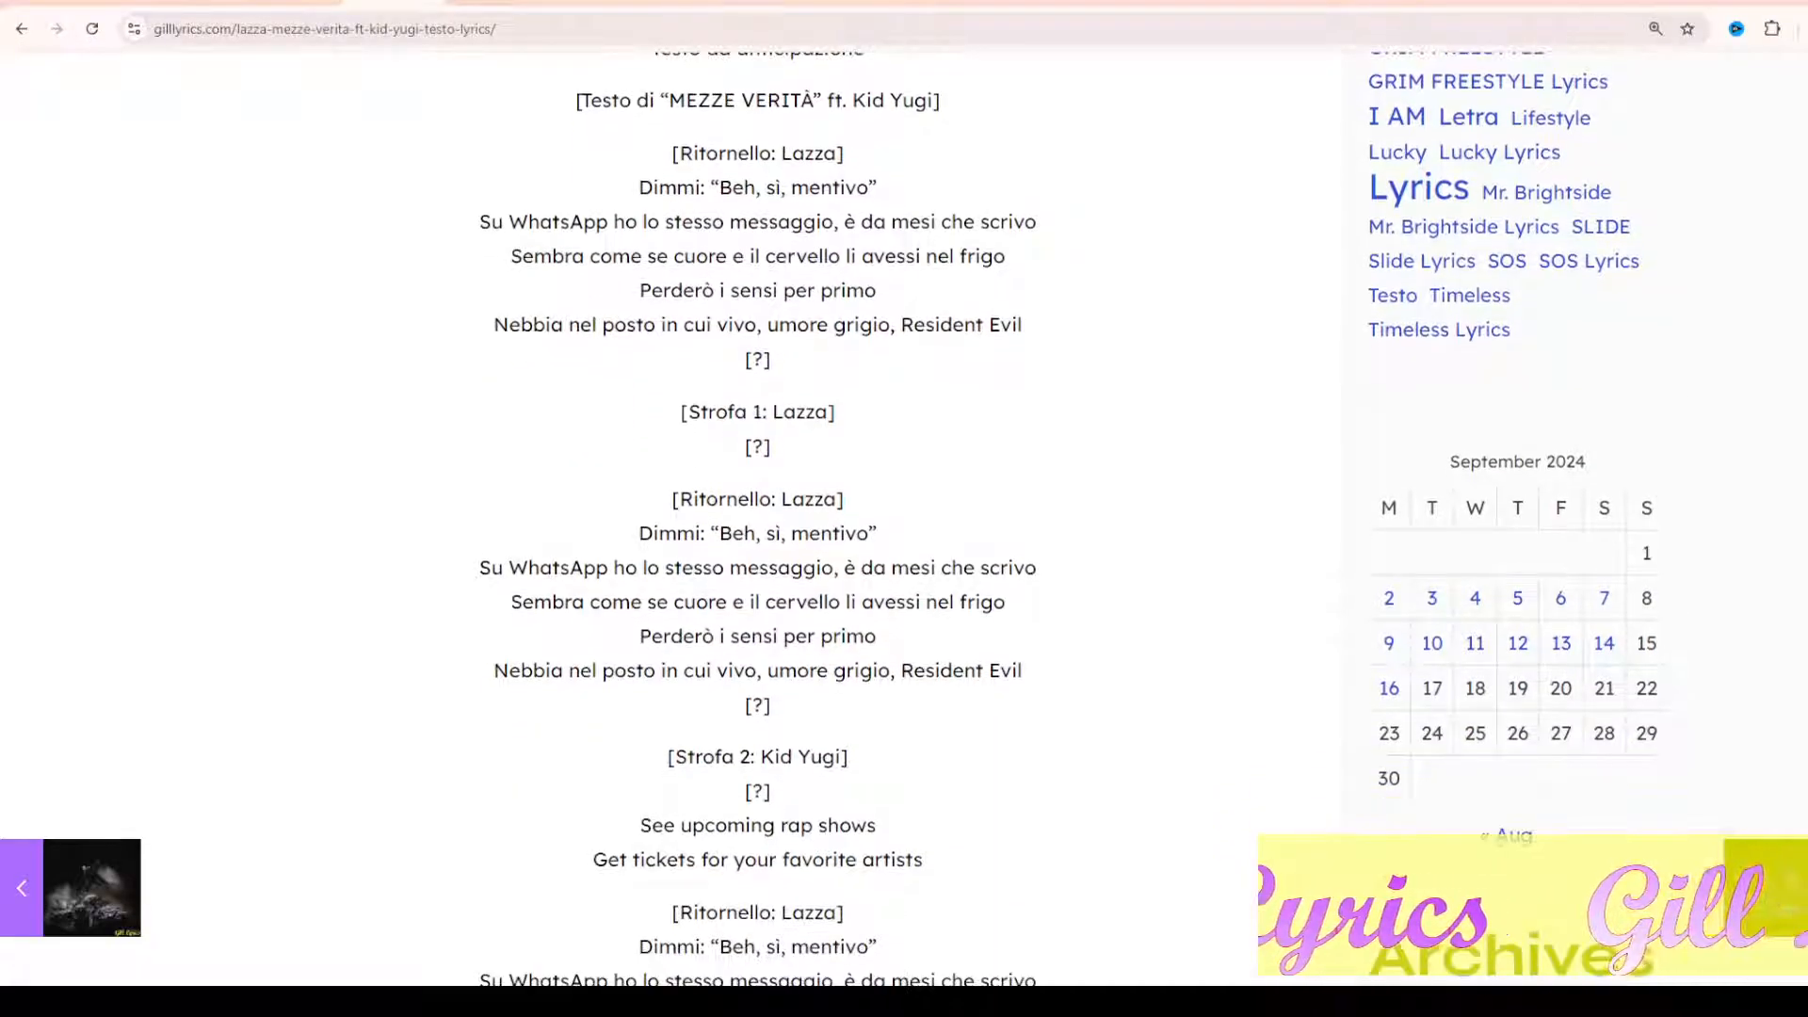
scroll("down", 3)
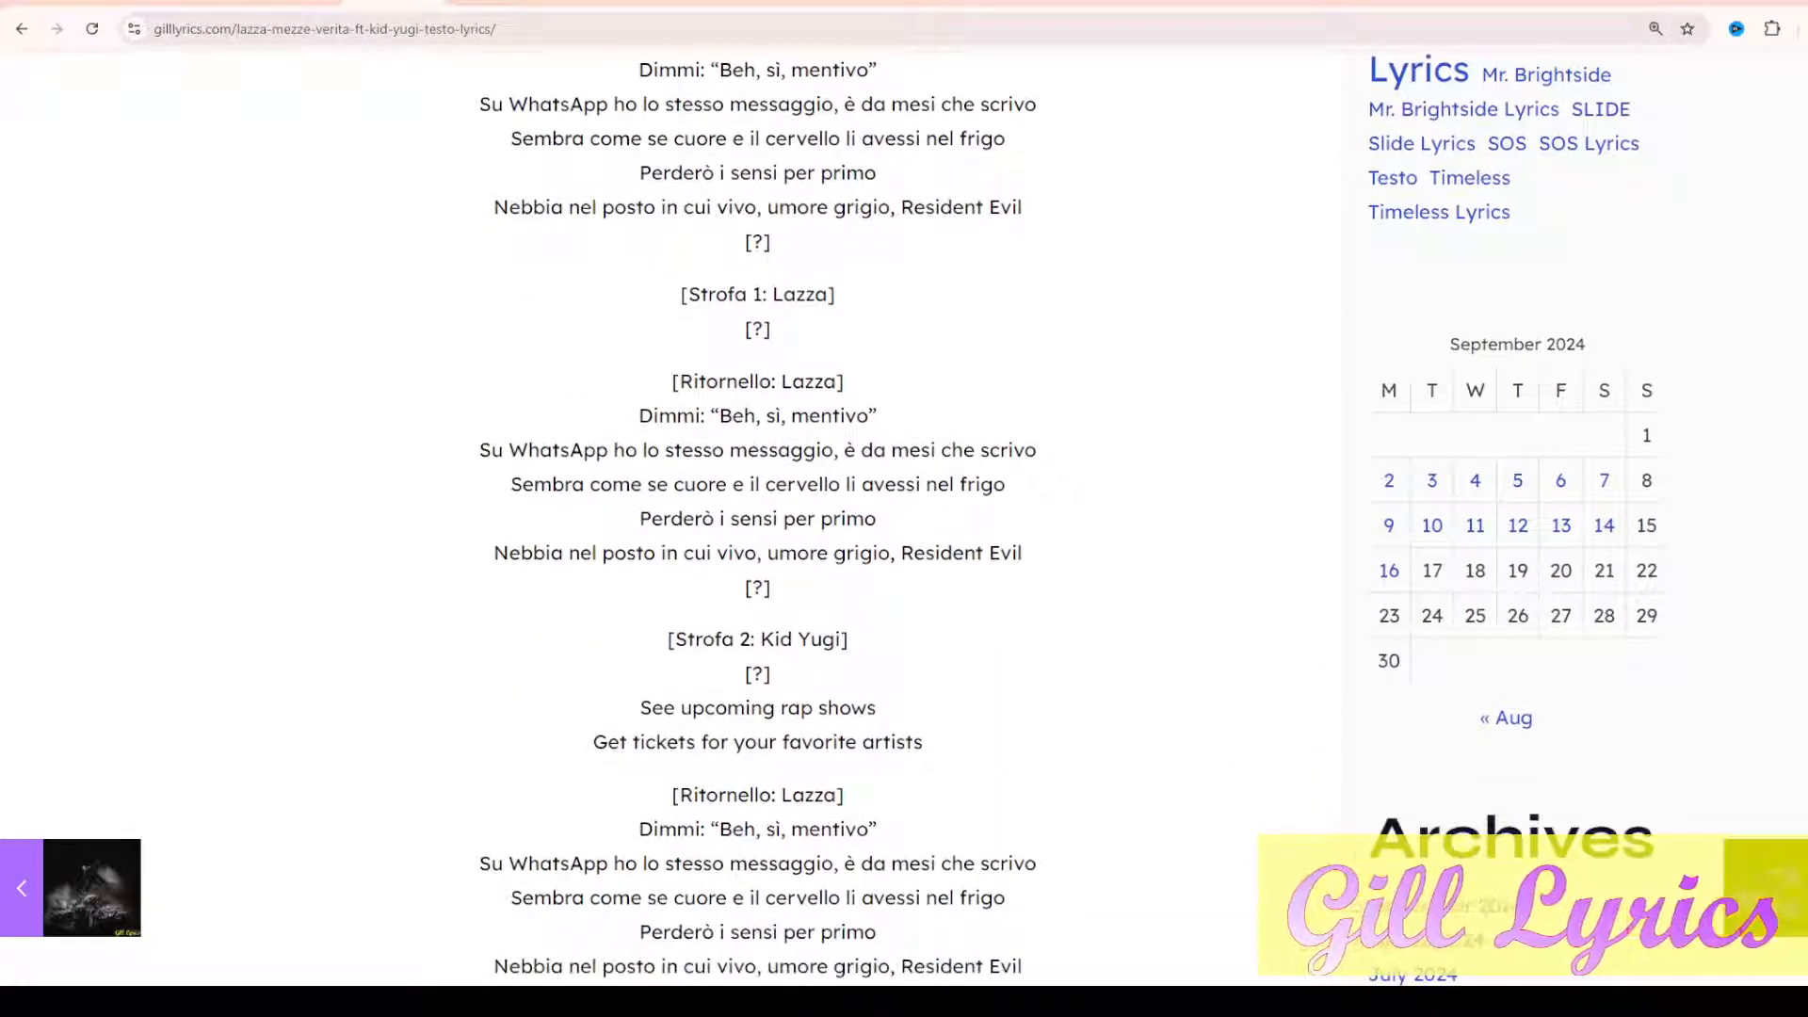
scroll("down", 3)
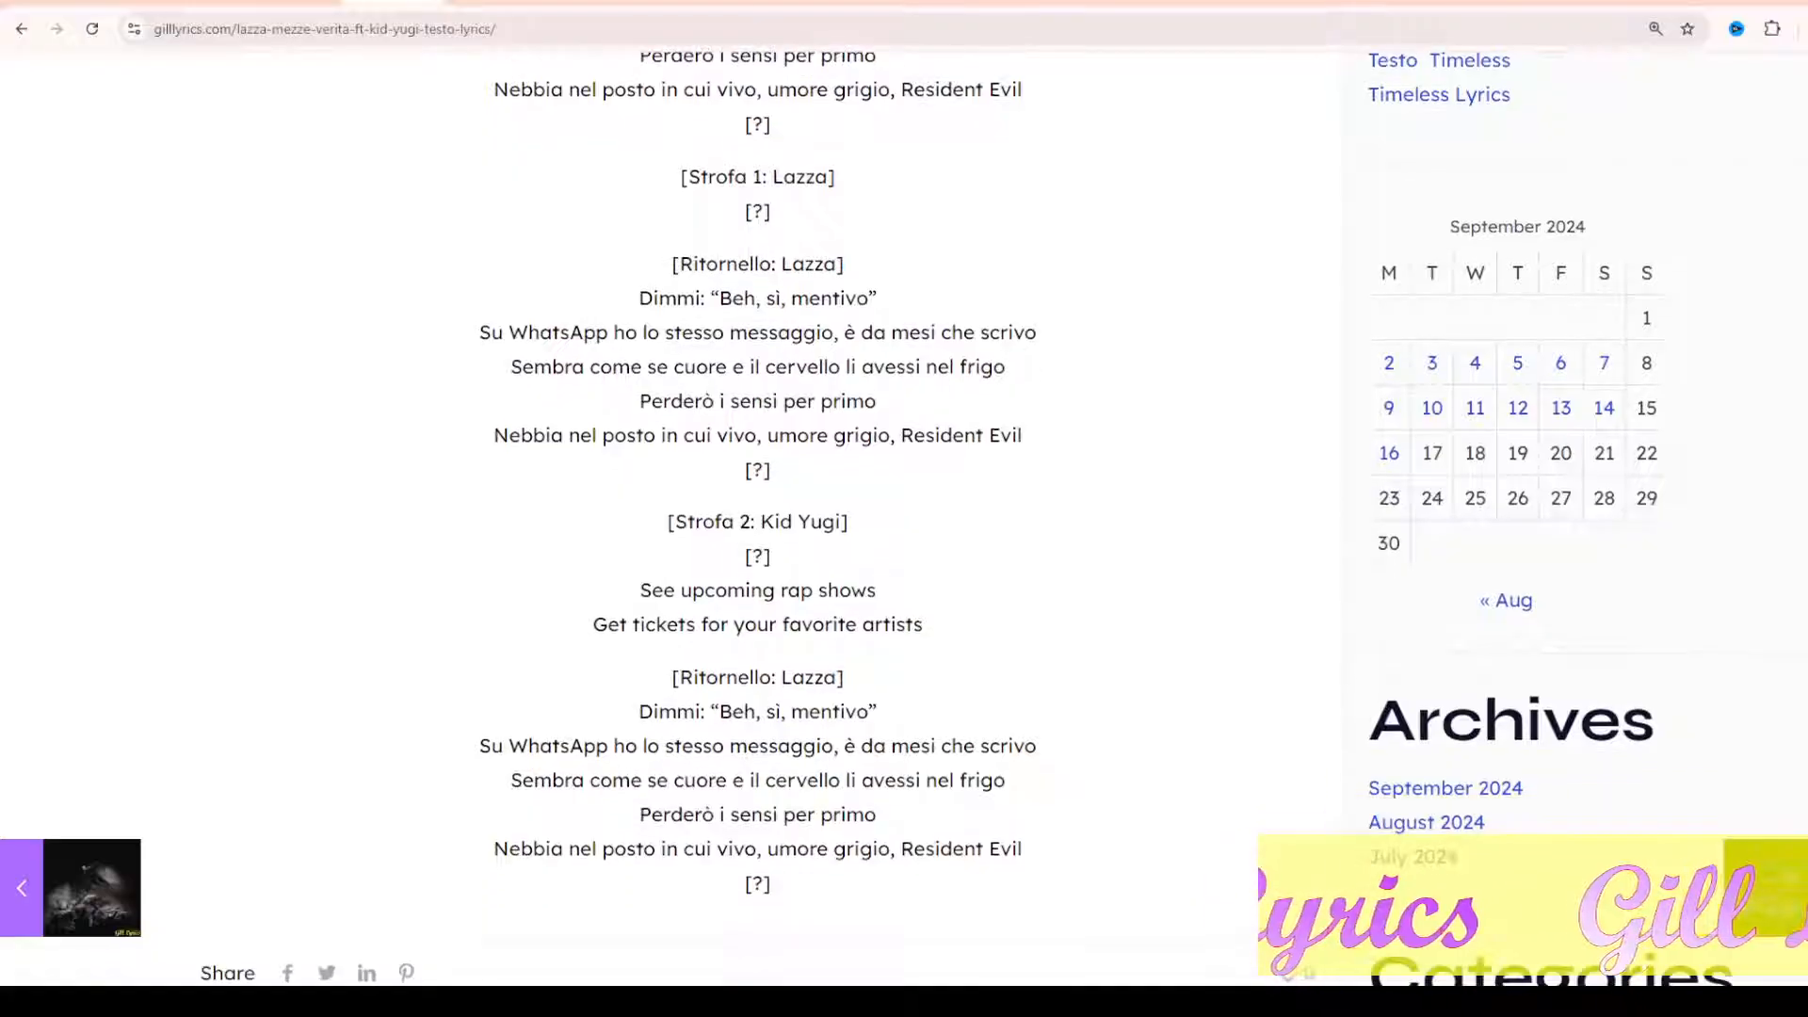
scroll("down", 3)
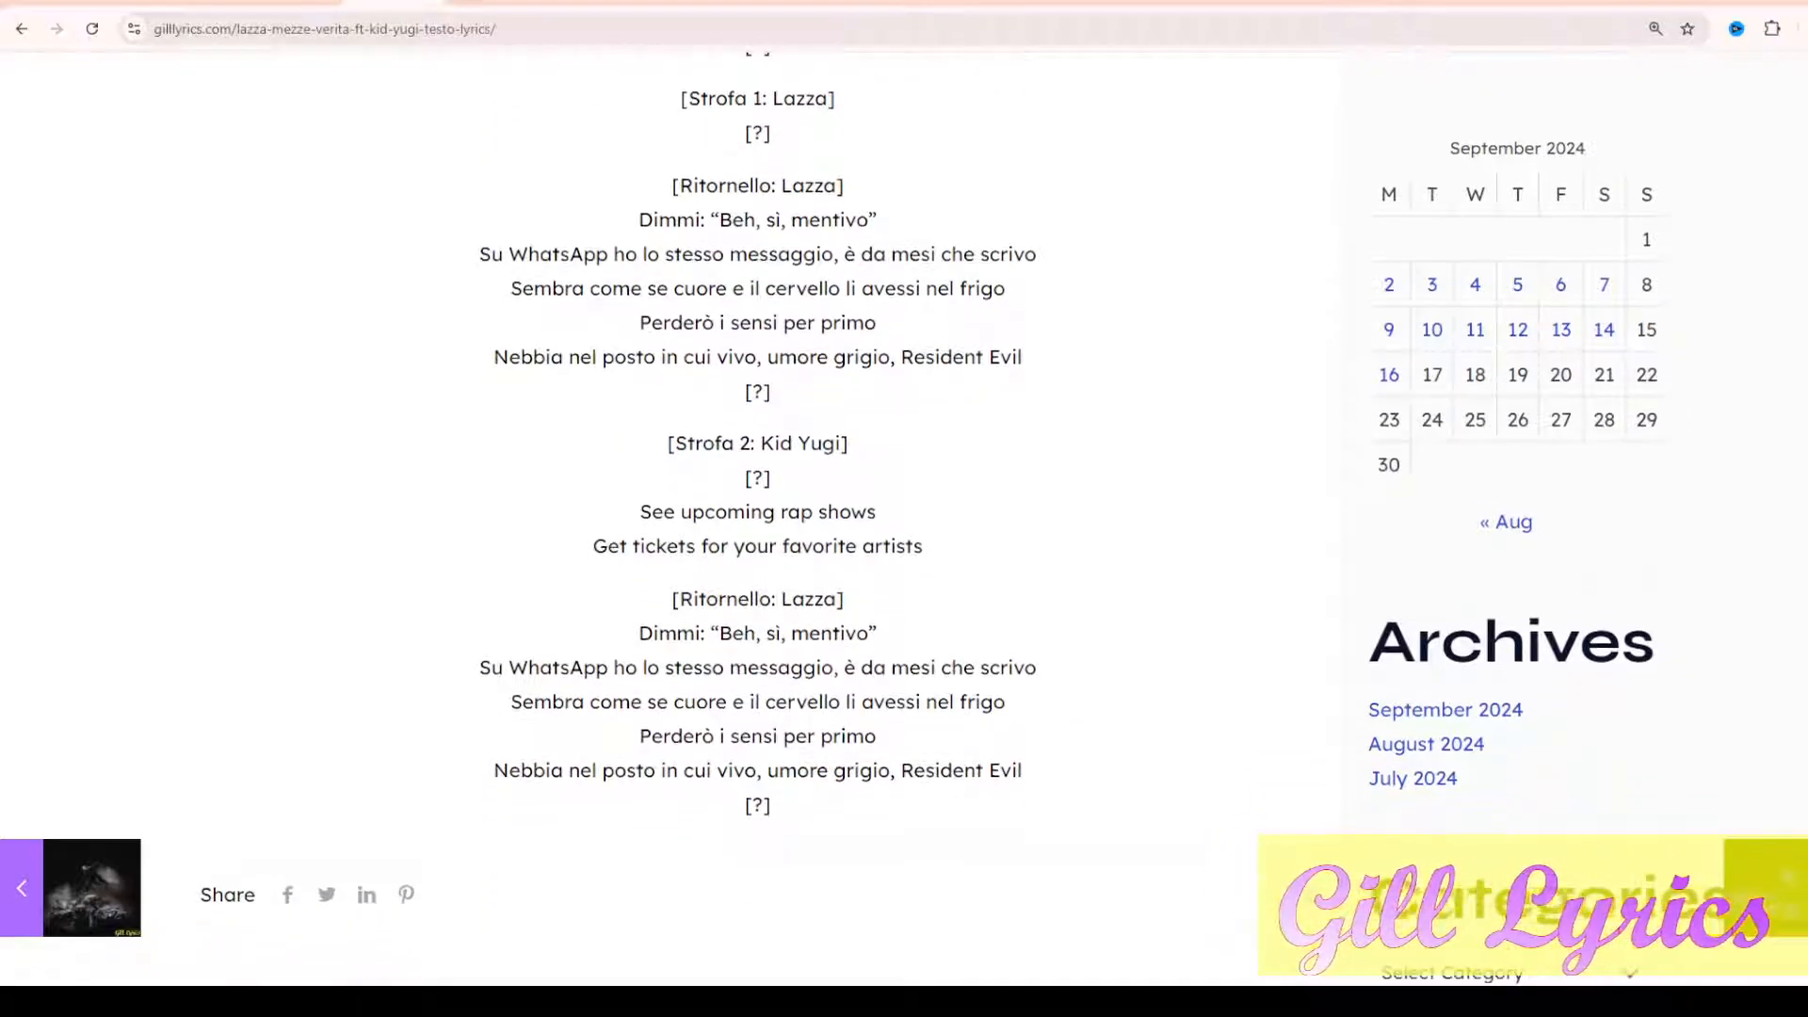
scroll("down", 3)
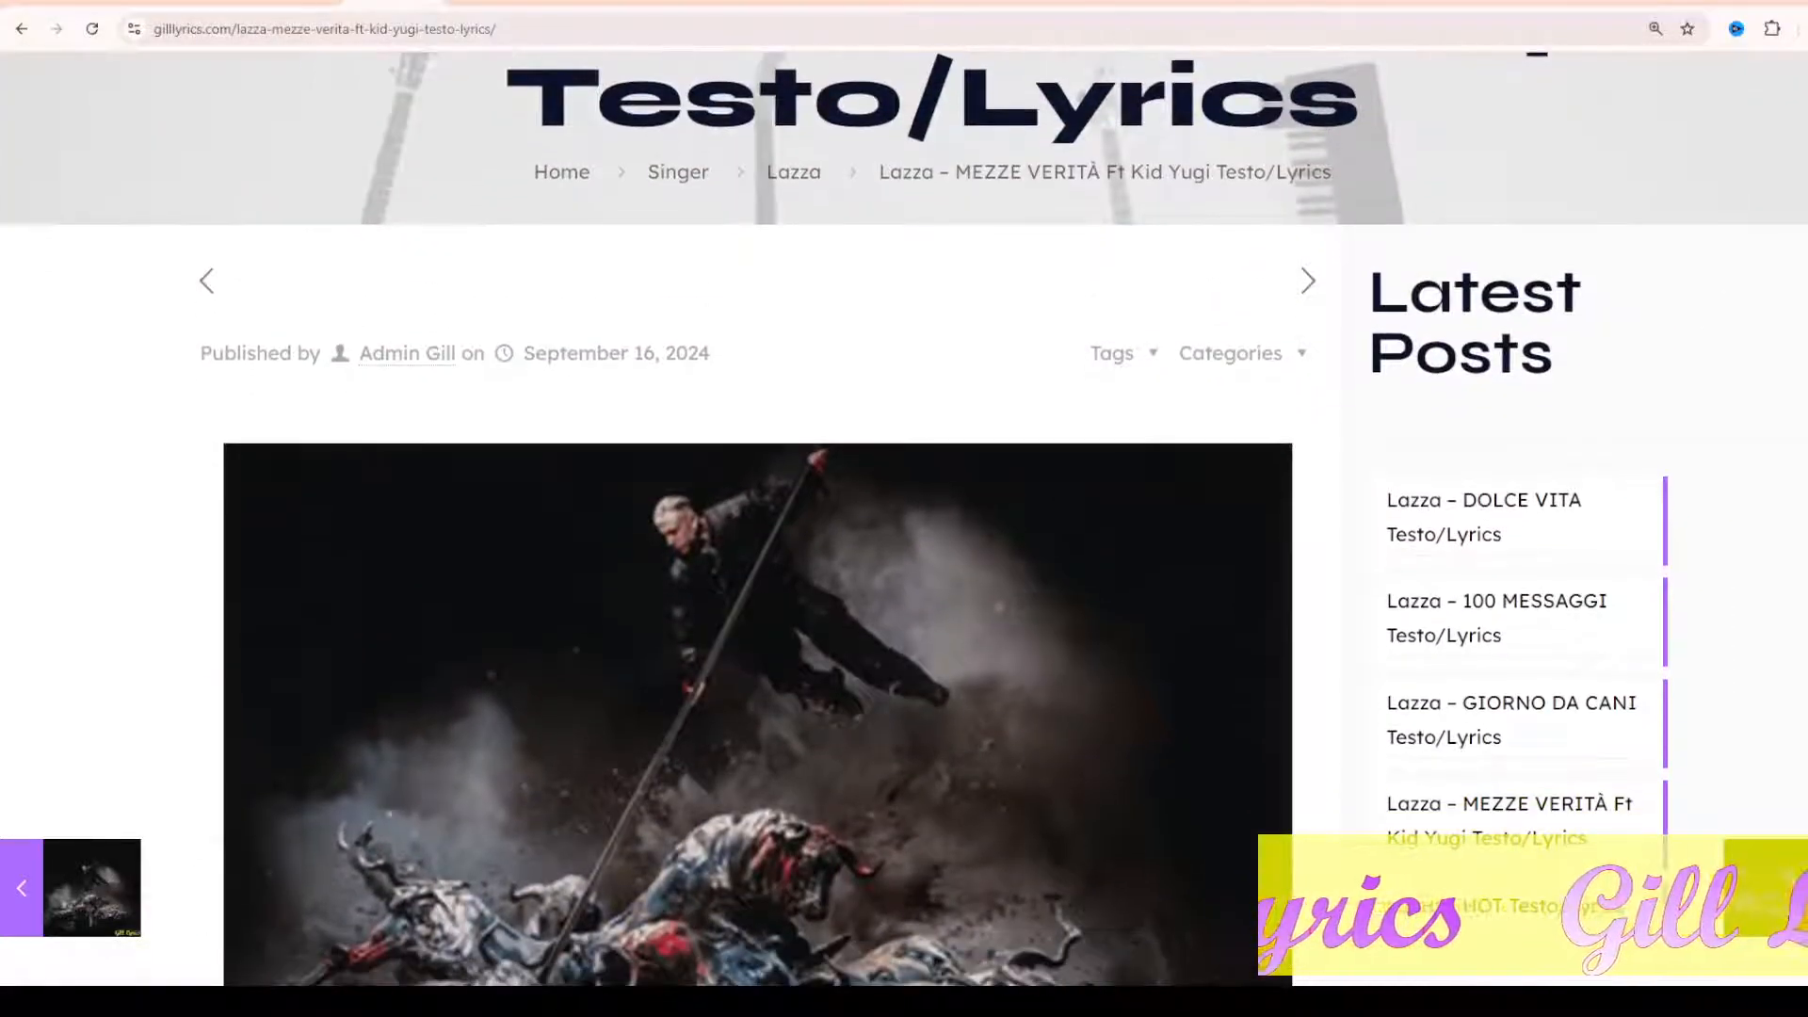
scroll("down", 3)
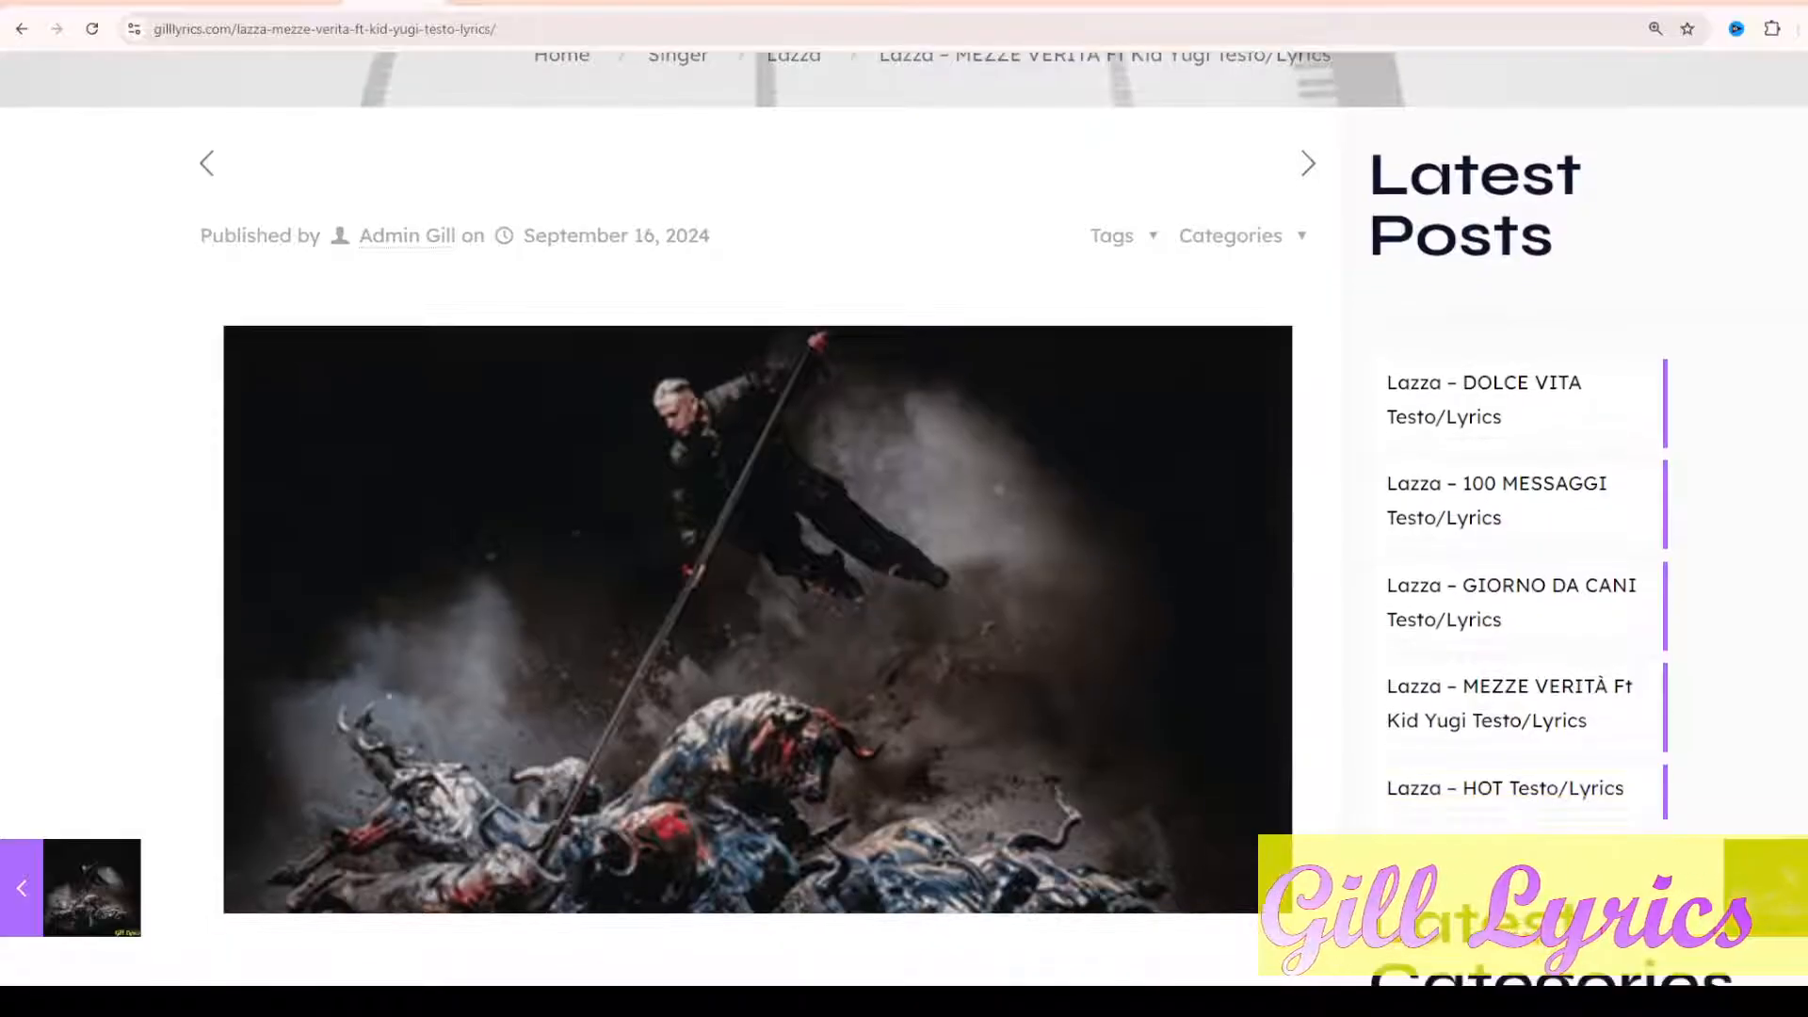
scroll("down", 3)
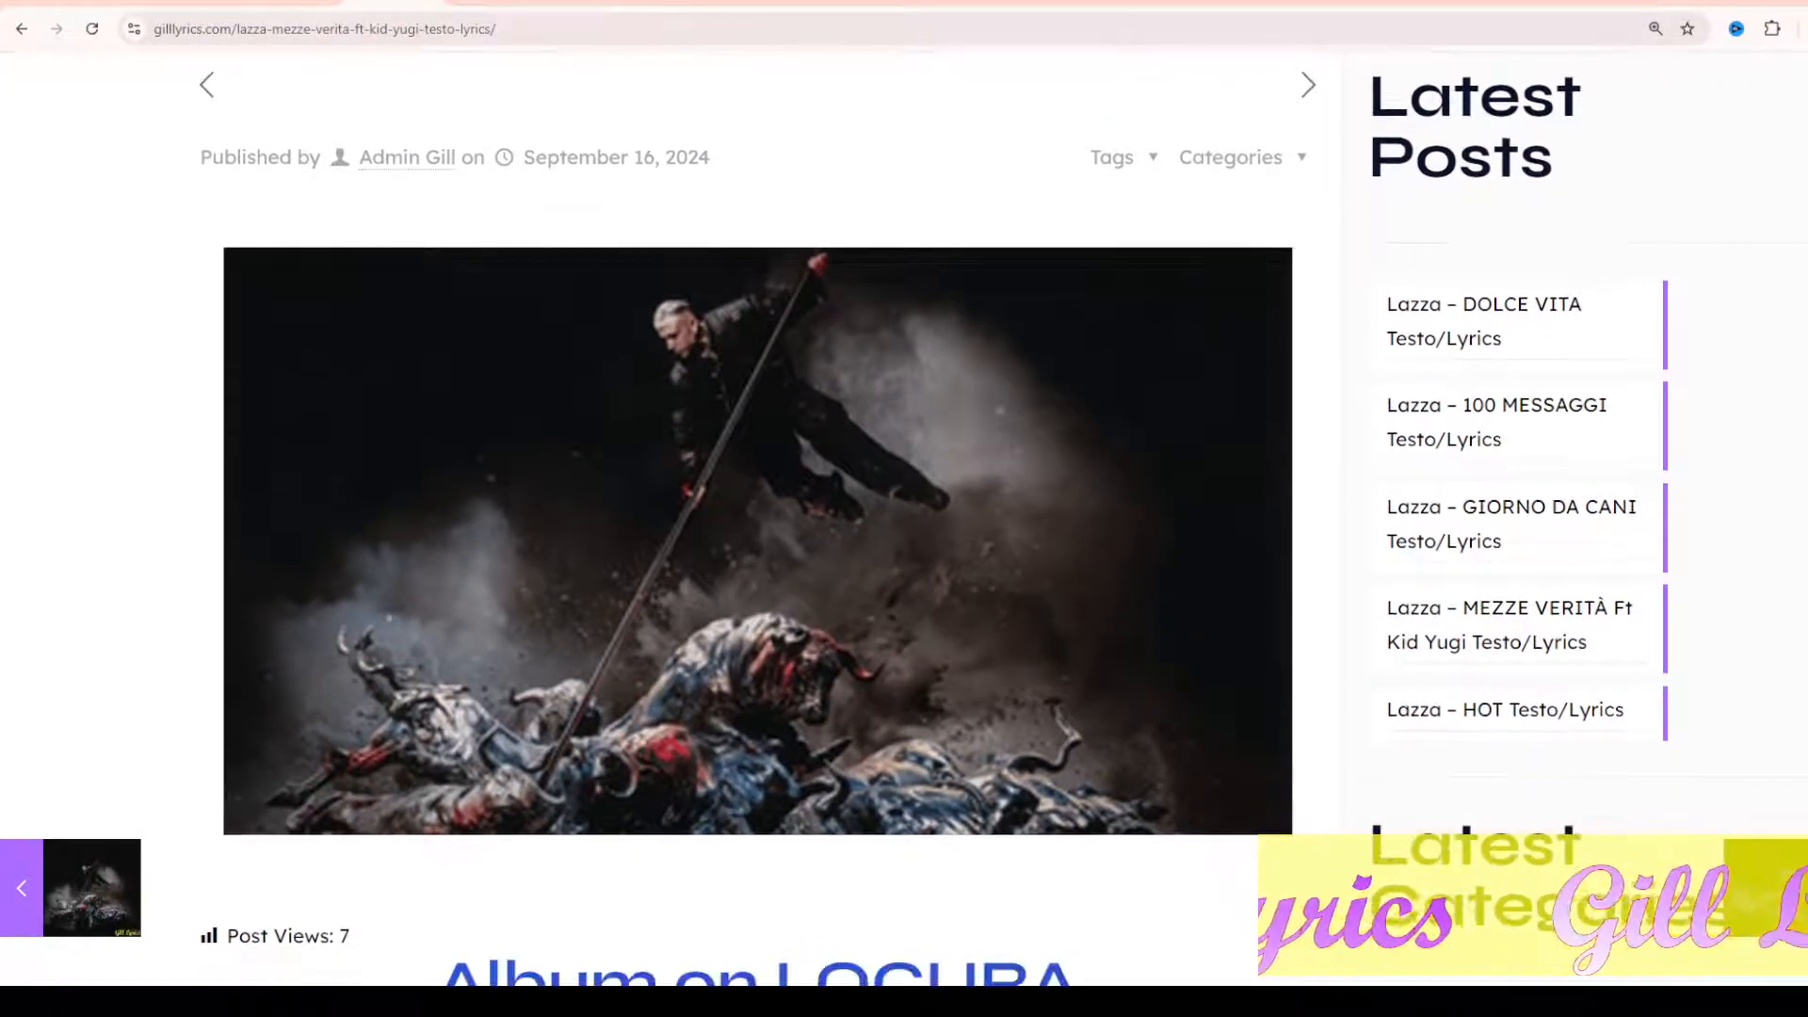
scroll("down", 3)
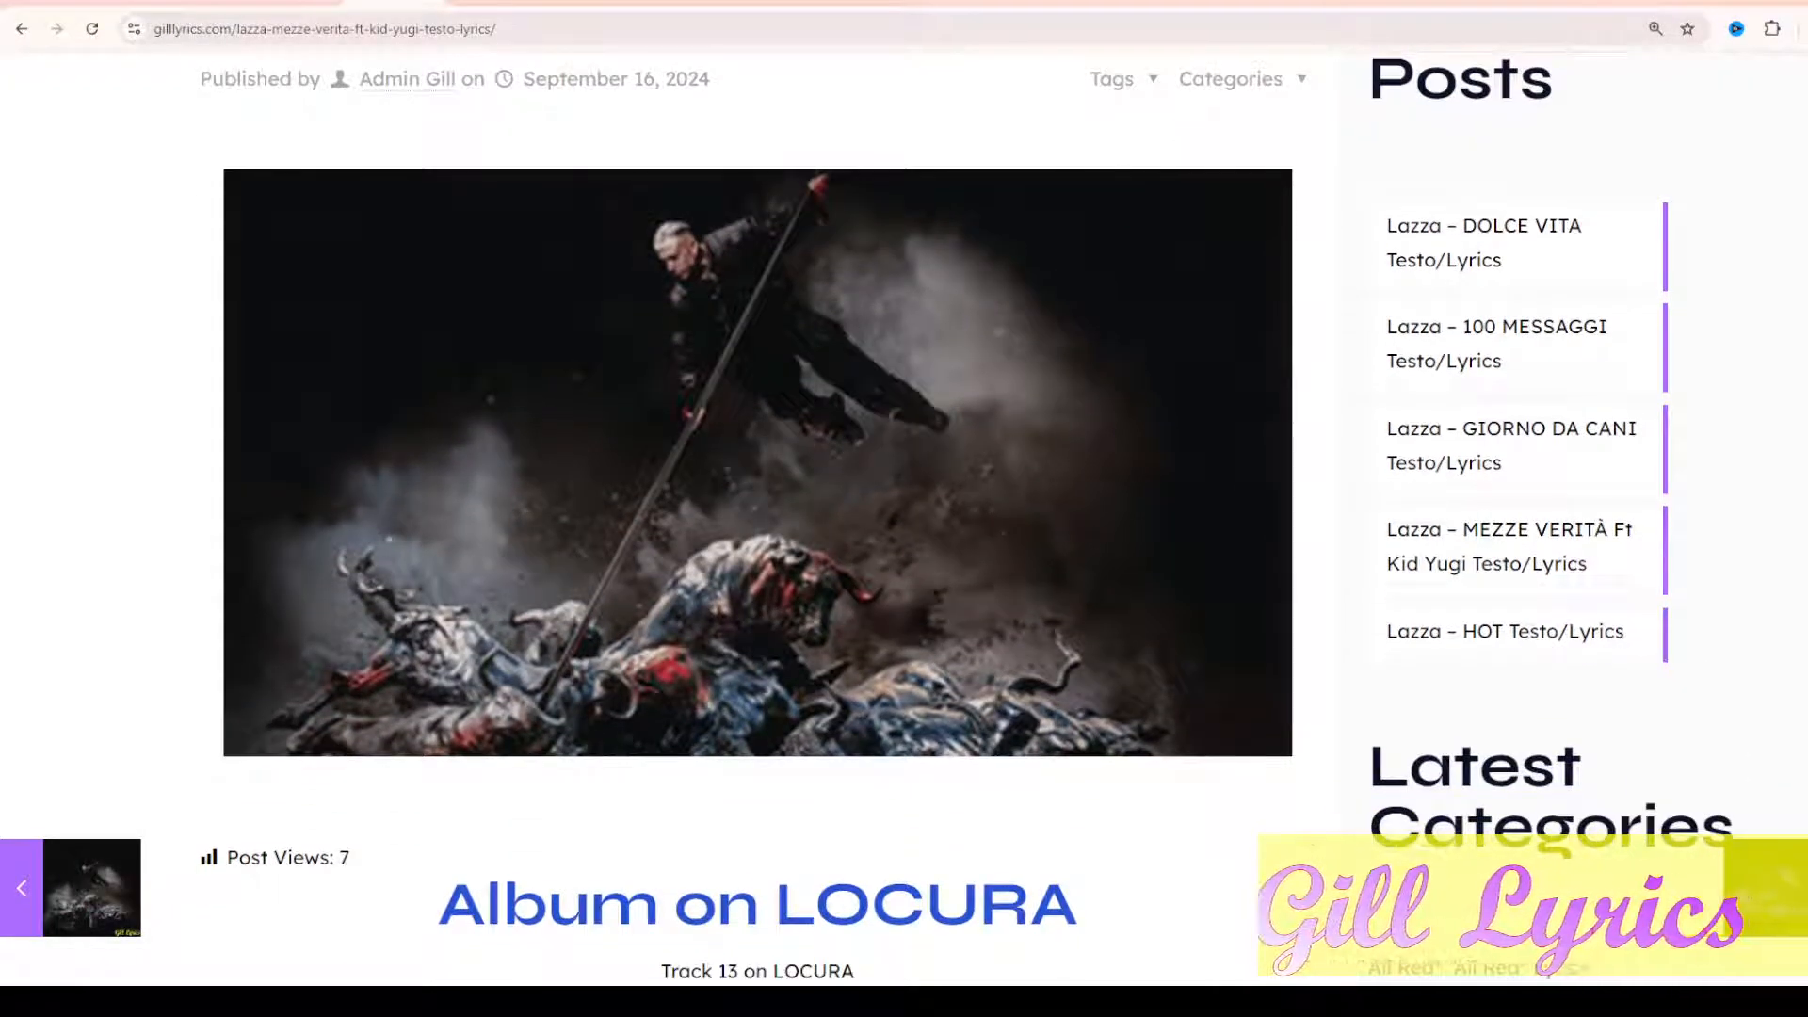
scroll("down", 3)
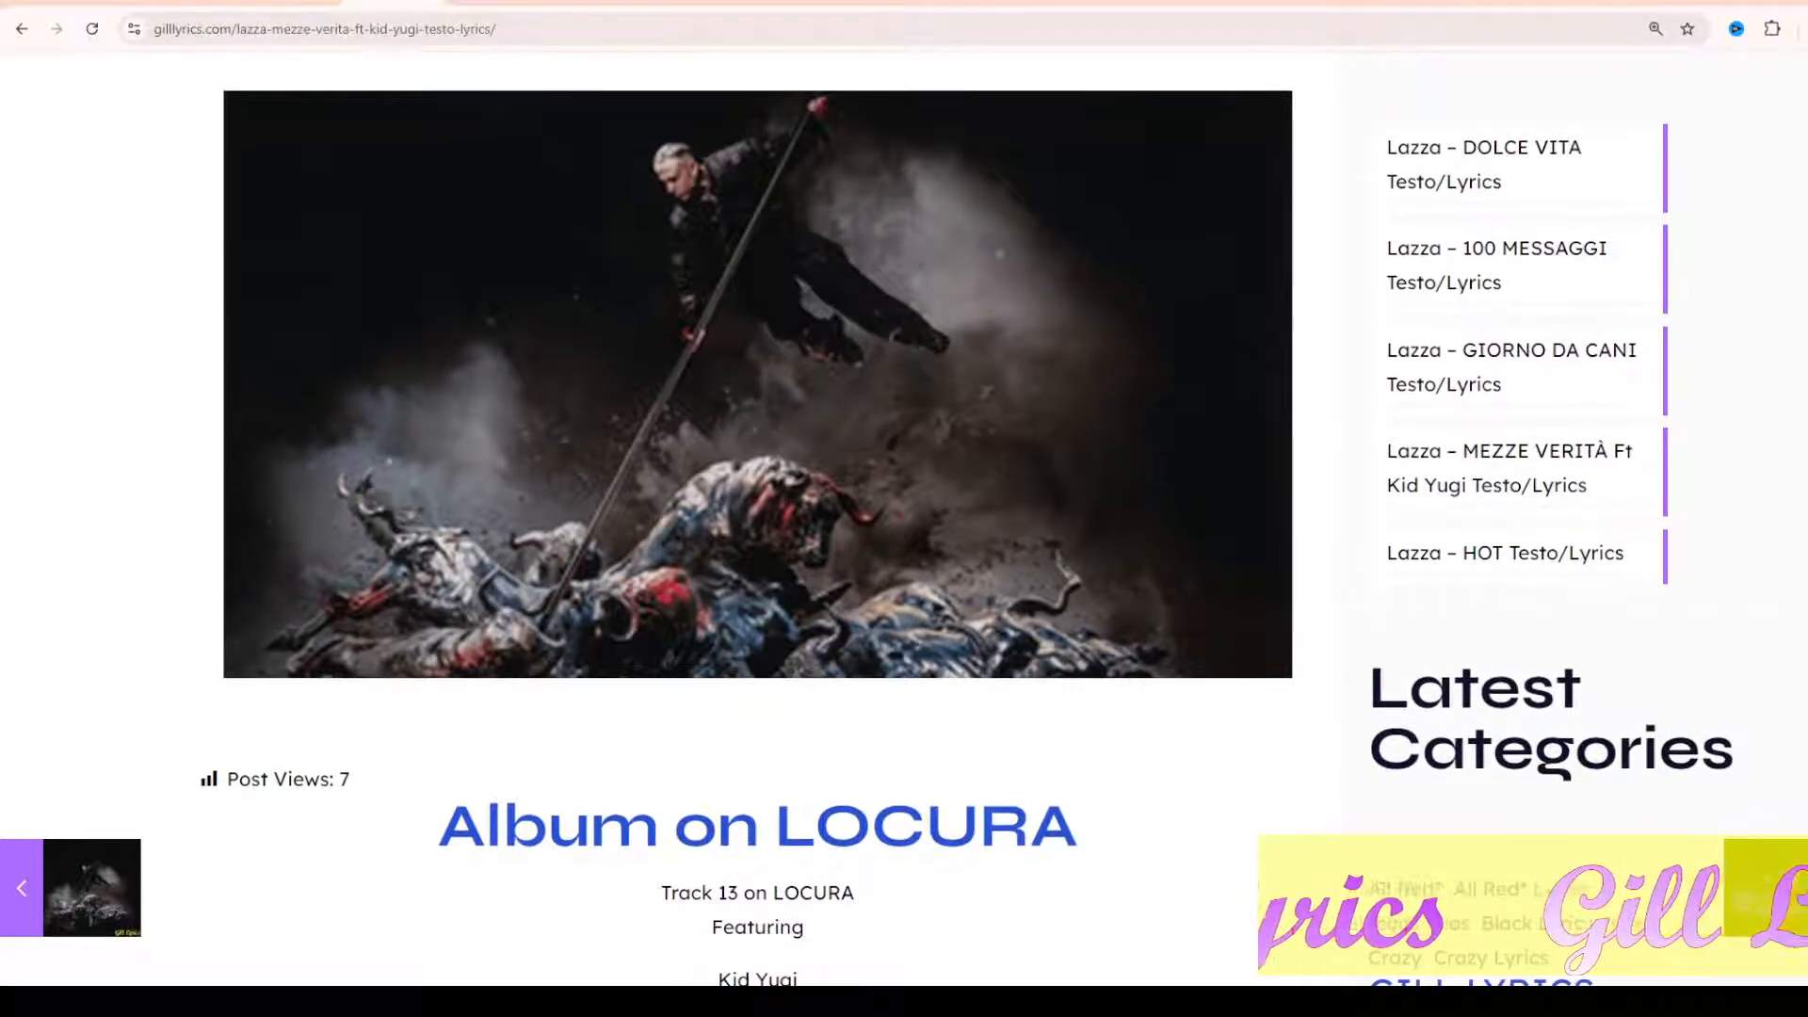
scroll("down", 3)
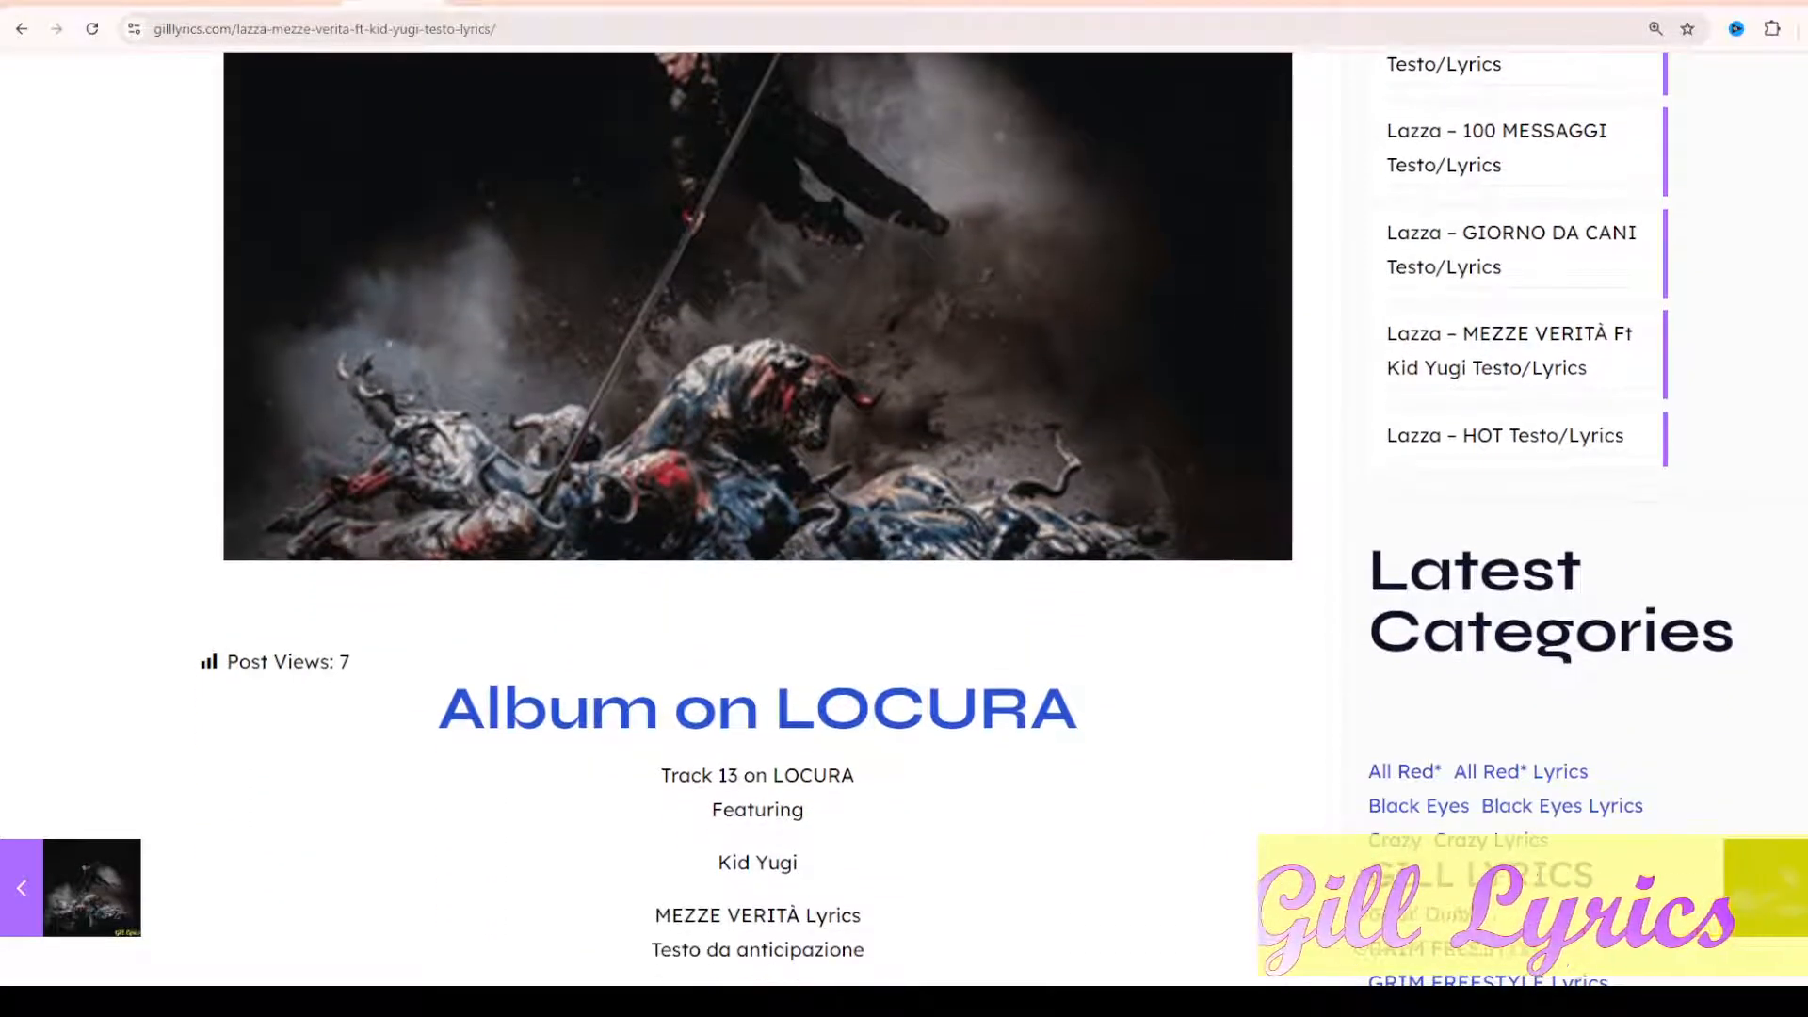
scroll("down", 3)
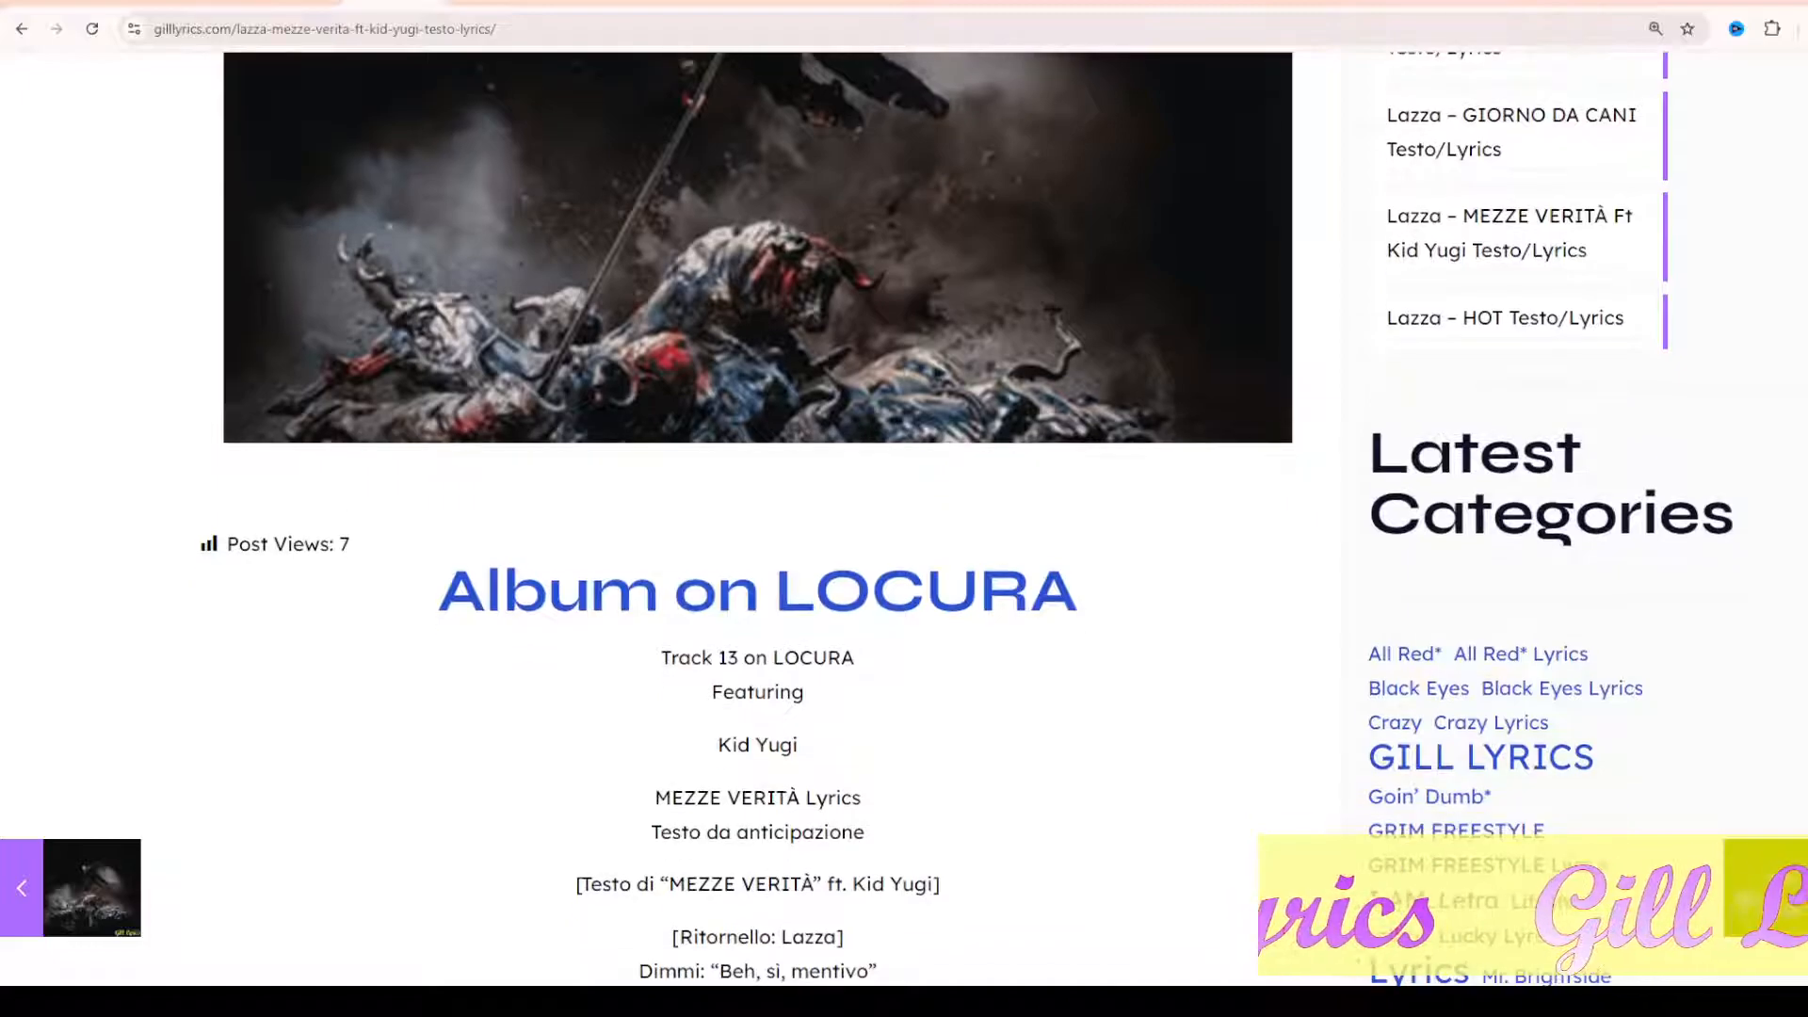
scroll("down", 3)
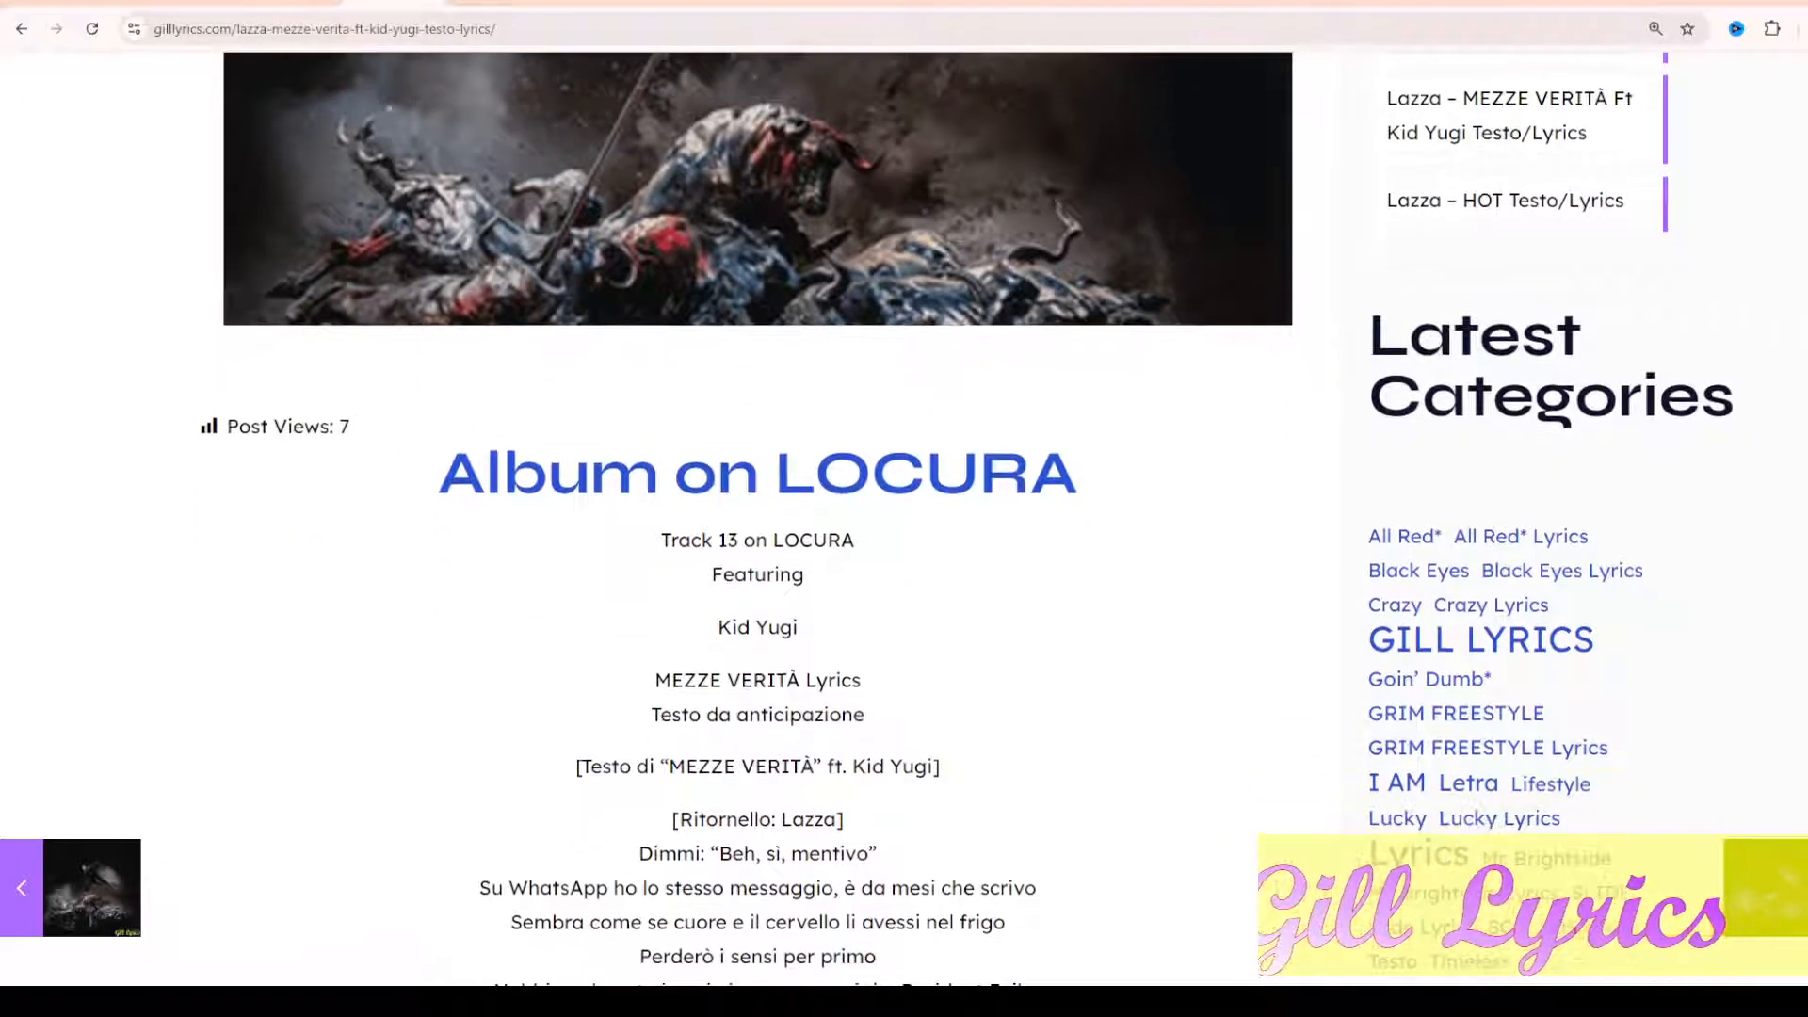
scroll("down", 3)
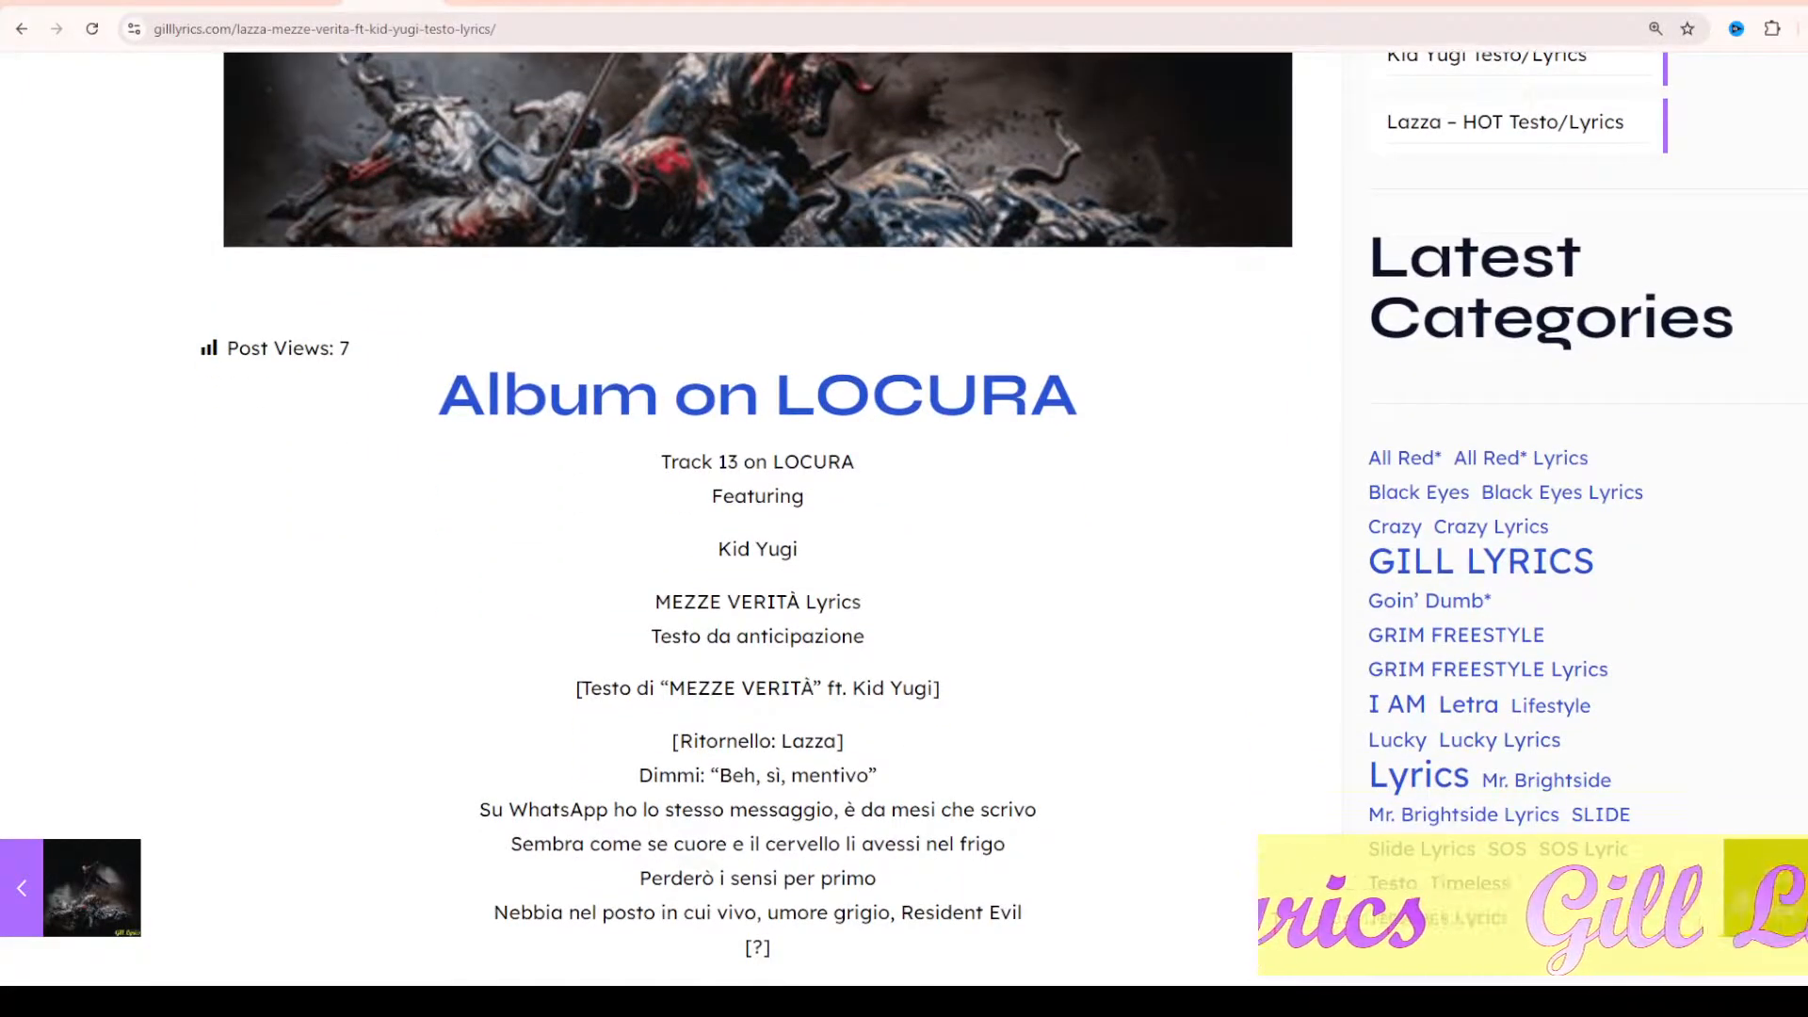
scroll("down", 3)
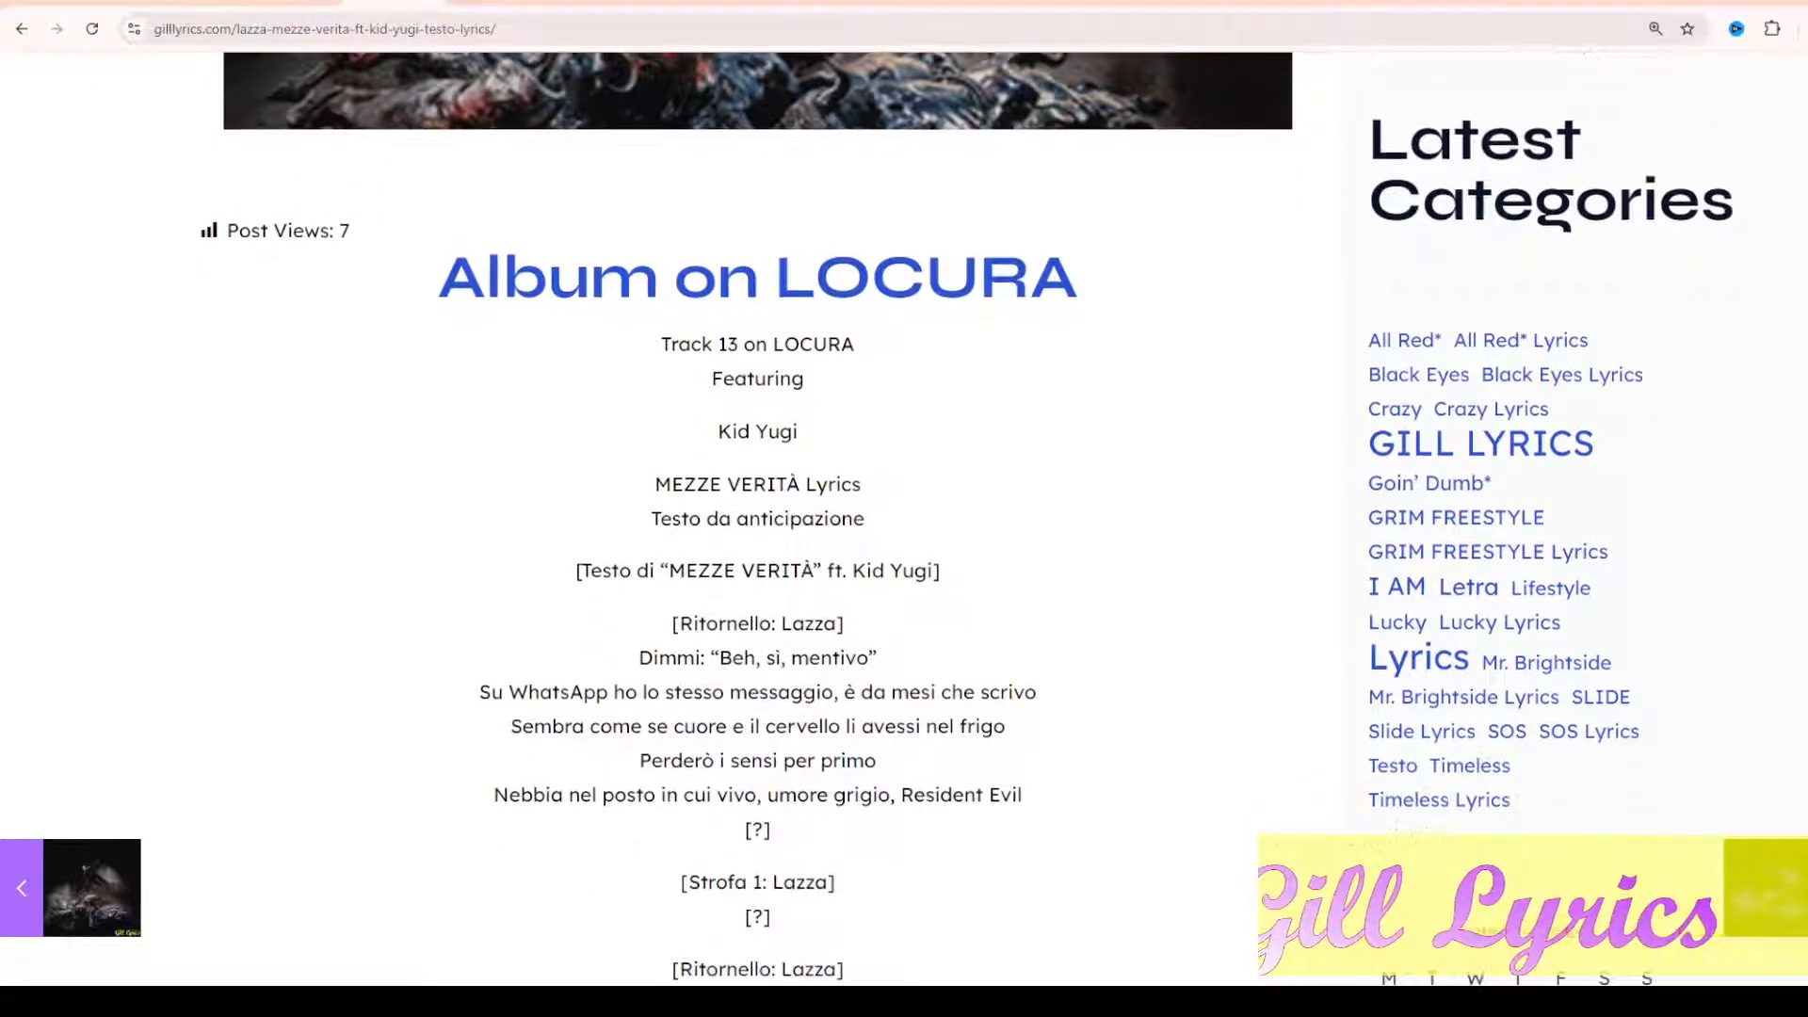
scroll("down", 3)
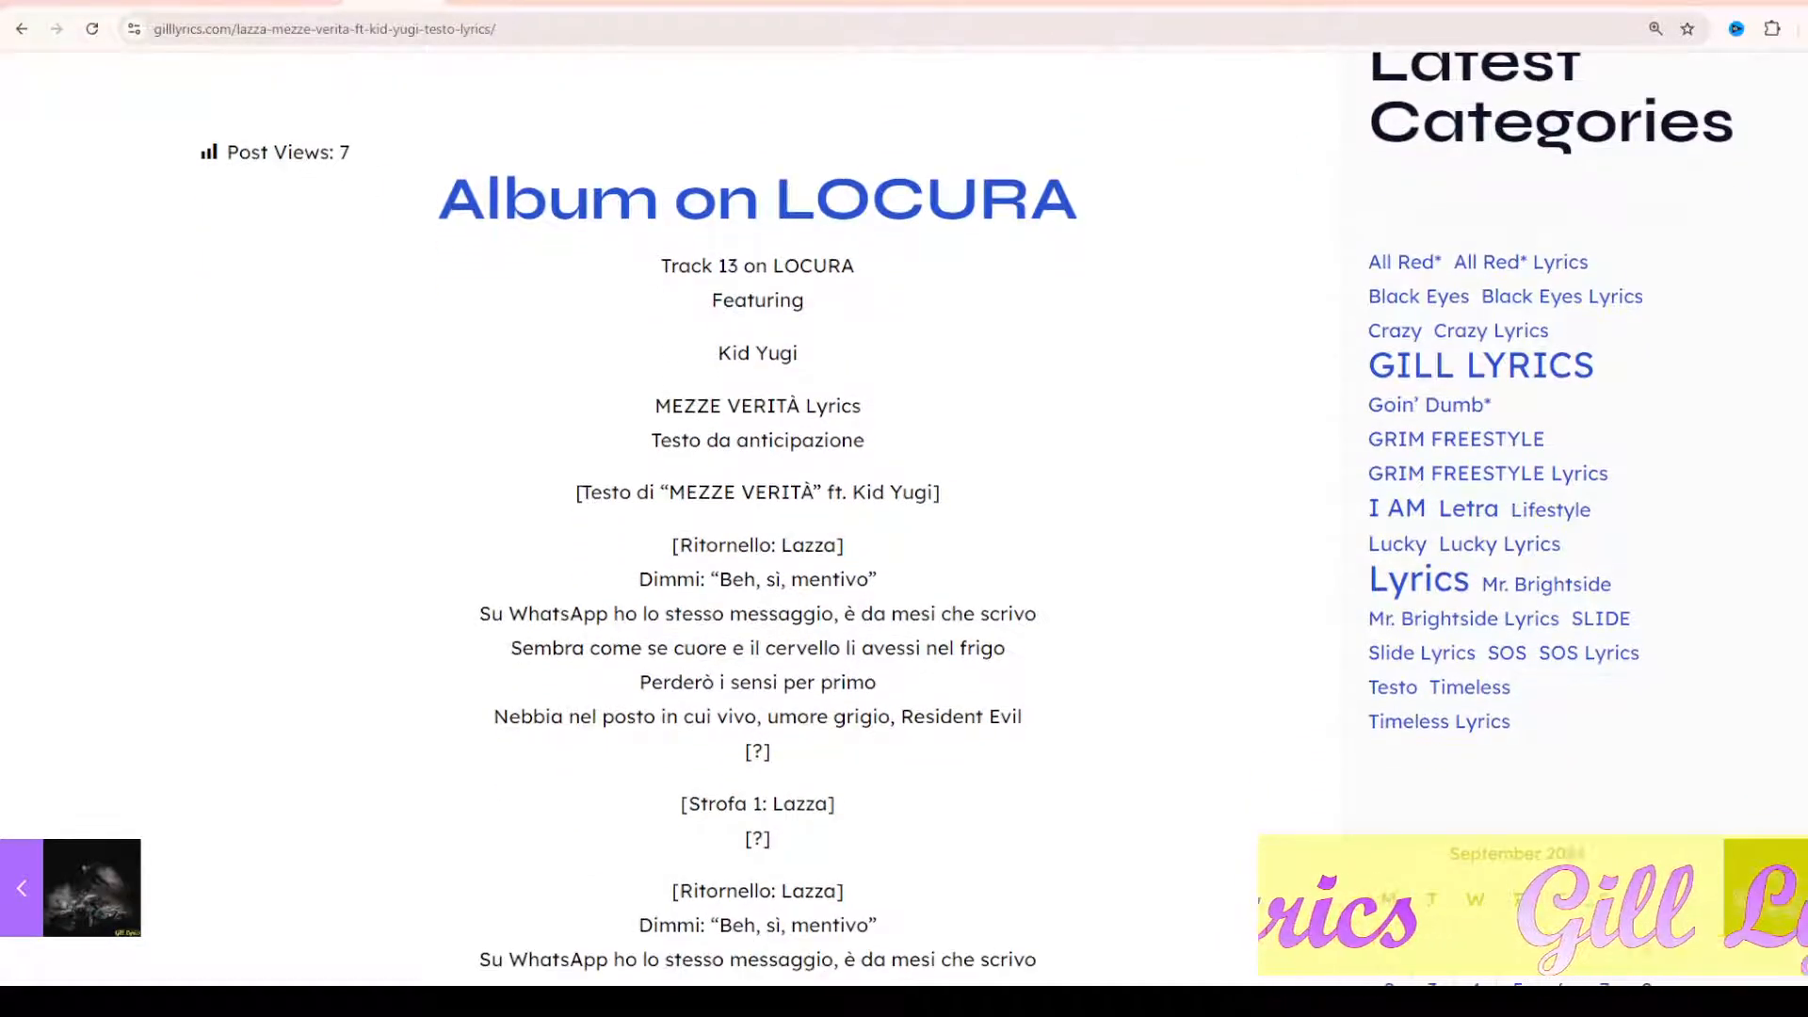
scroll("down", 3)
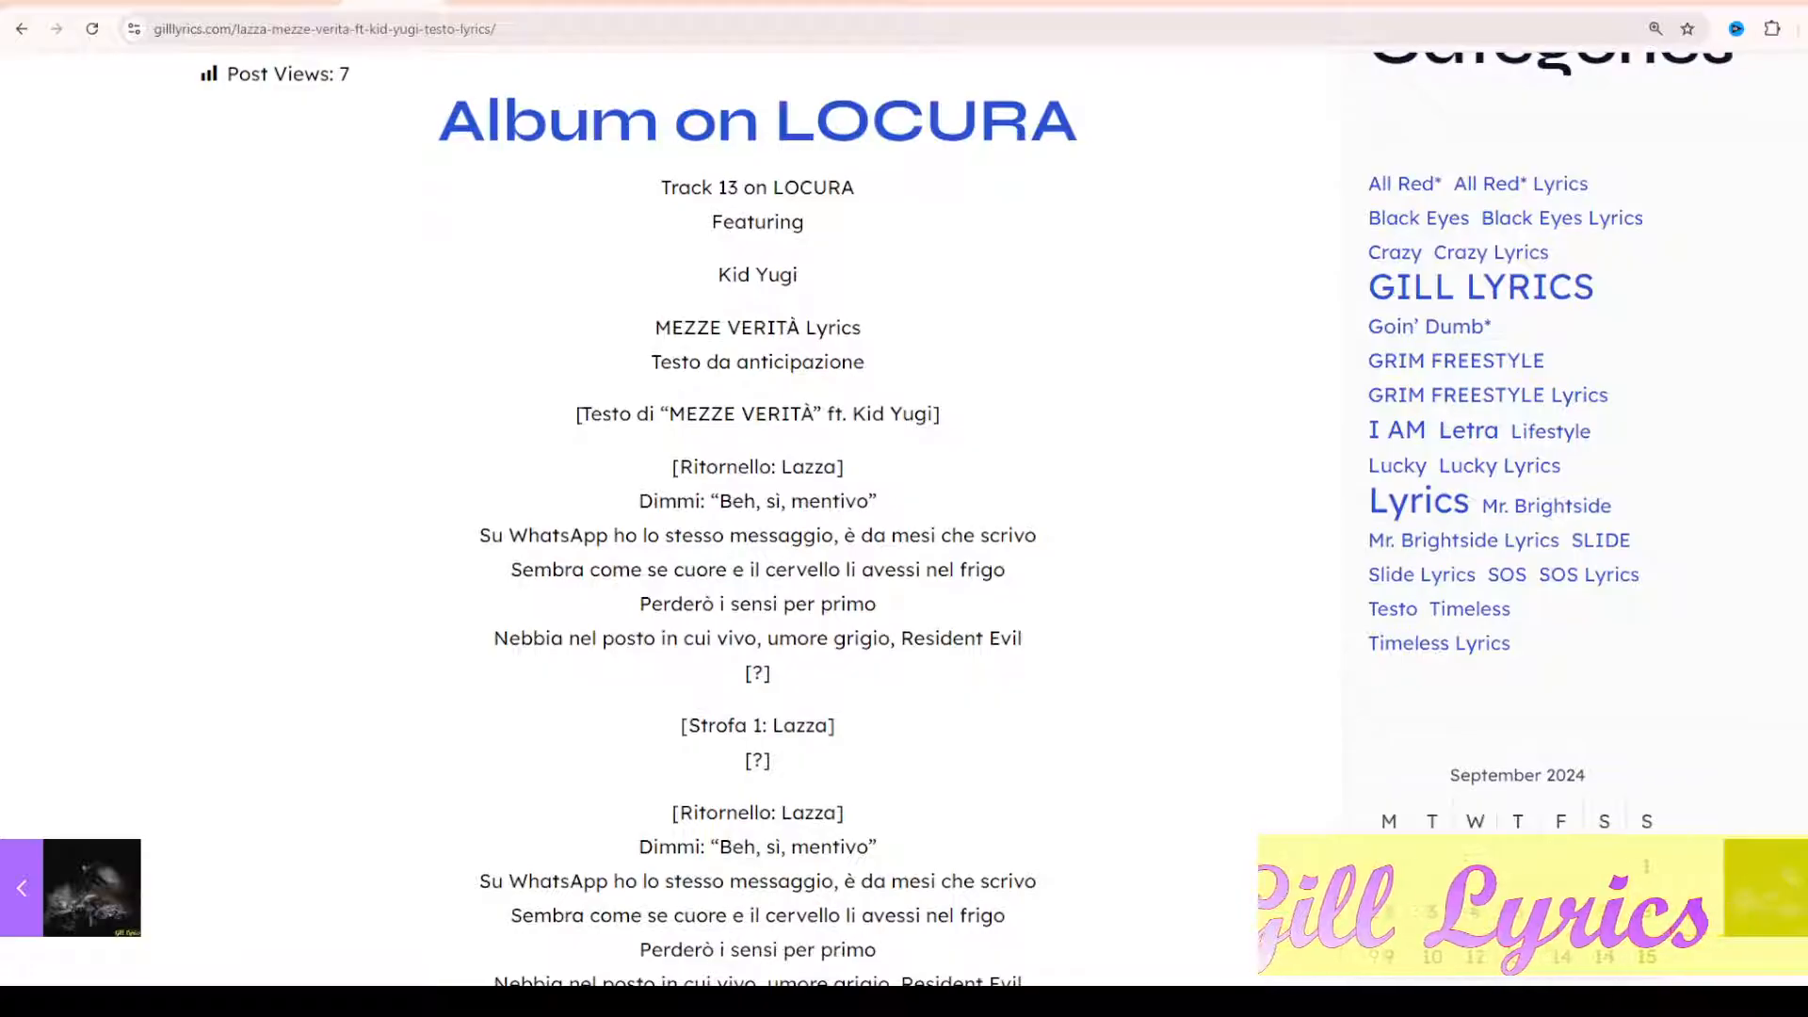
scroll("down", 3)
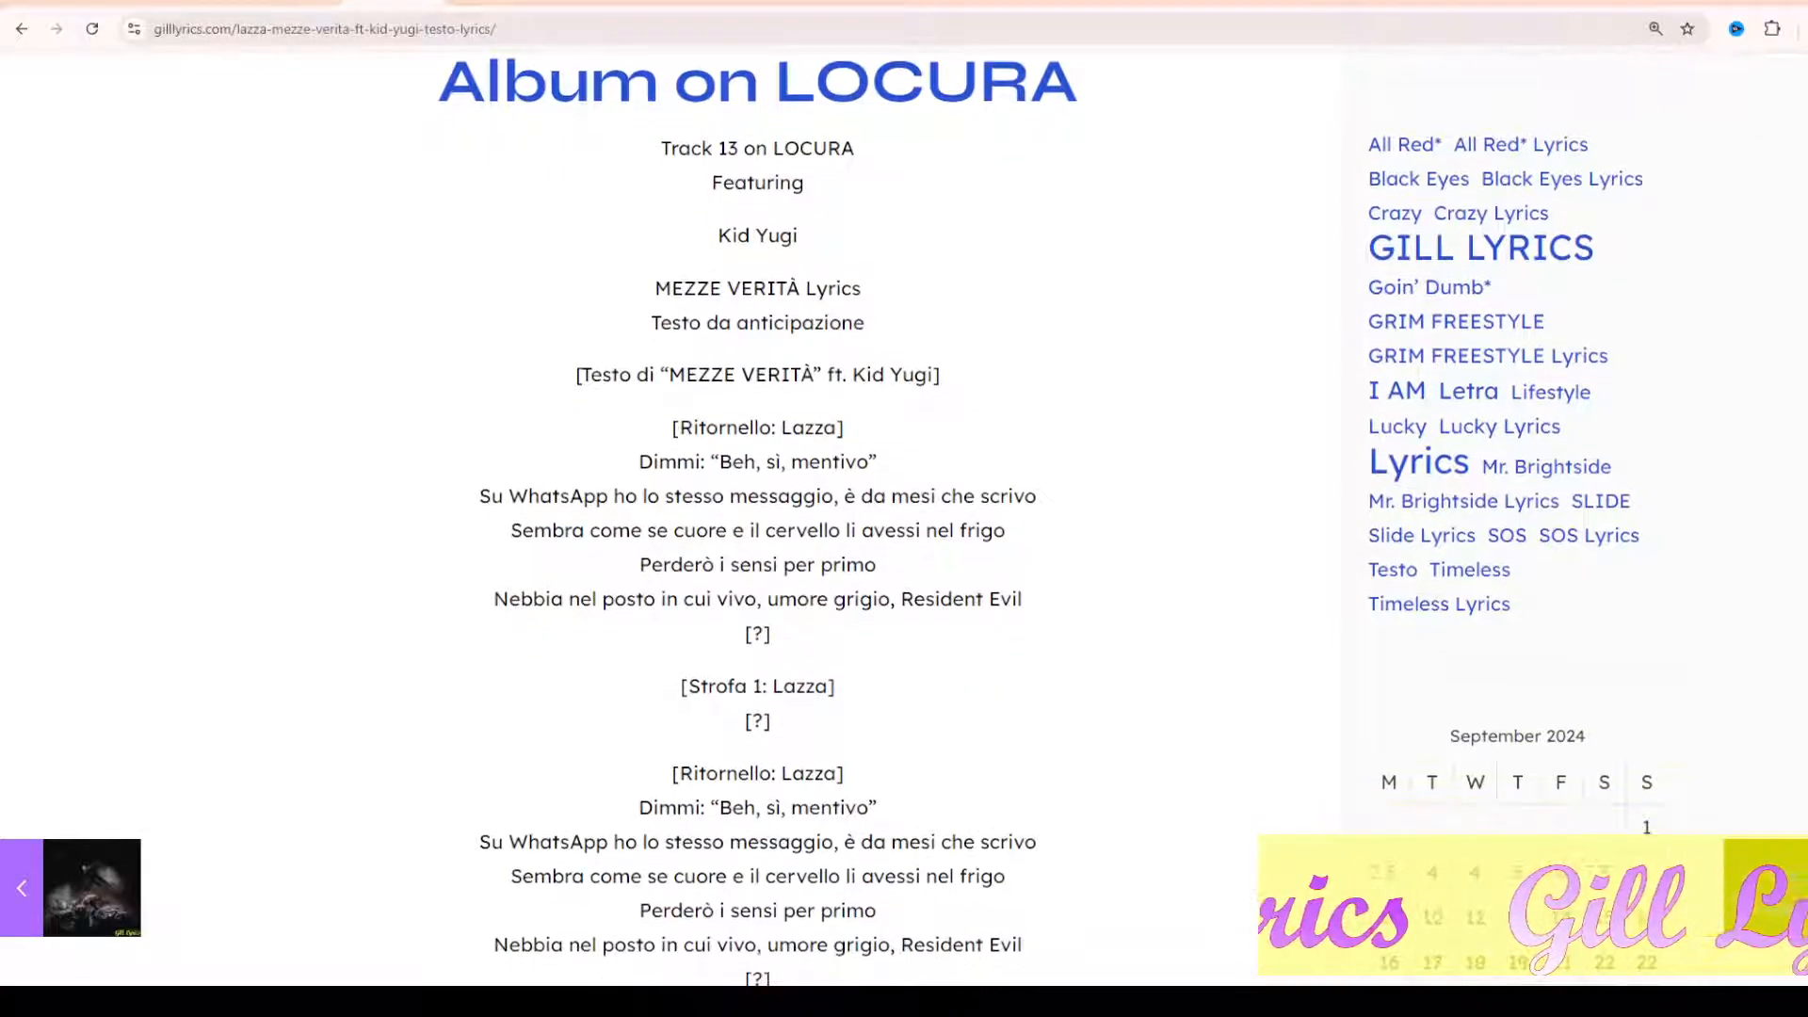
scroll("down", 3)
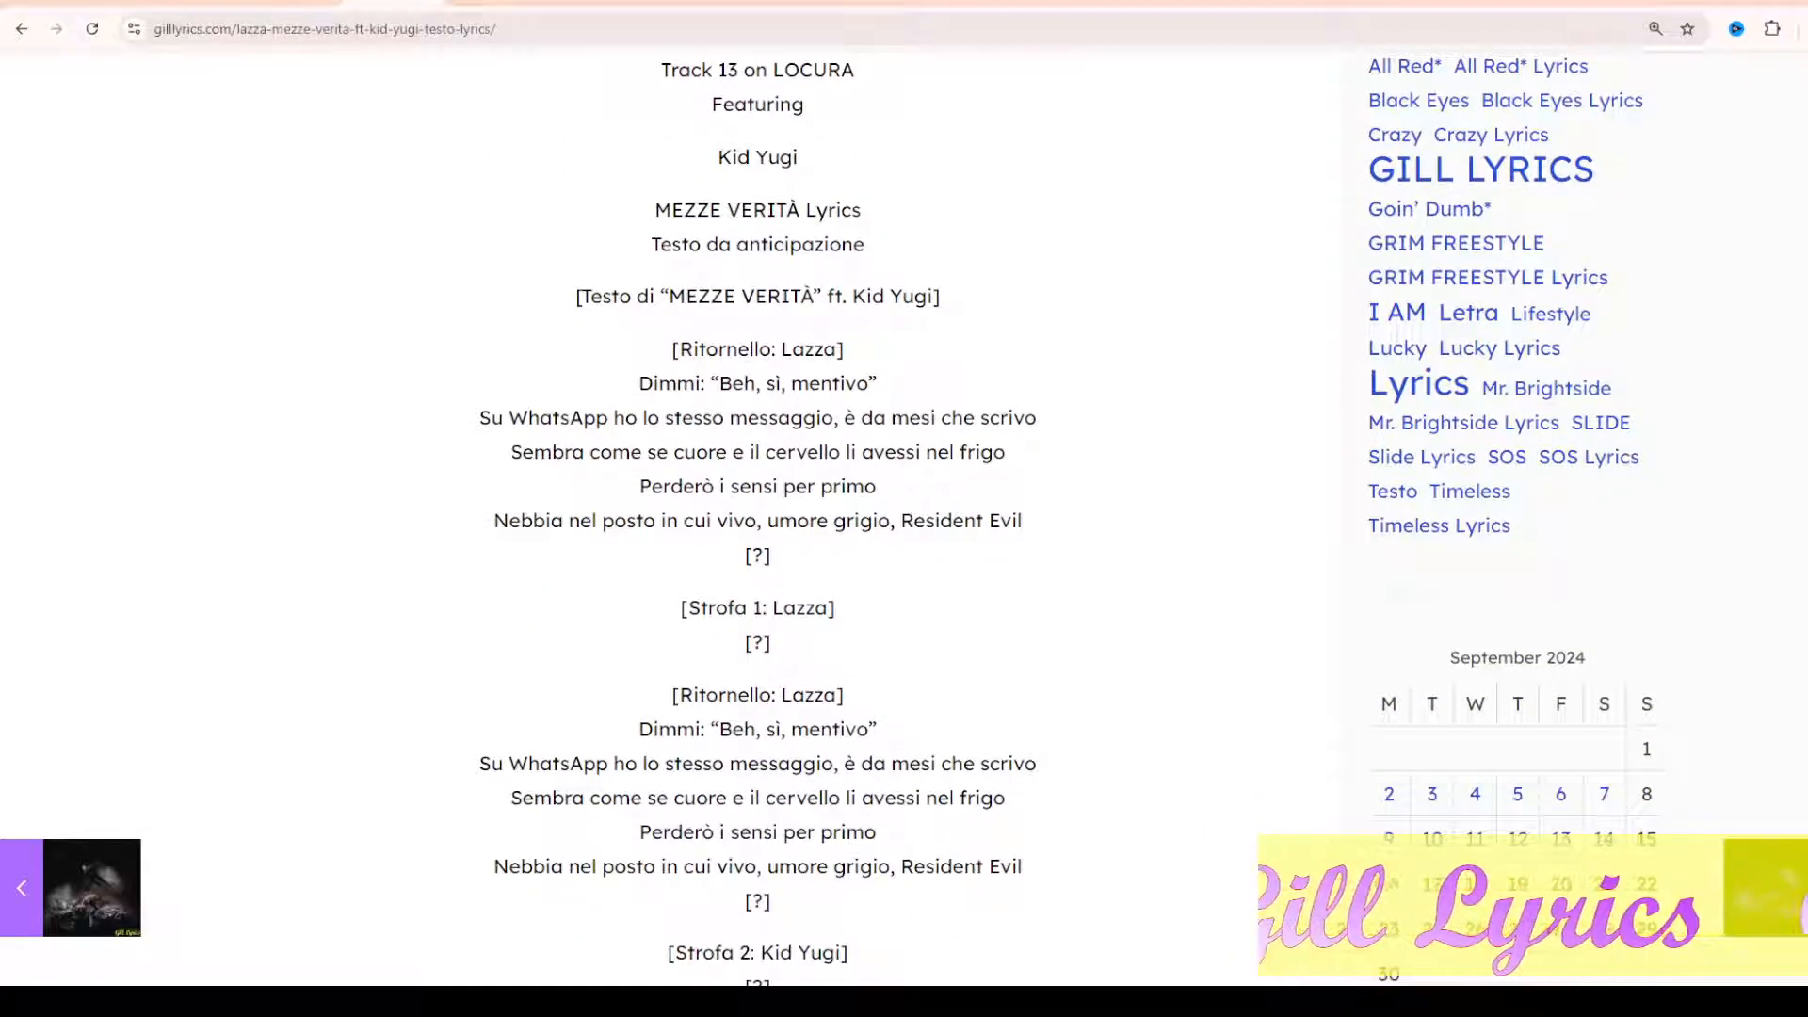
scroll("down", 3)
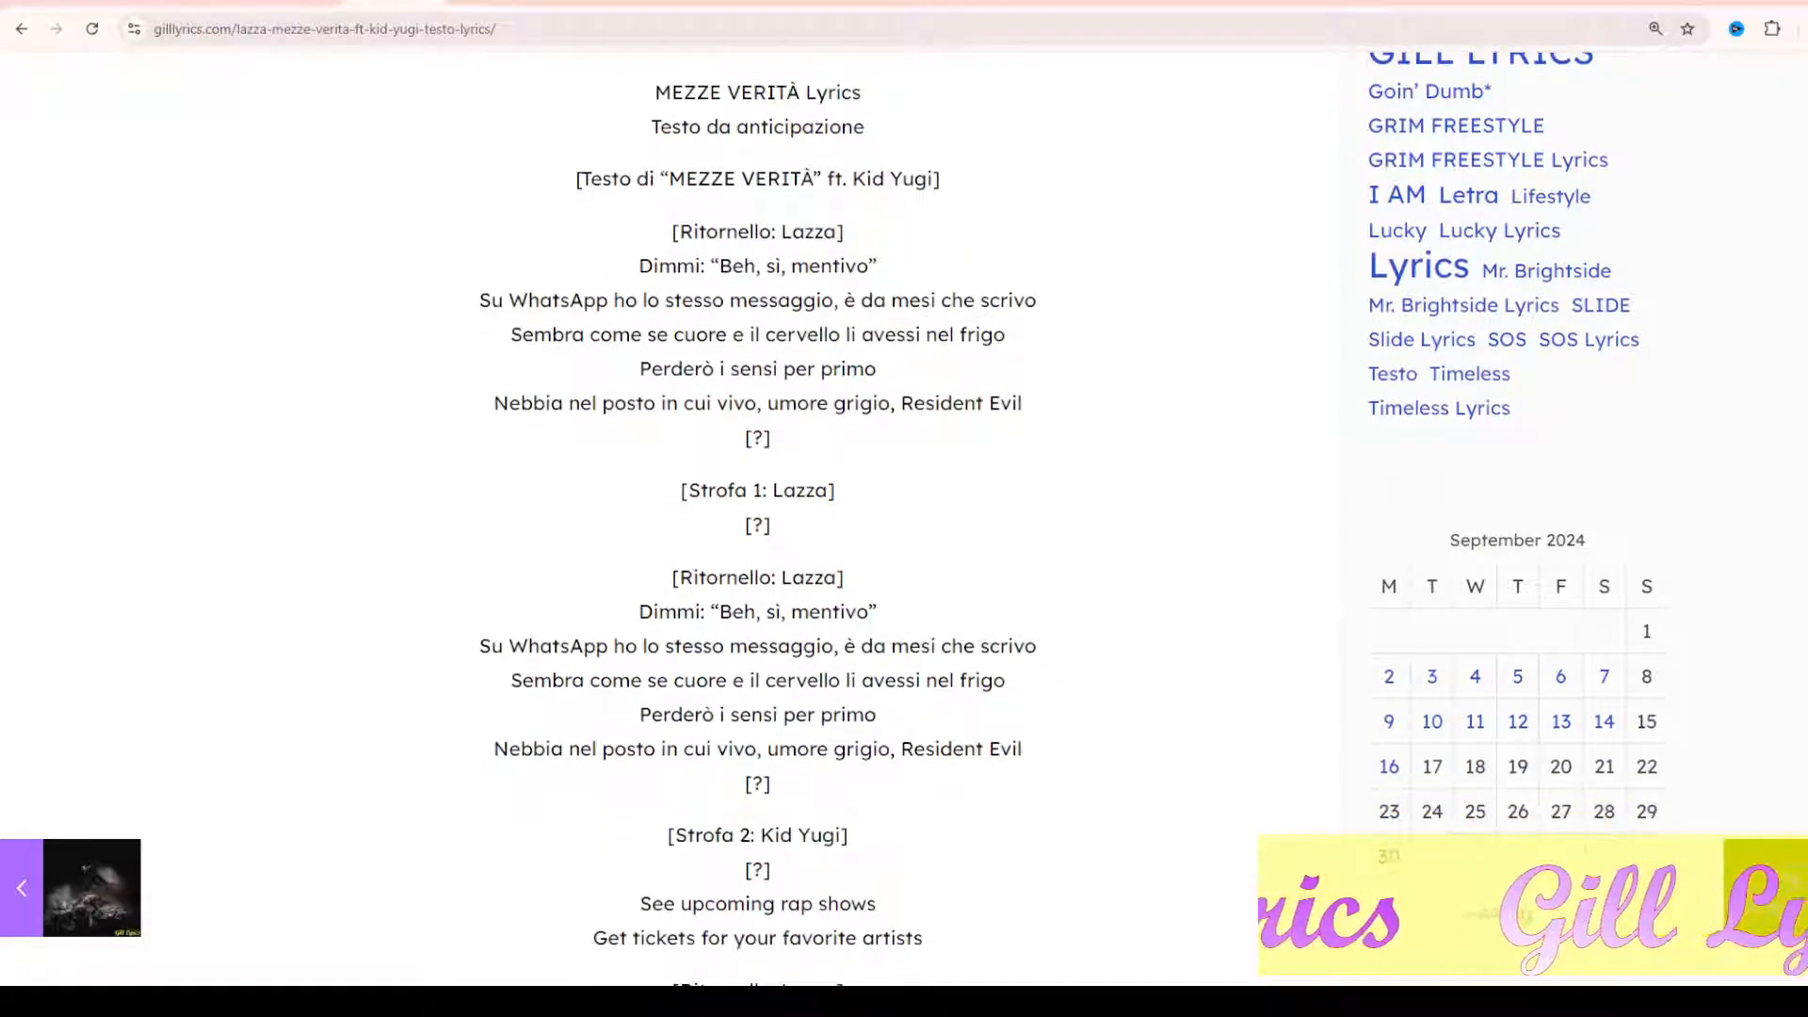
scroll("down", 3)
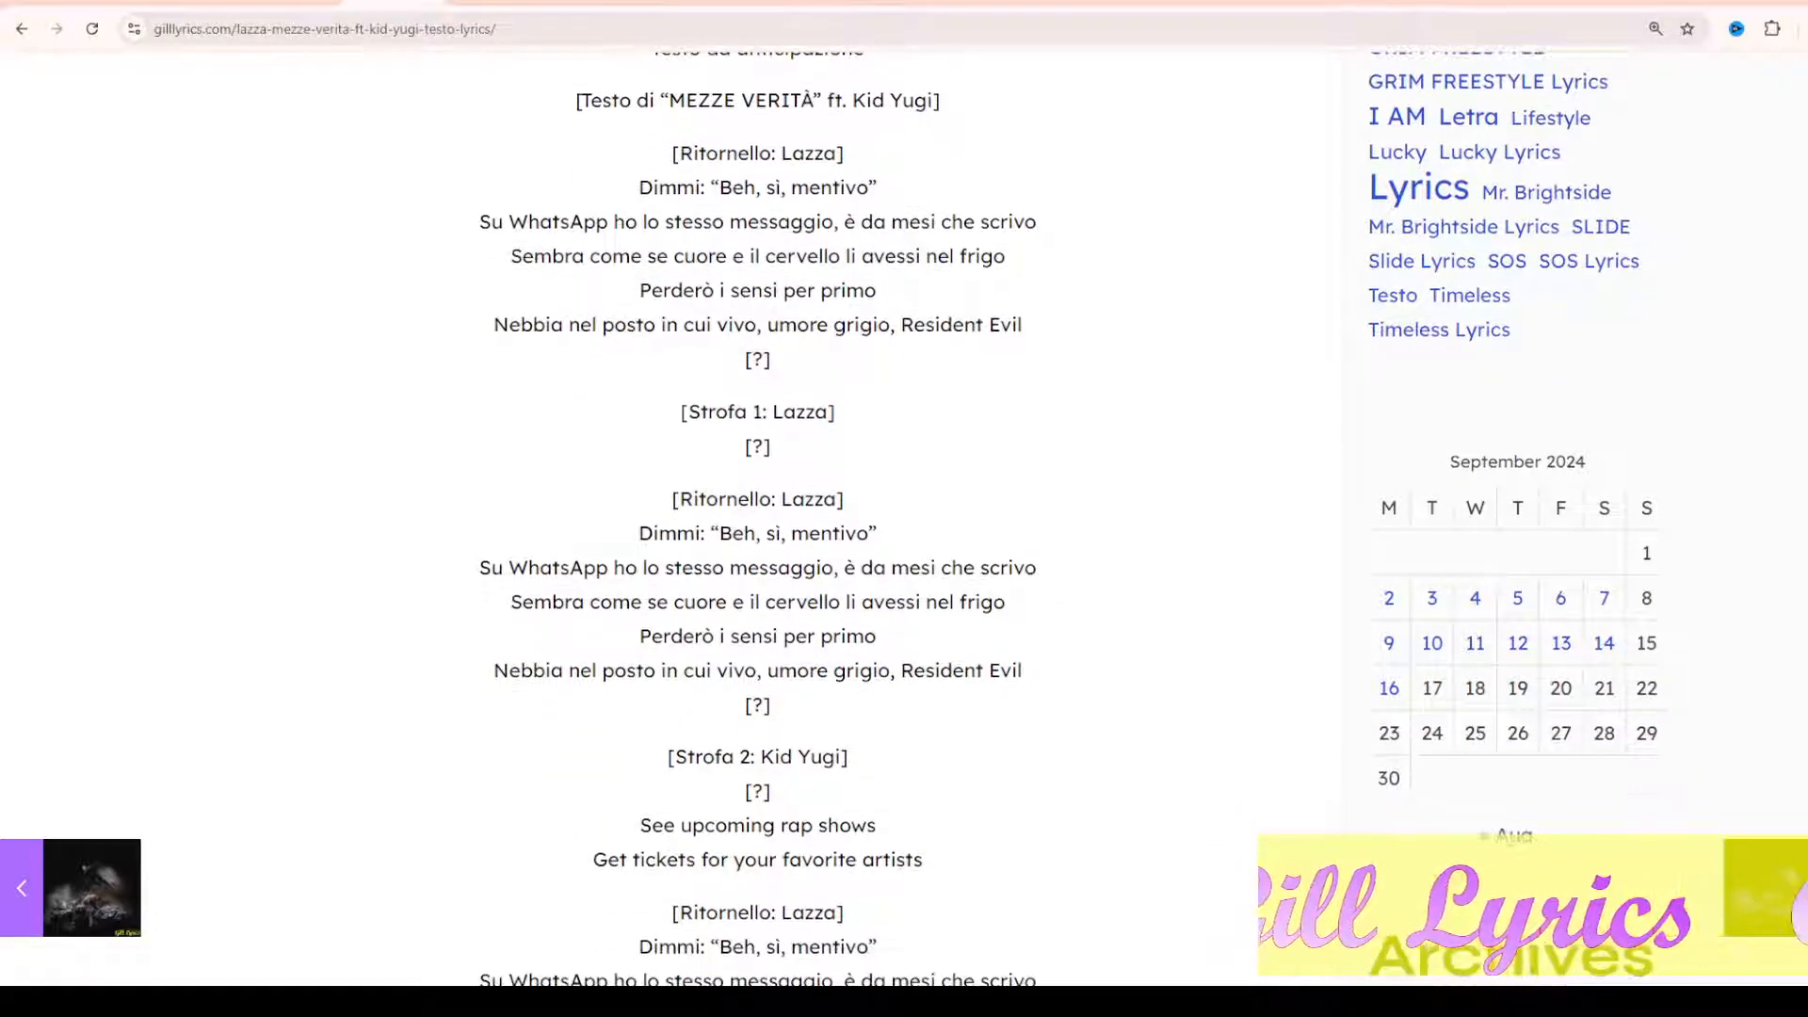
scroll("down", 3)
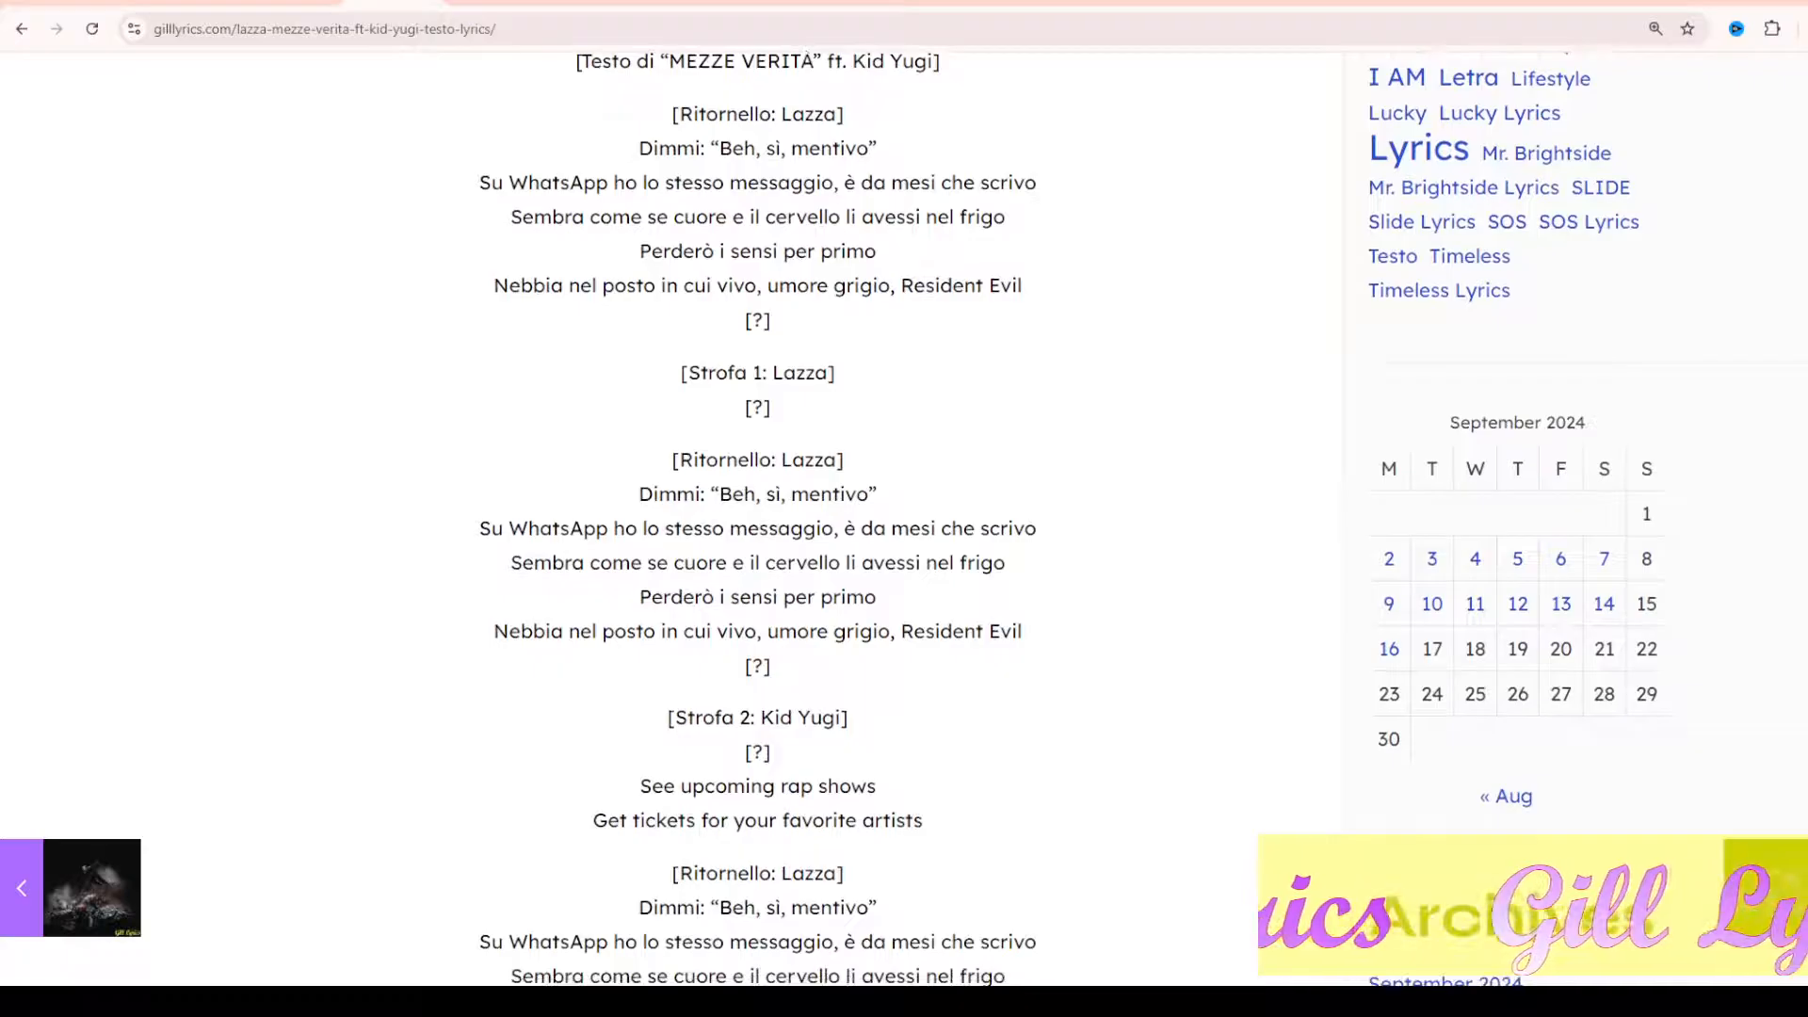
scroll("down", 3)
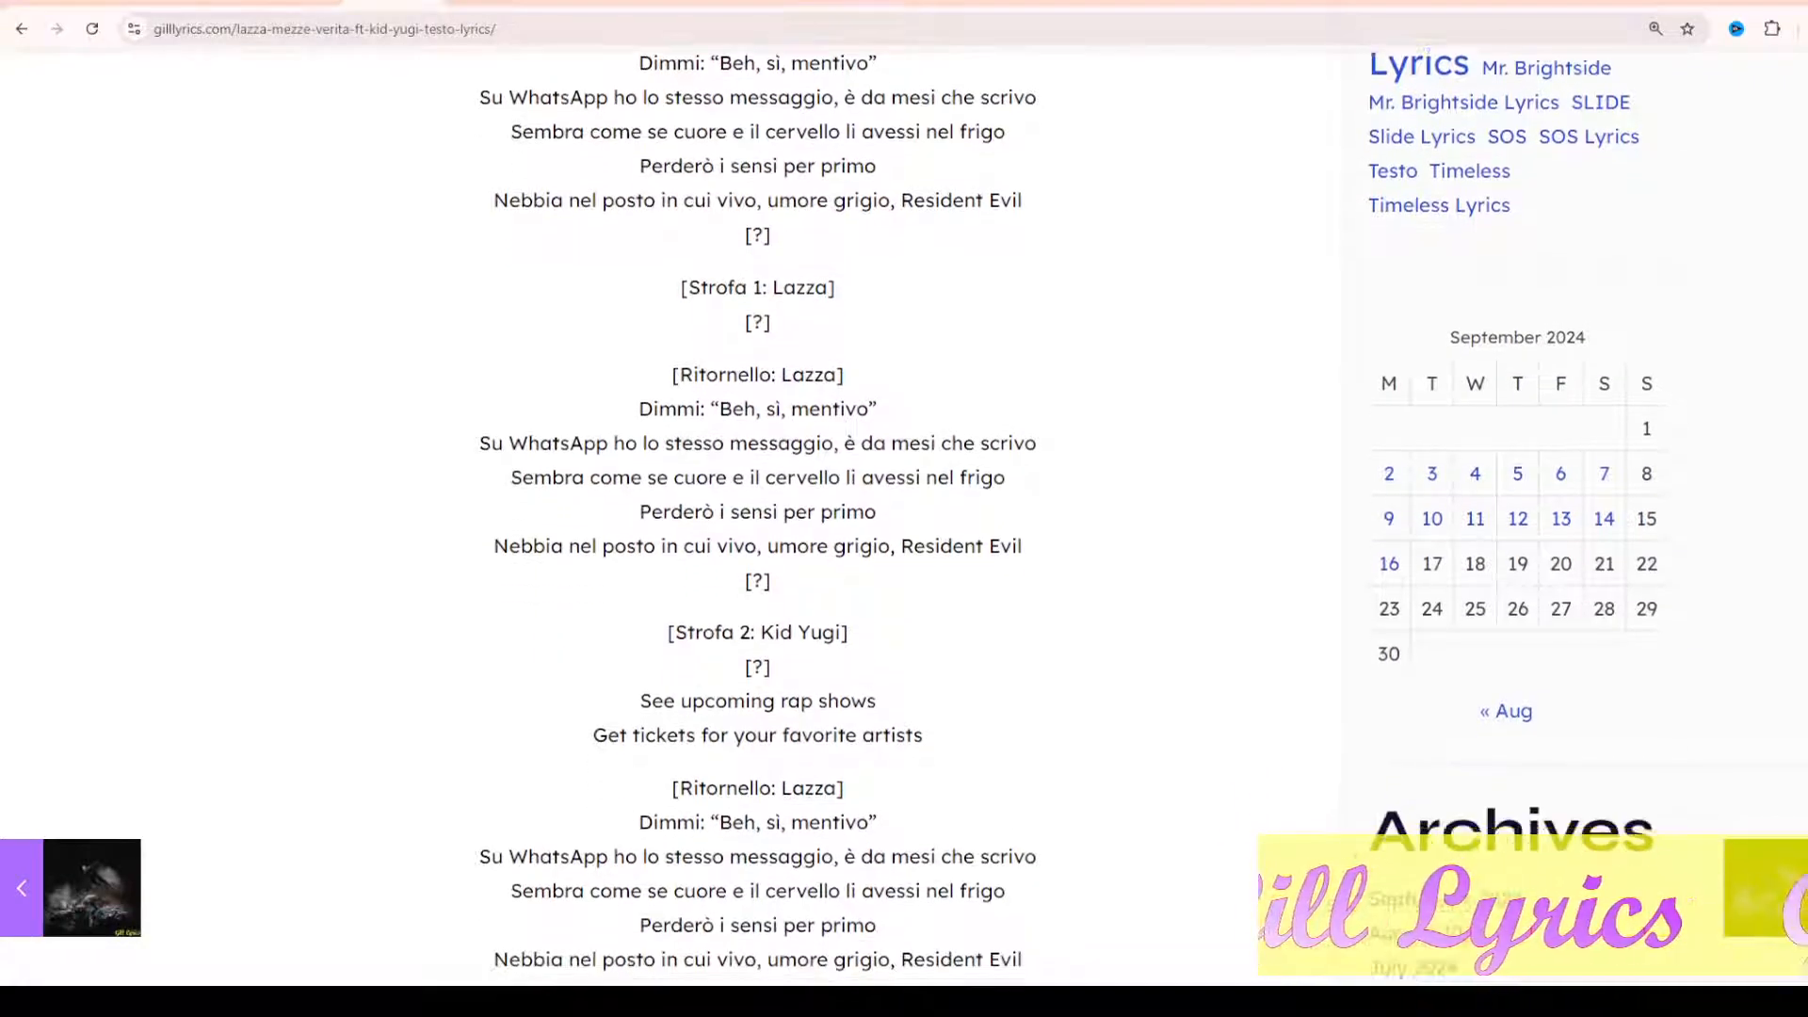
scroll("down", 3)
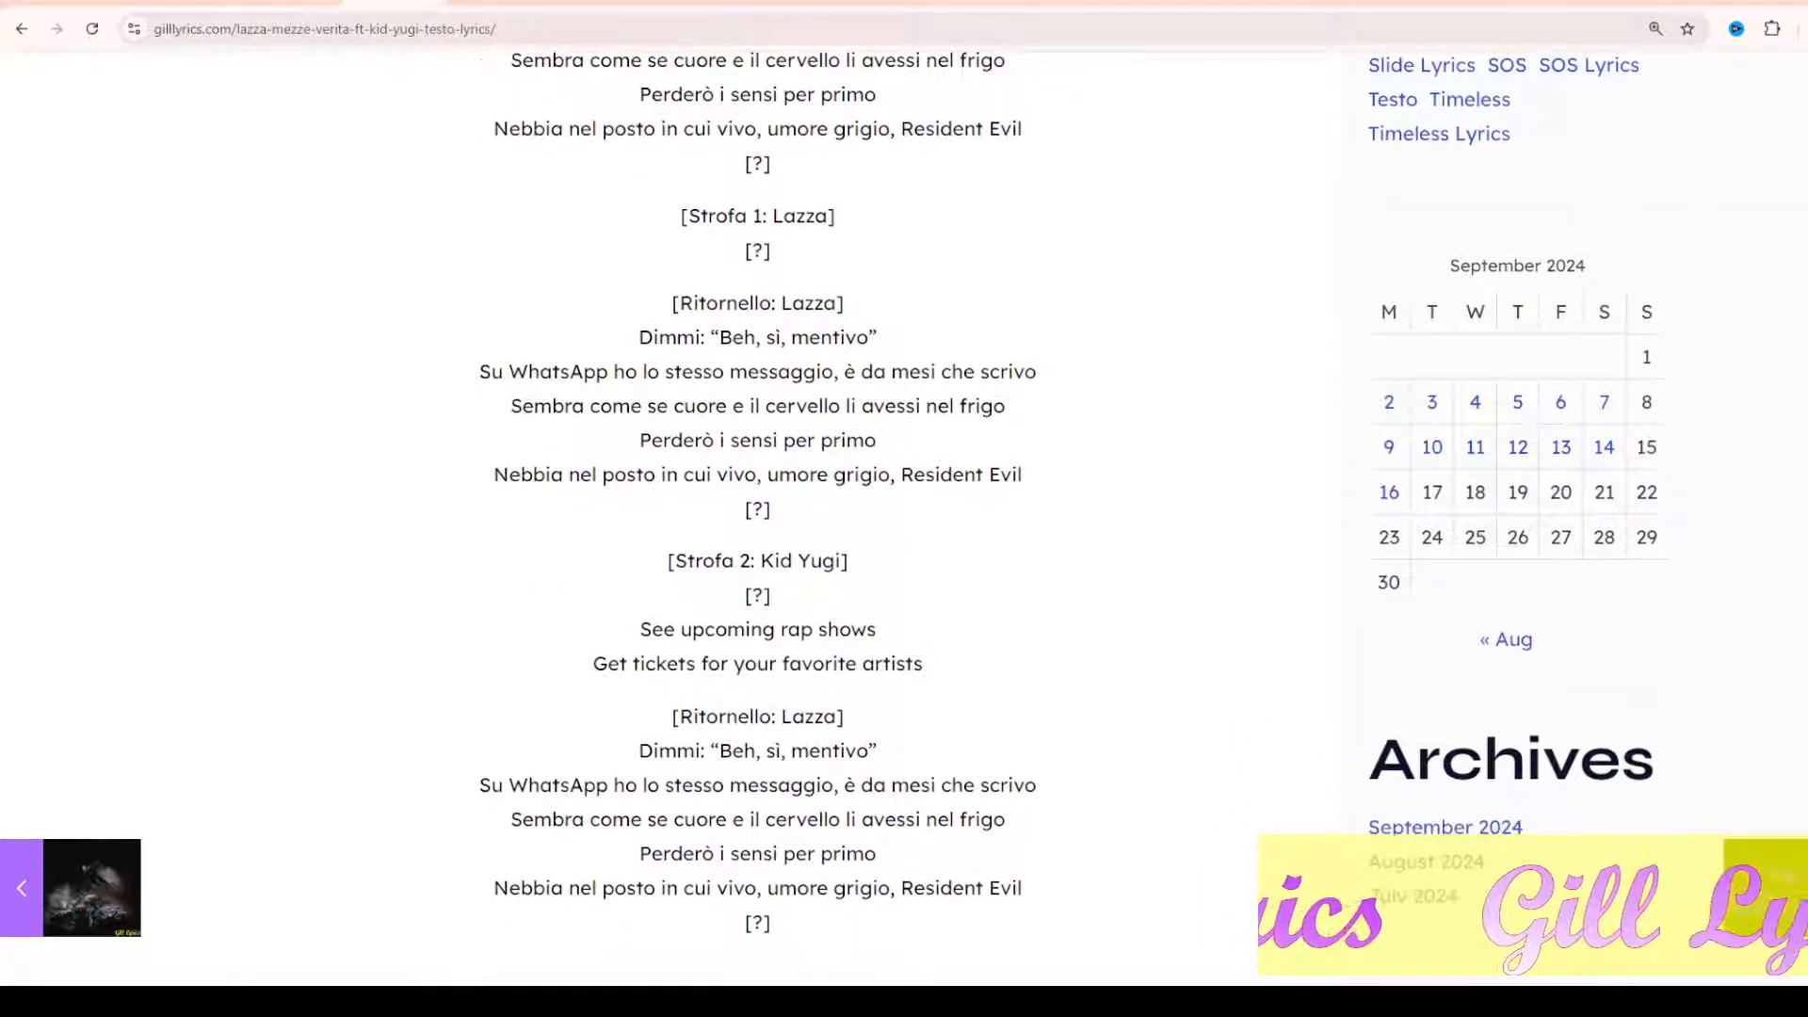
scroll("down", 3)
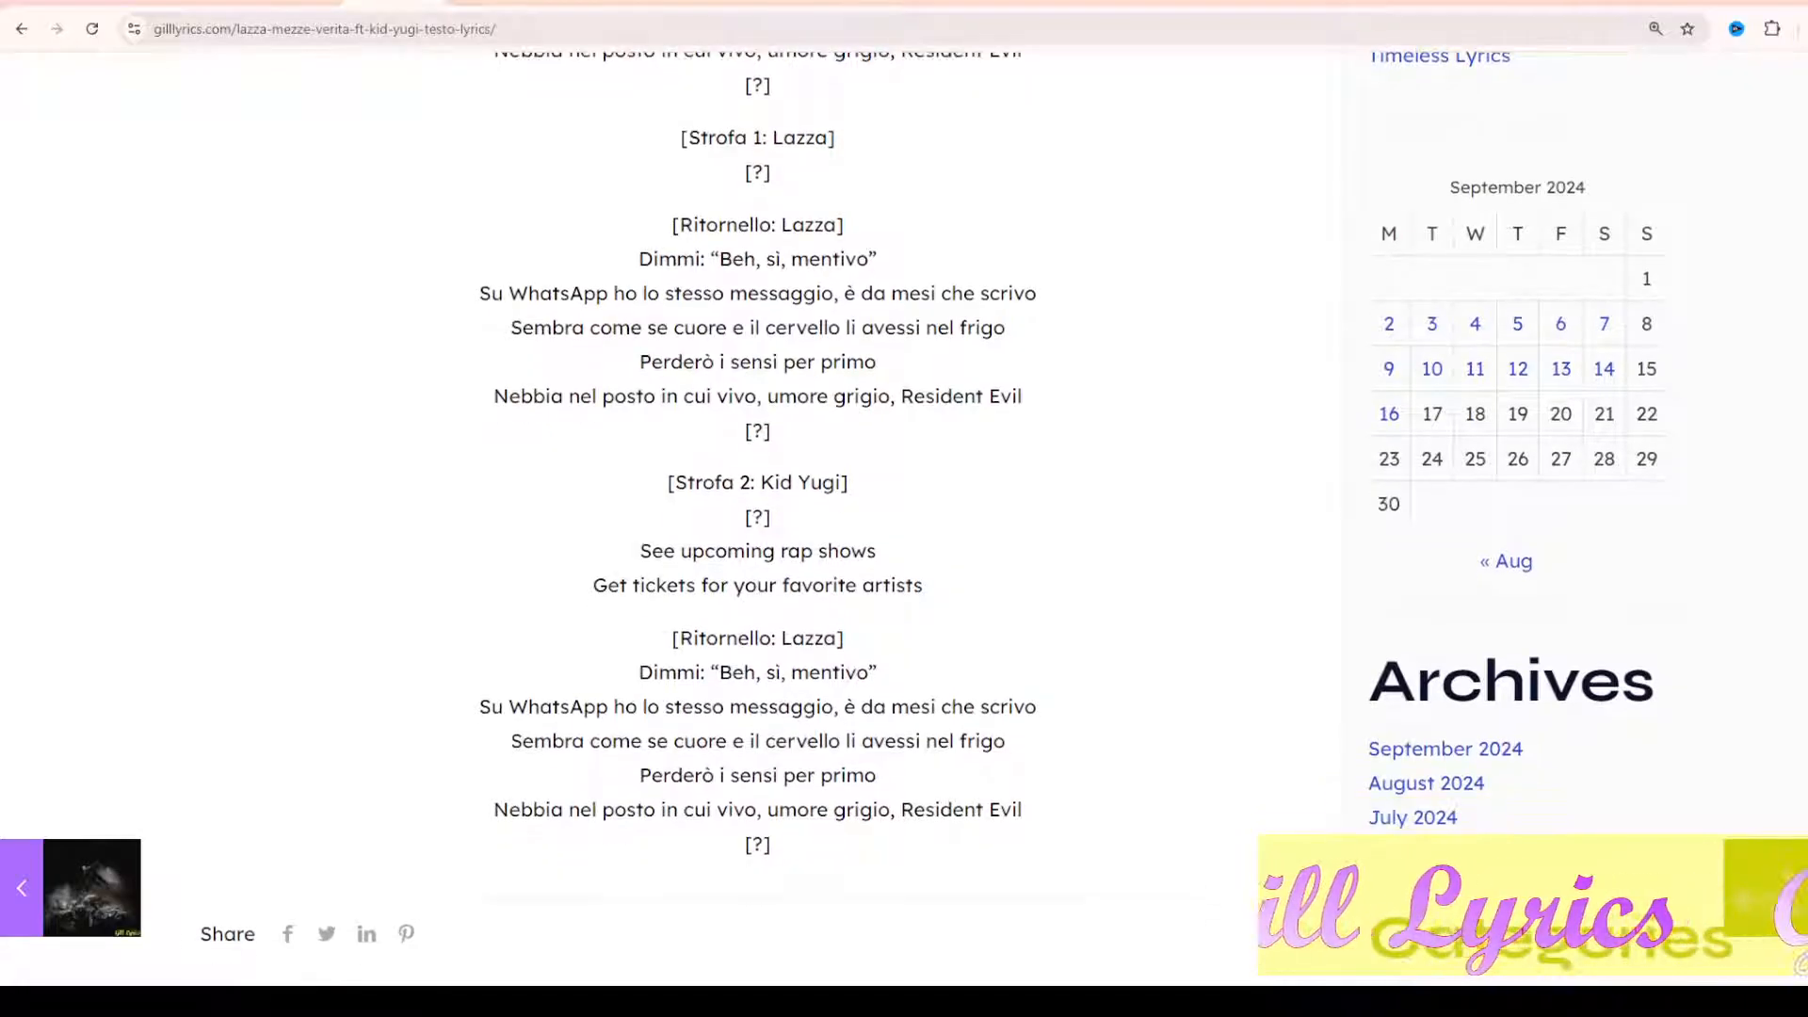
scroll("down", 3)
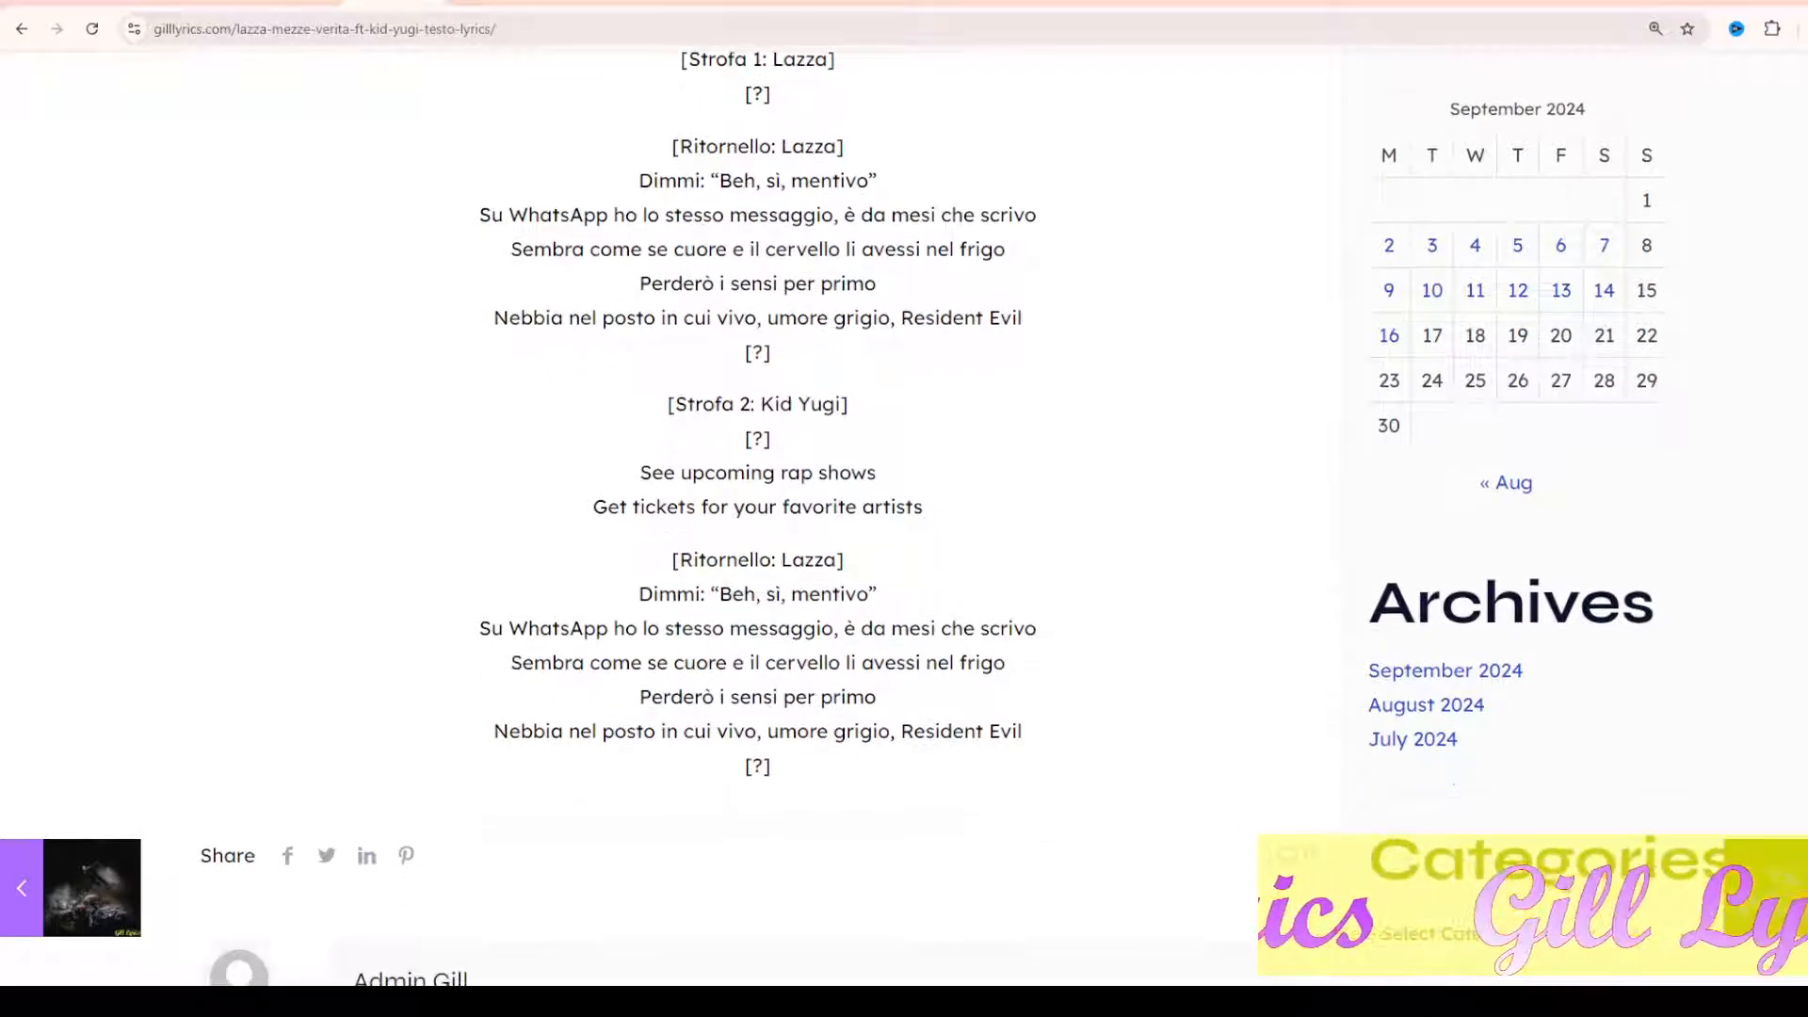
scroll("down", 3)
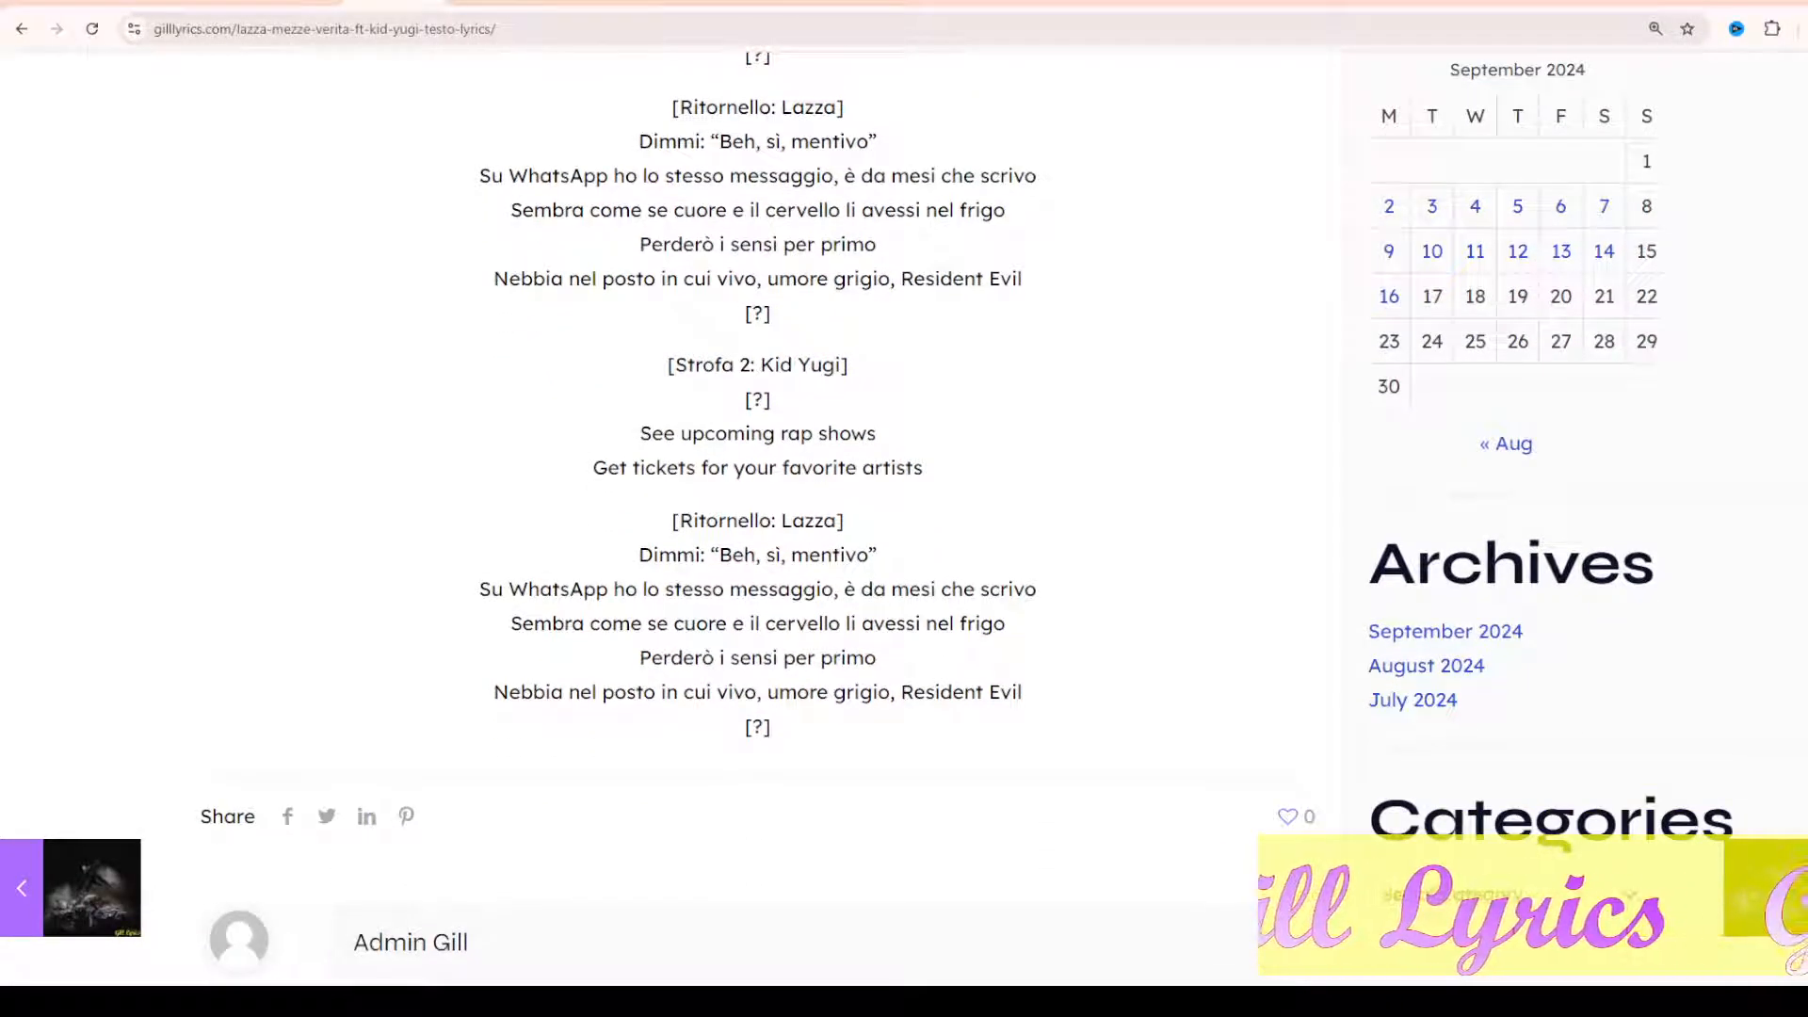